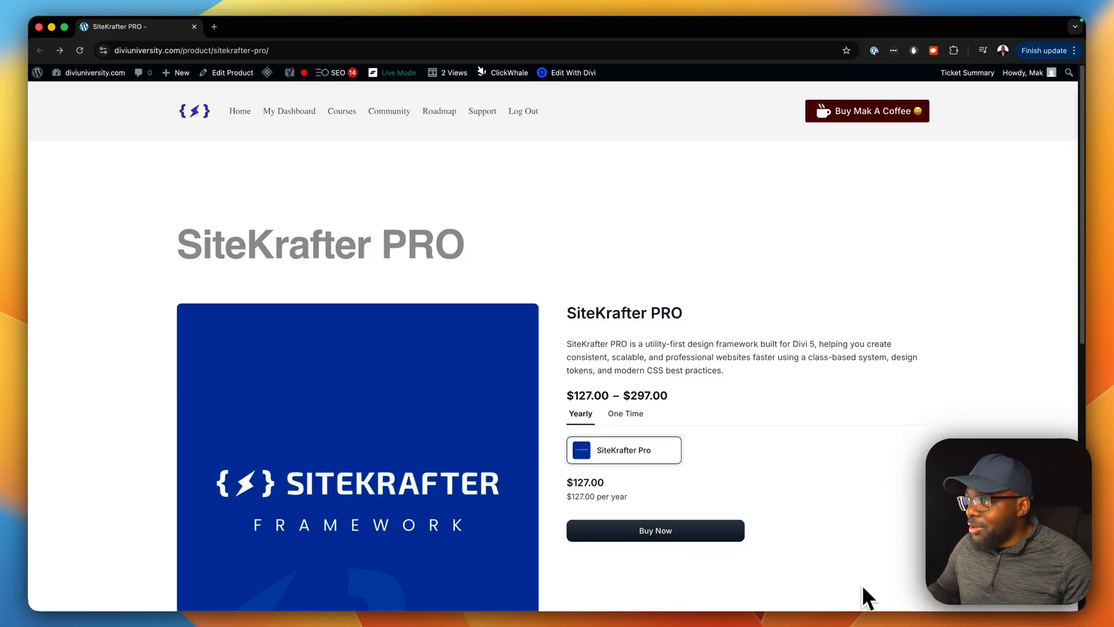
mouse_move(878, 590)
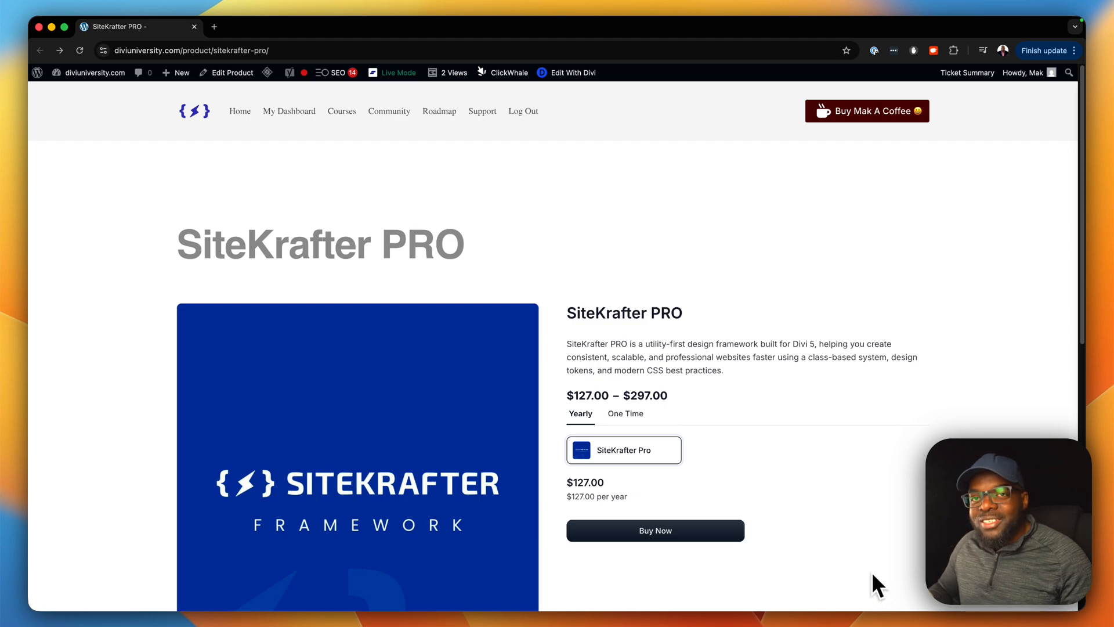
mouse_move(871, 561)
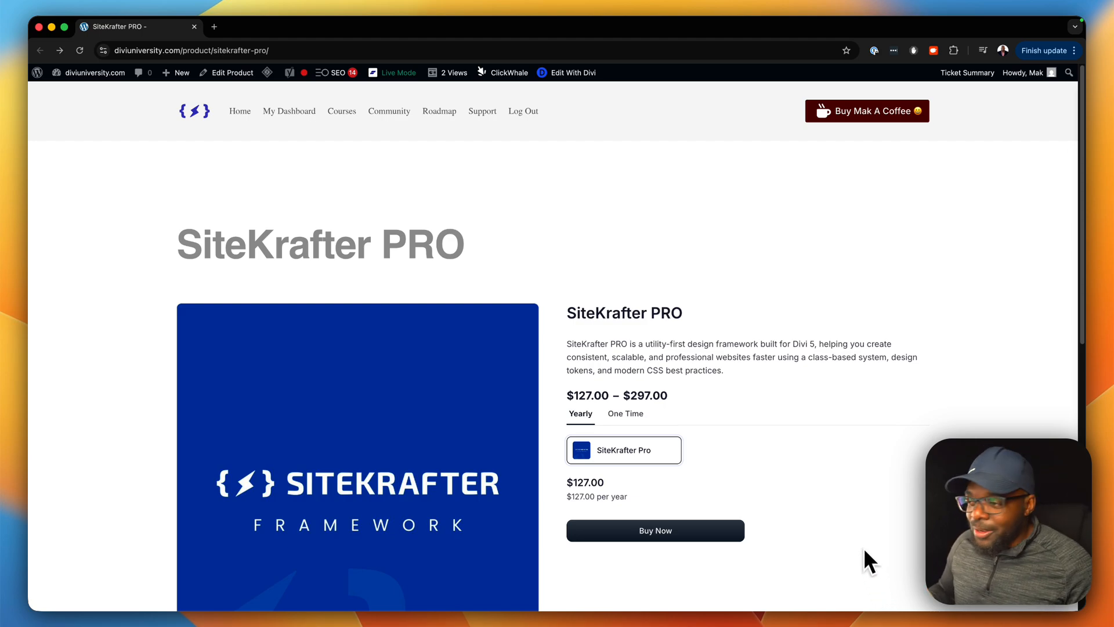
mouse_move(557, 313)
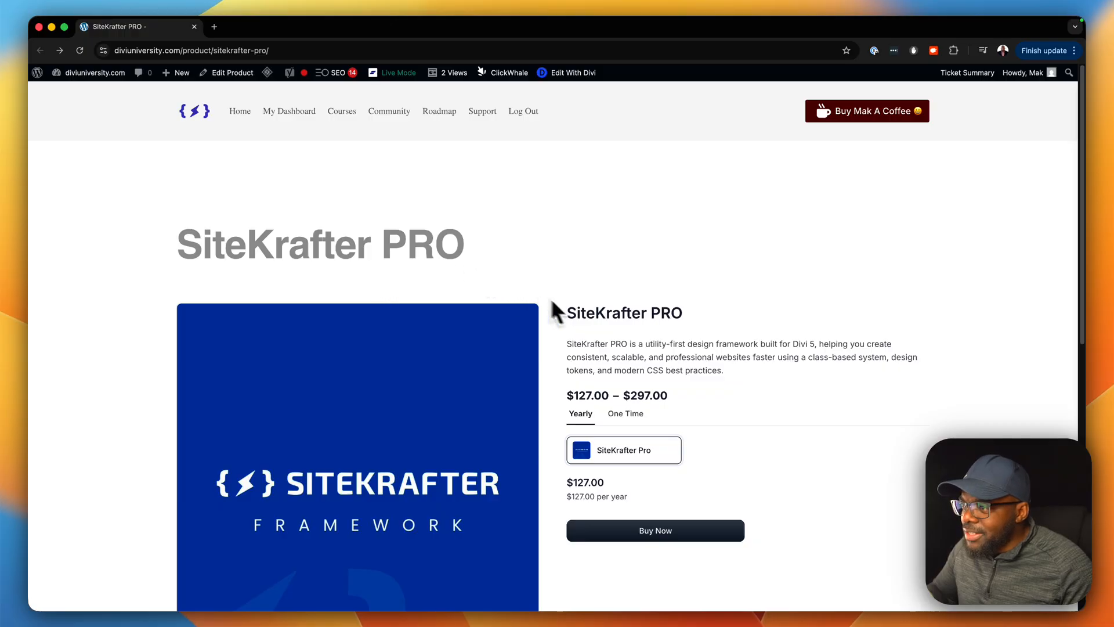
Step: Review the SiteKrafter PRO product page, then open the Divi University home page in a new tab
scroll(down, 3)
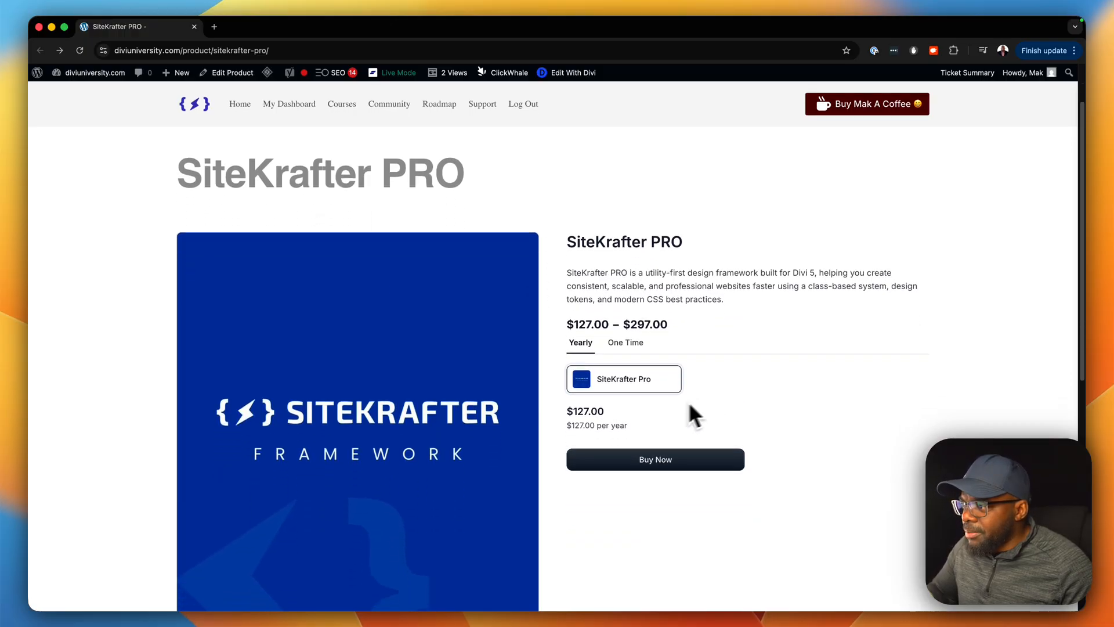
mouse_move(809, 509)
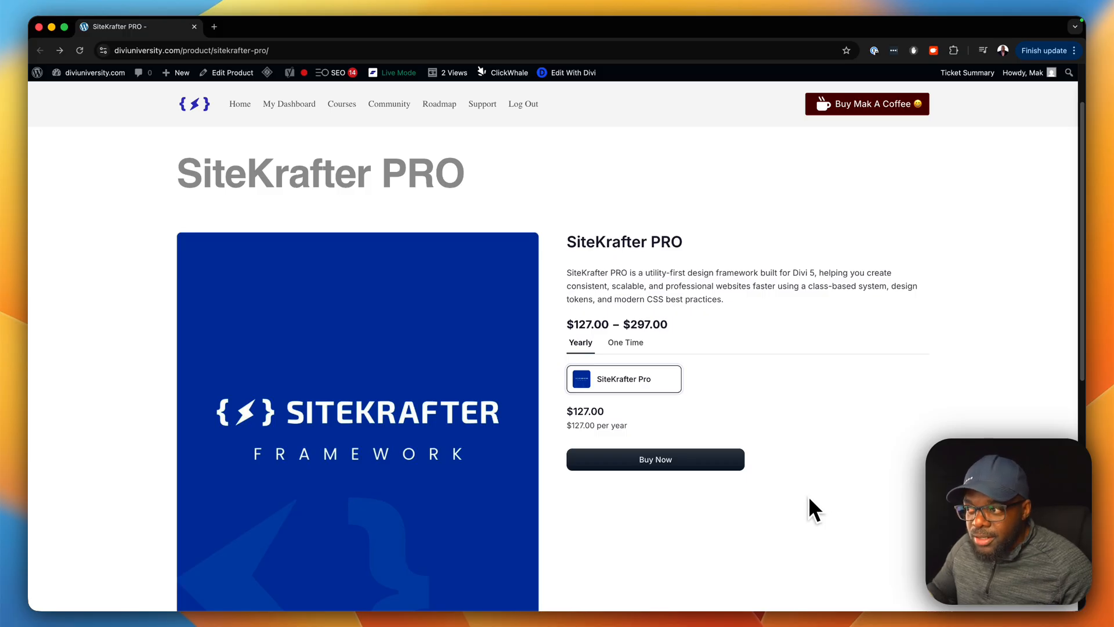
mouse_move(693, 475)
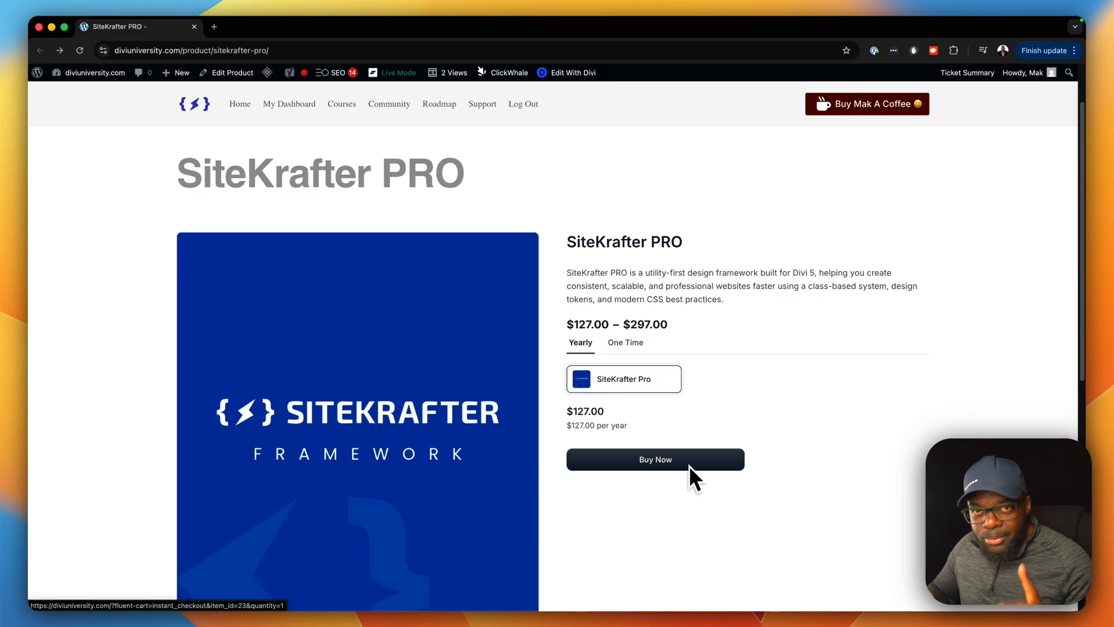
mouse_move(510, 395)
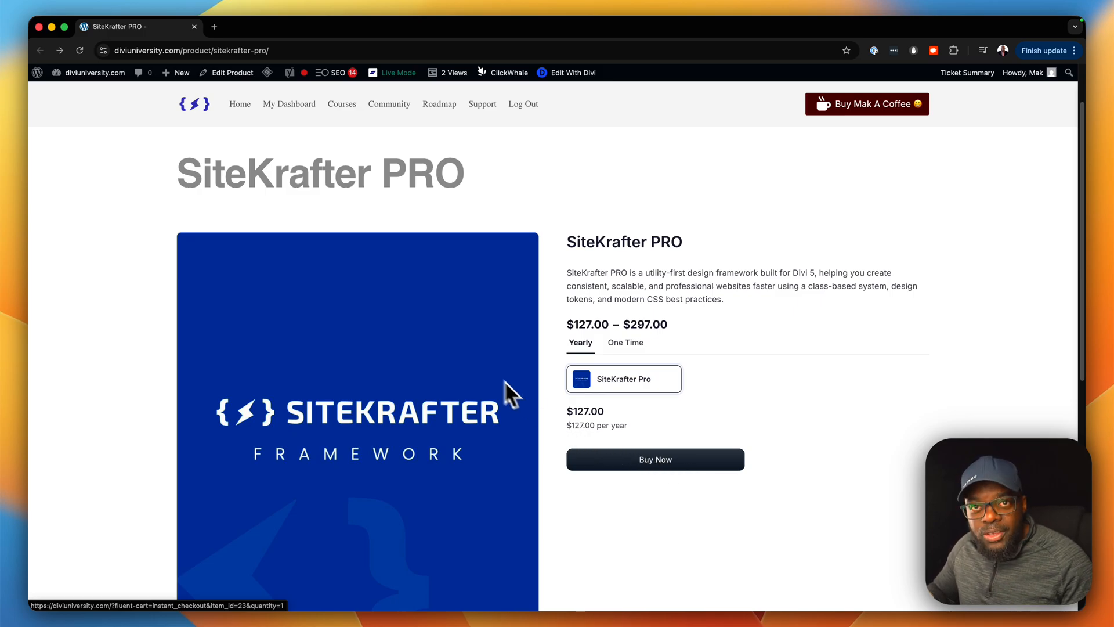
click(215, 26)
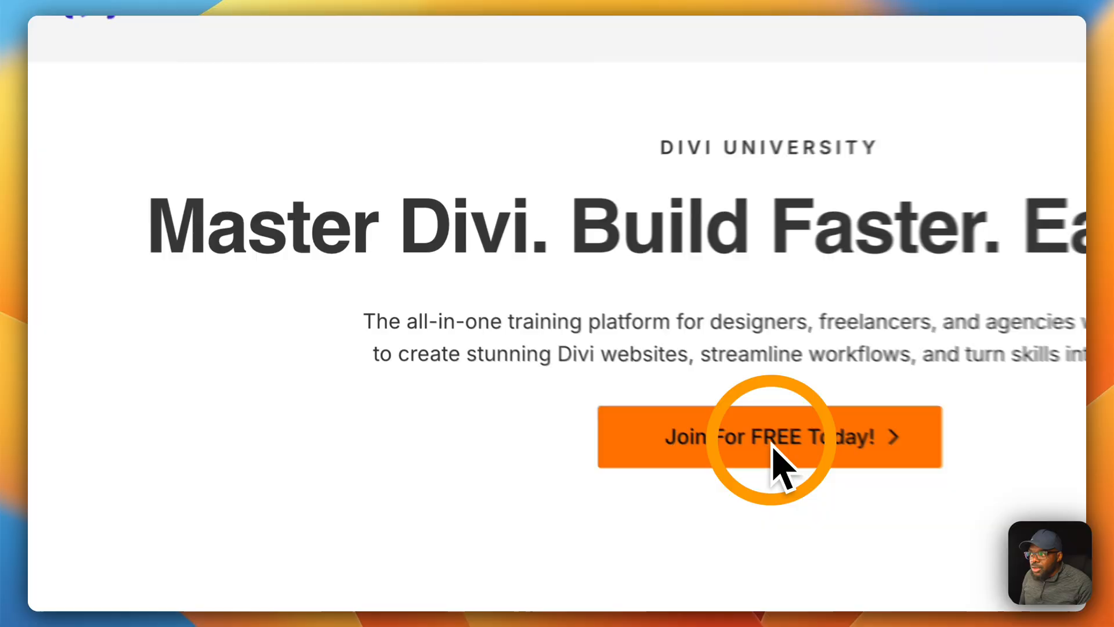
Step: Open the community Courses portal listing Divi 5 Mastery, Email Marketing Automation Mastery and SiteKrafter PRO
click(770, 437)
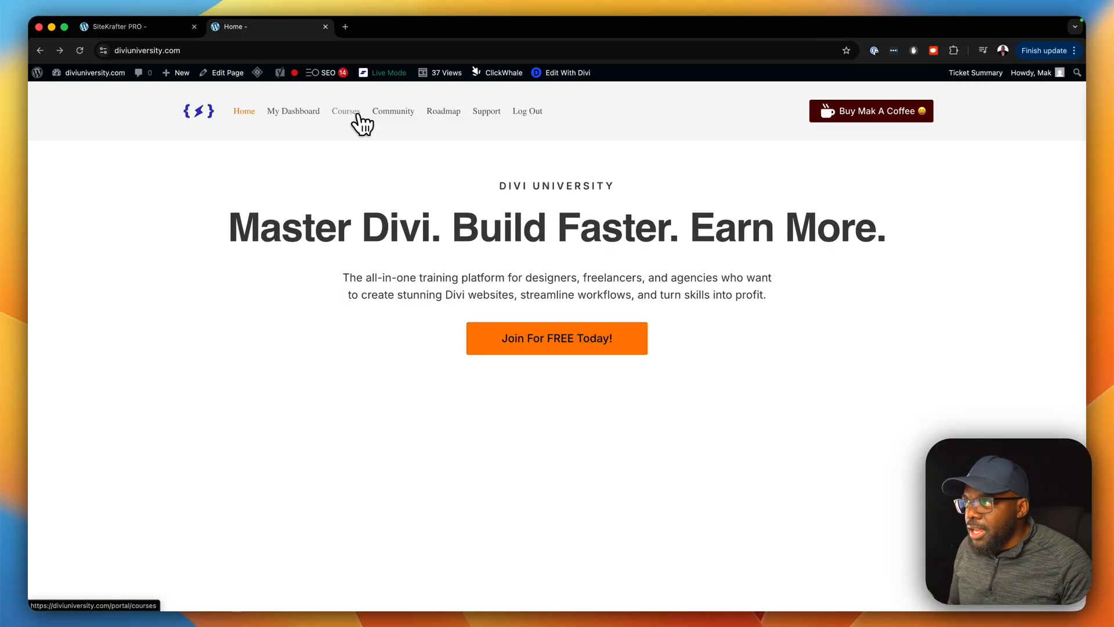
click(346, 111)
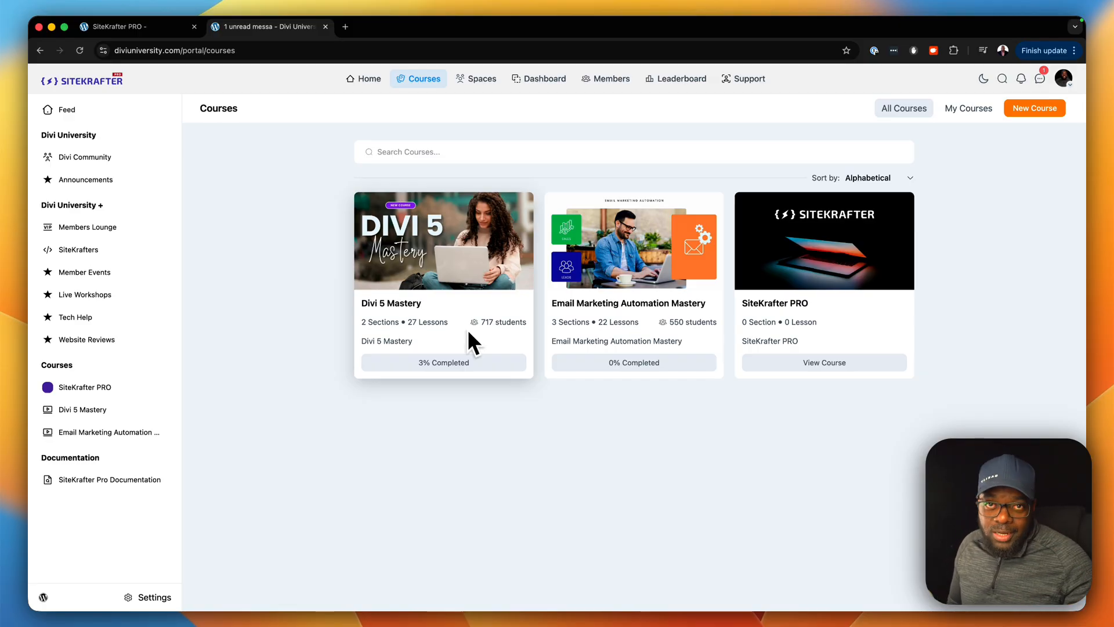
mouse_move(162, 96)
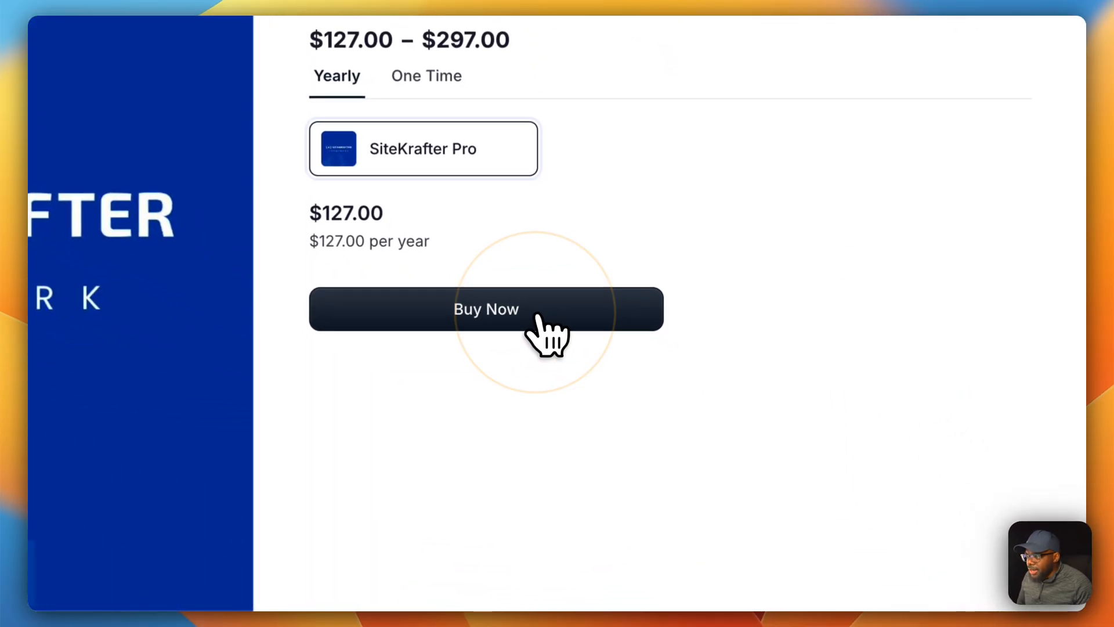
Step: Start checkout for SiteKrafter PRO and review the $127.00 yearly order summary
click(486, 309)
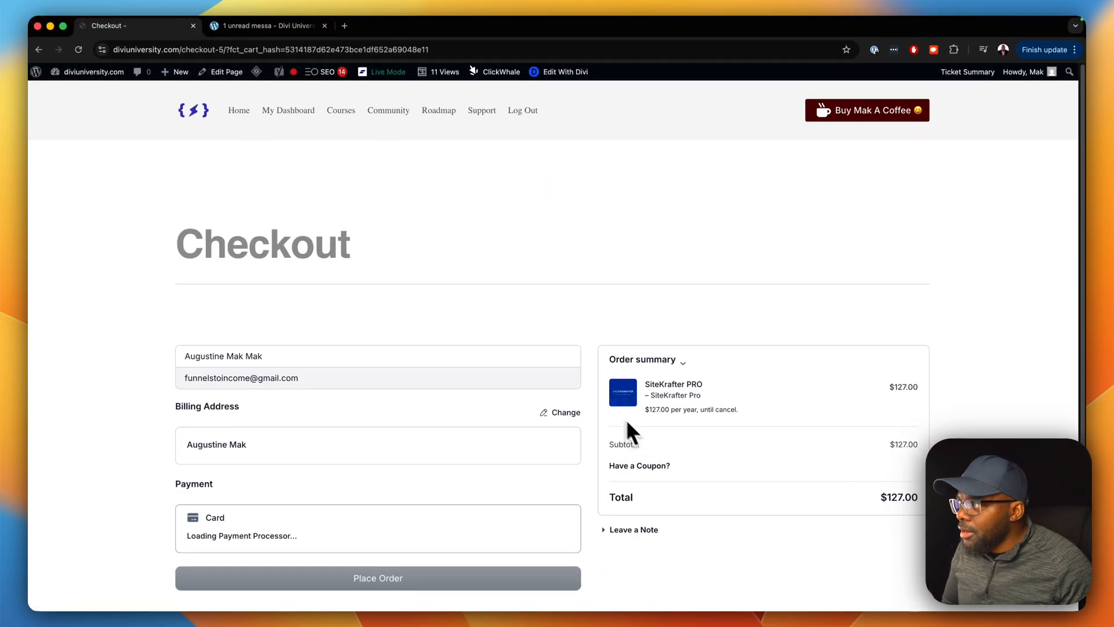
scroll(down, 3)
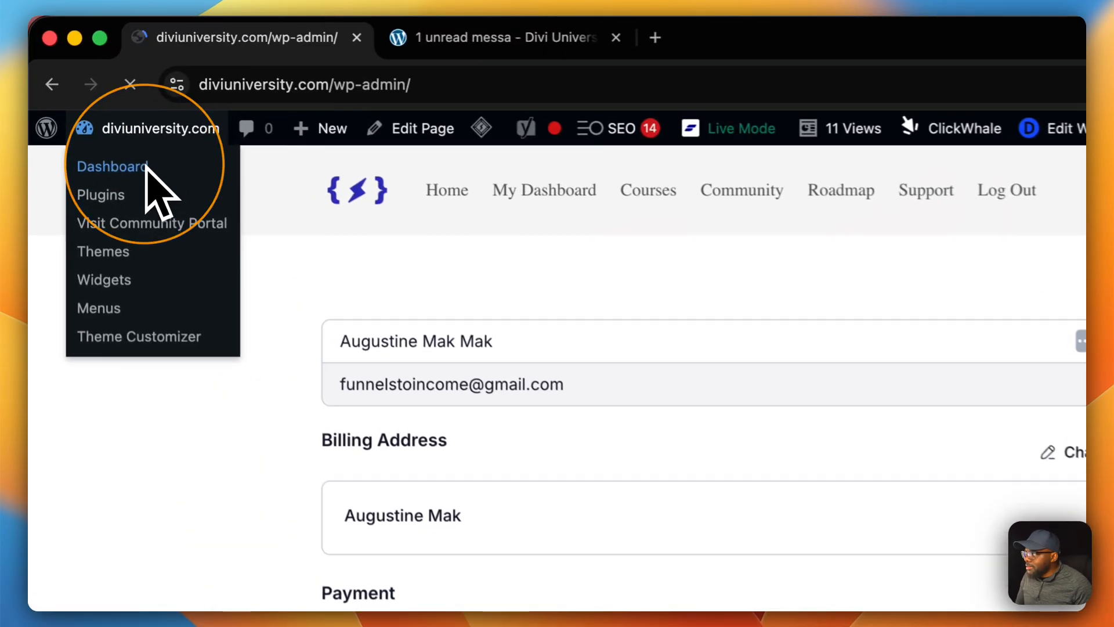
Step: Review the FluentCart dashboard stats: 14 products, 0 orders, $0 revenue
click(111, 166)
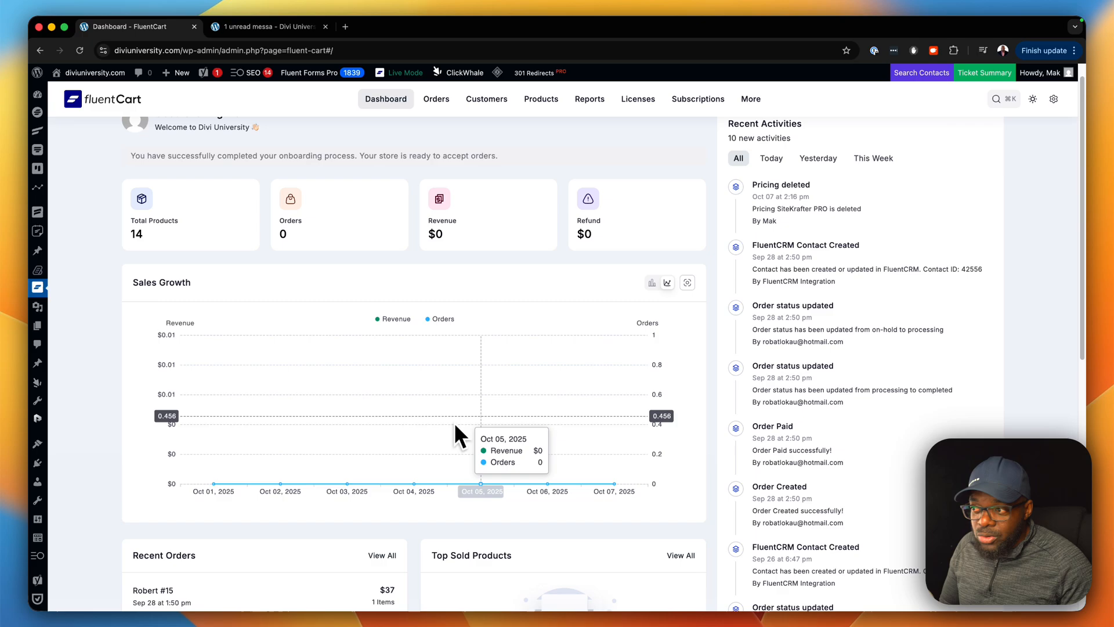
scroll(down, 3)
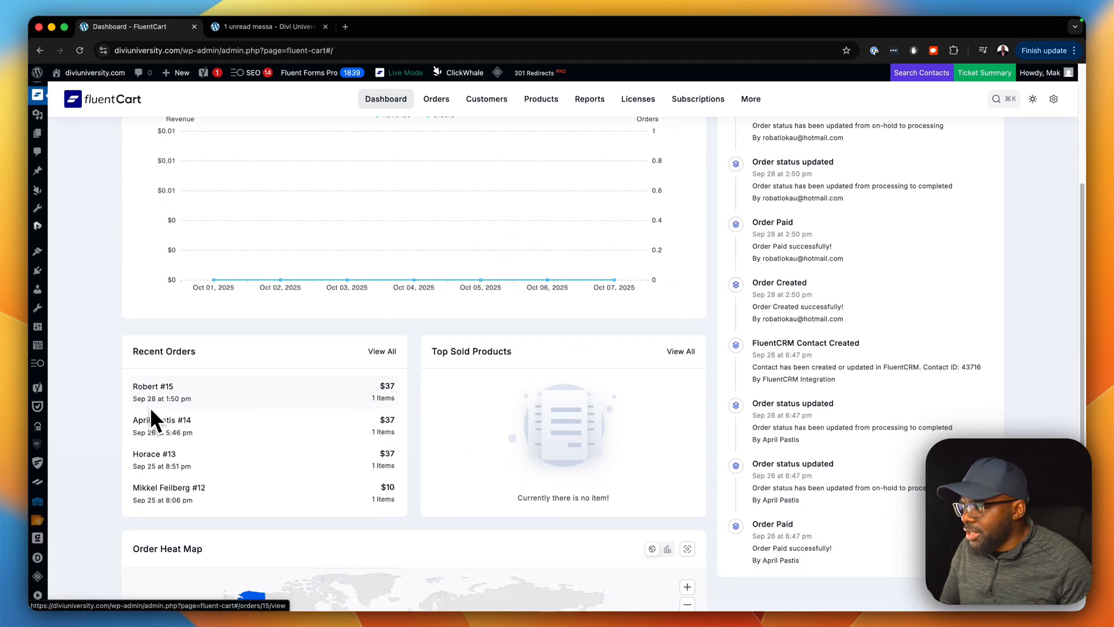
mouse_move(401, 412)
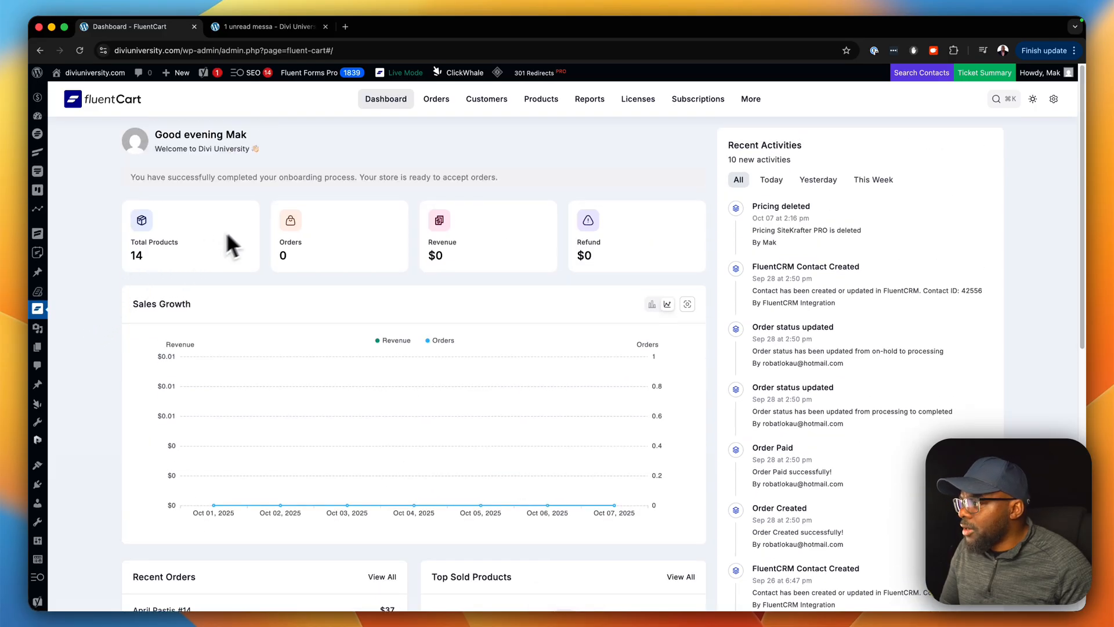
click(541, 99)
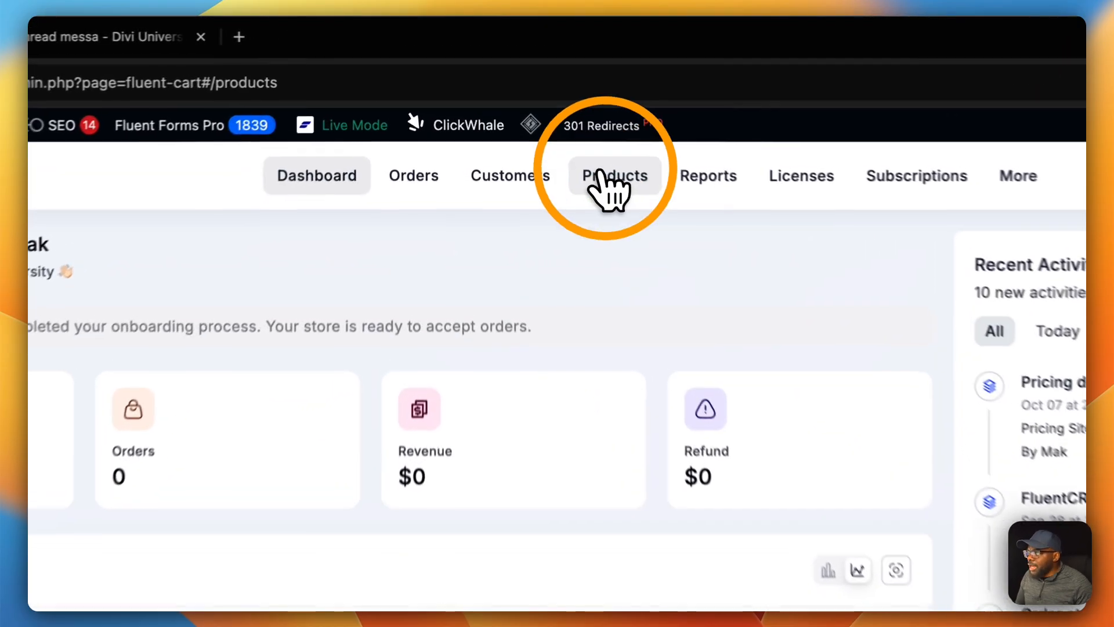
Step: Look at KrafterPresets in the products list, then open SiteKrafter PRO for editing
click(614, 176)
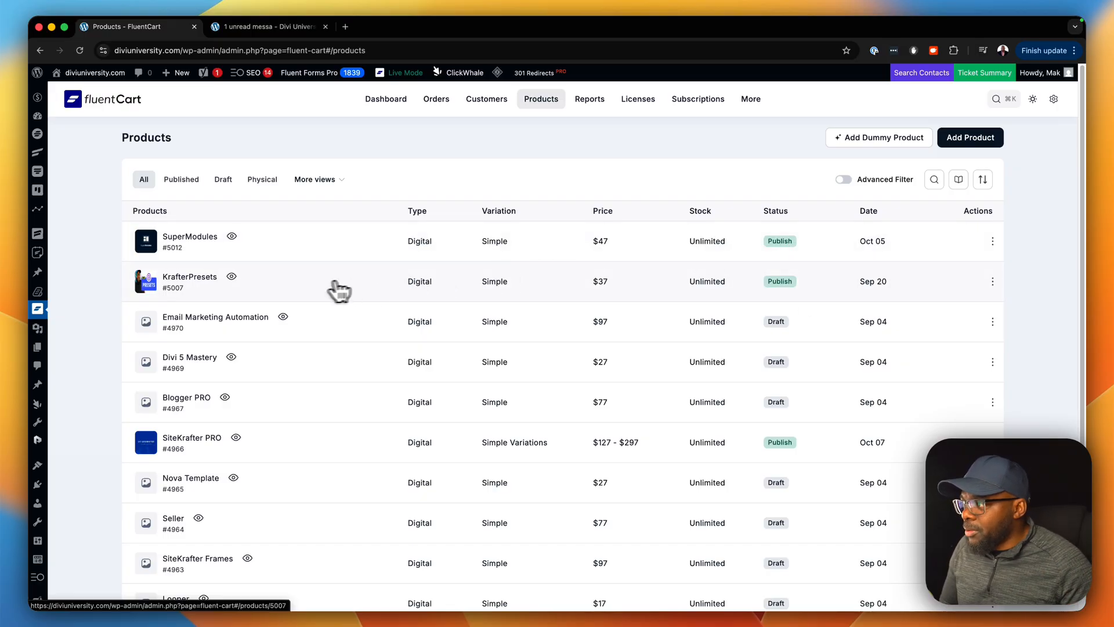
mouse_move(208, 288)
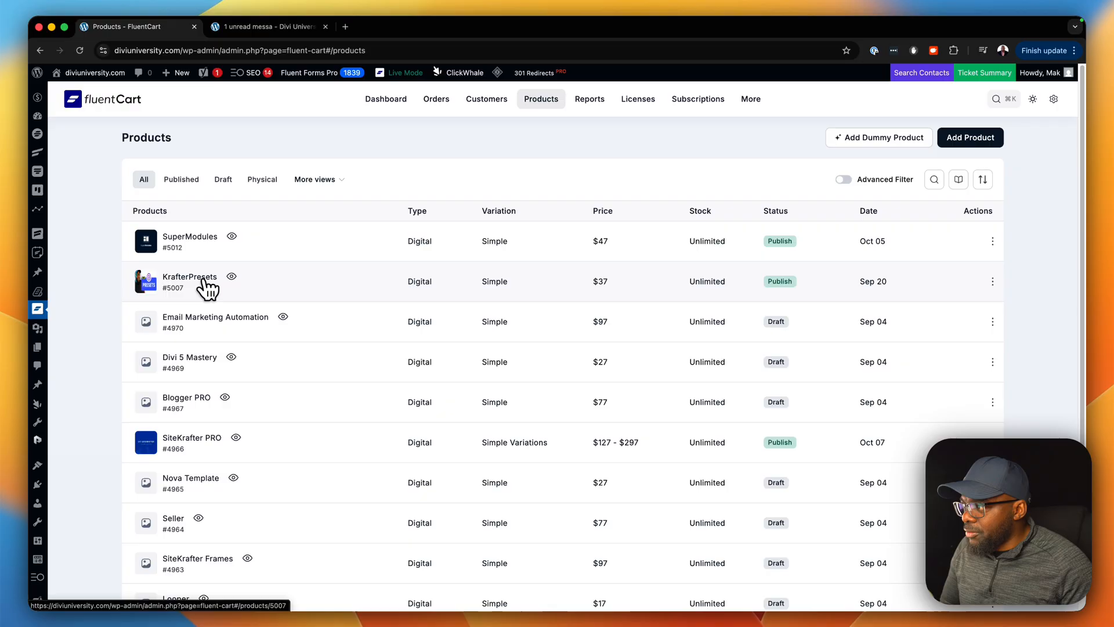
click(190, 281)
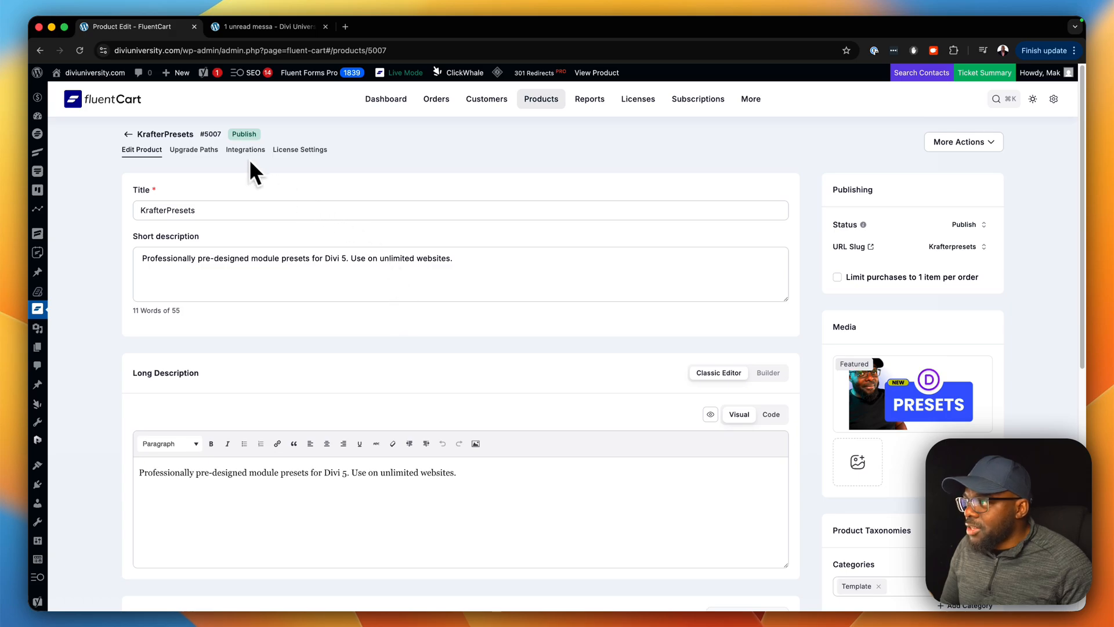
click(41, 49)
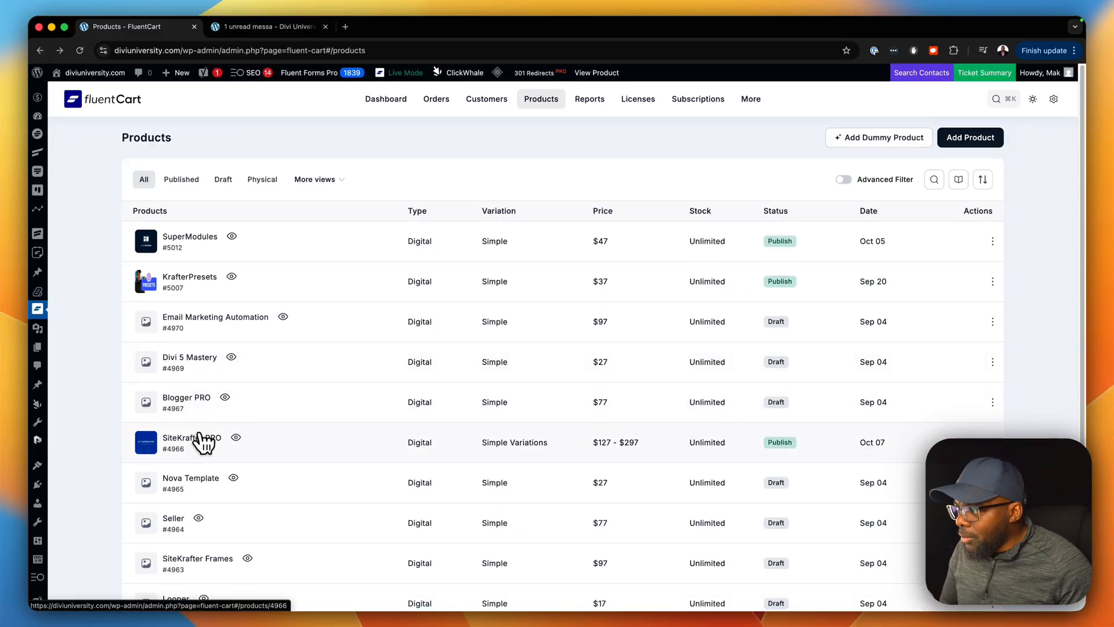
mouse_move(205, 455)
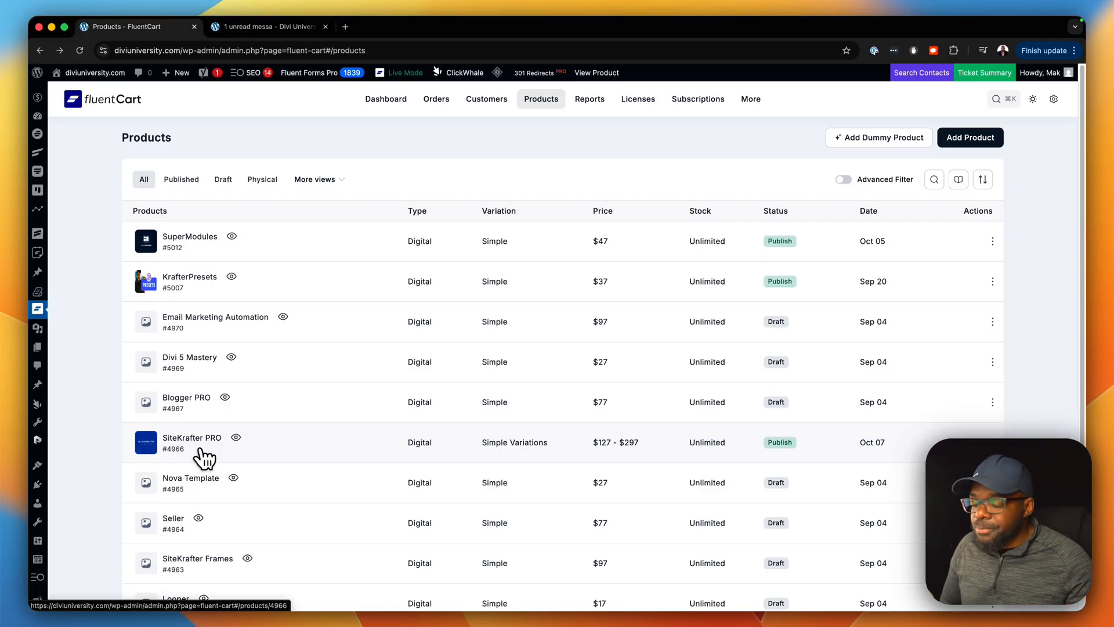
click(192, 442)
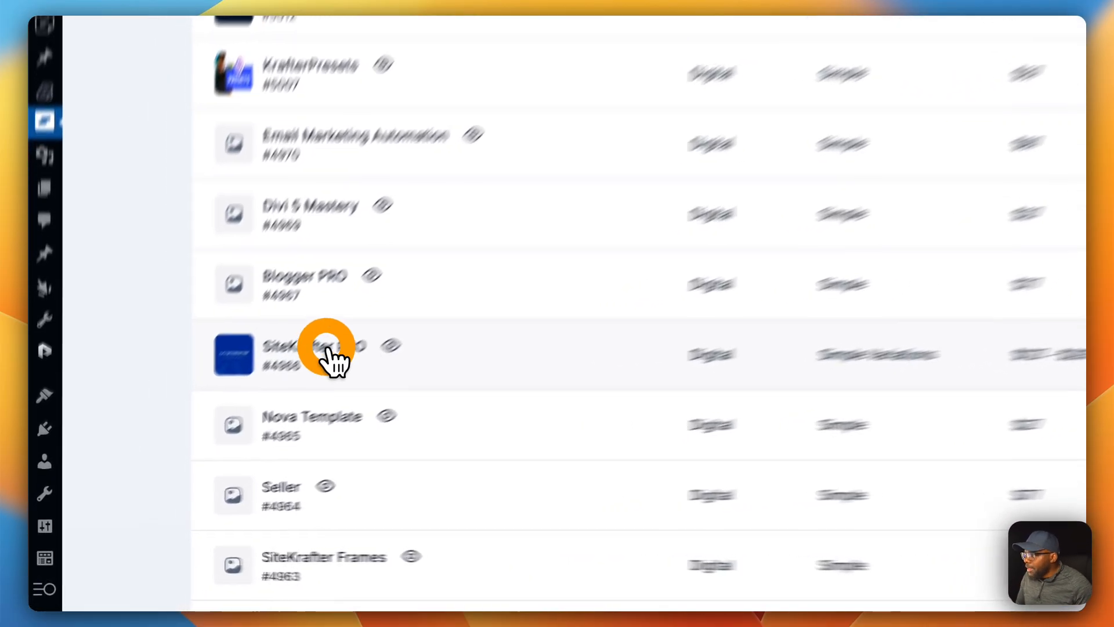
click(313, 354)
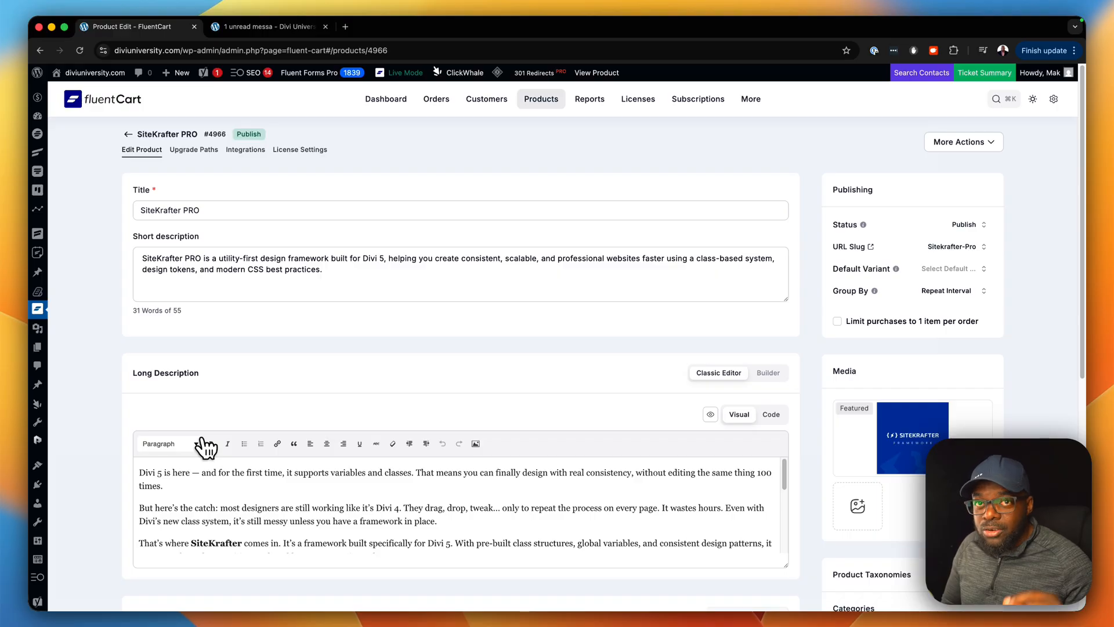
Step: Delete SiteKrafter PRO's existing FluentCommunity integration feed from the Integrations tab
click(245, 149)
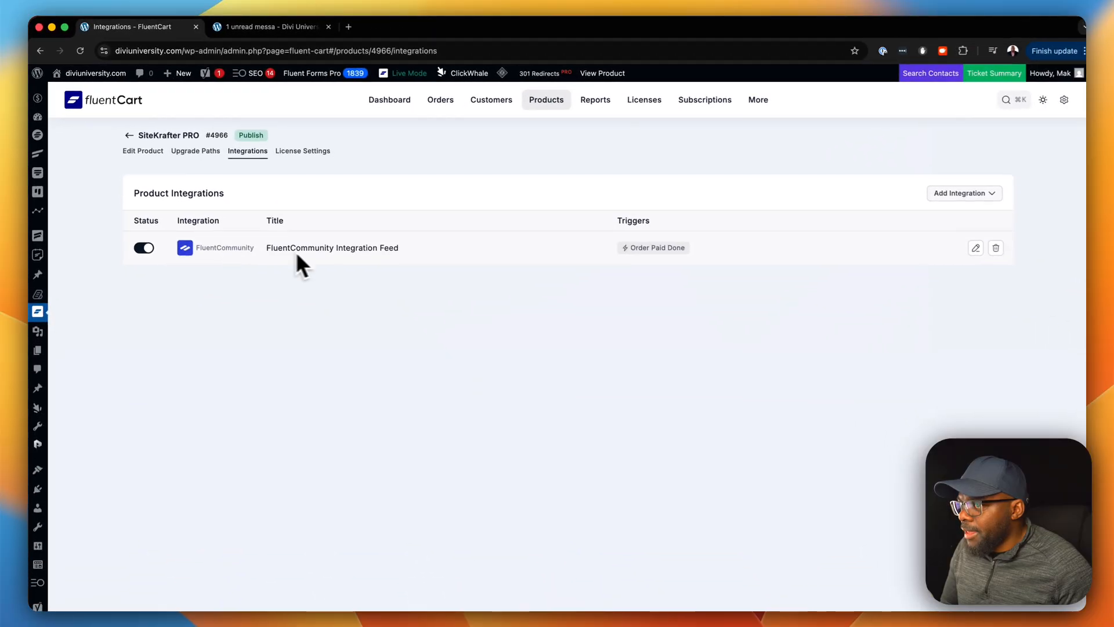
click(996, 247)
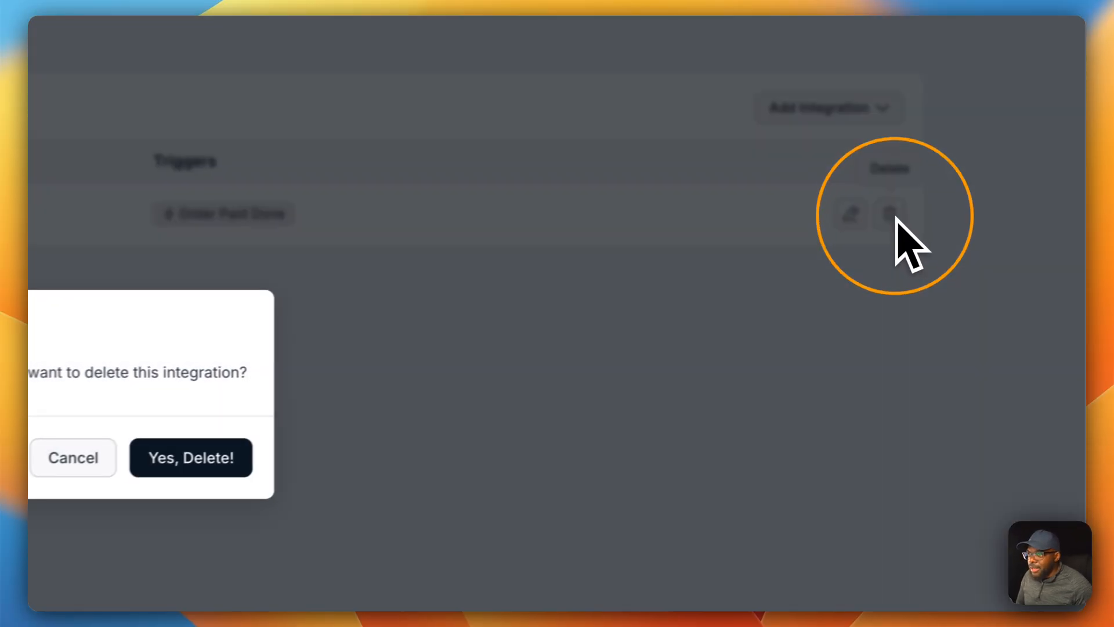
click(191, 458)
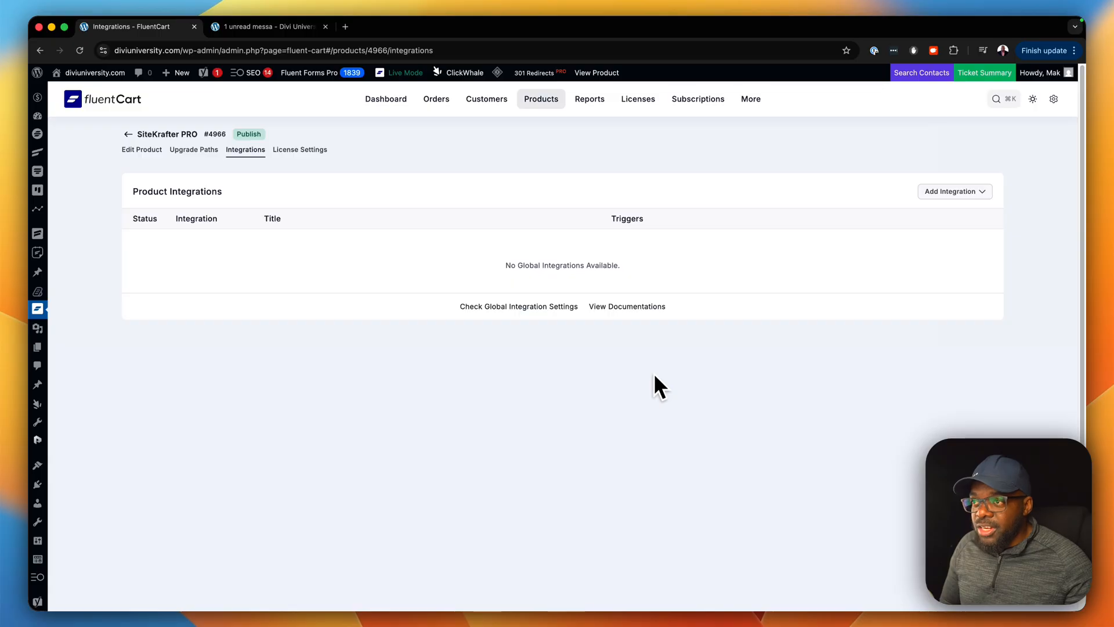
mouse_move(556, 330)
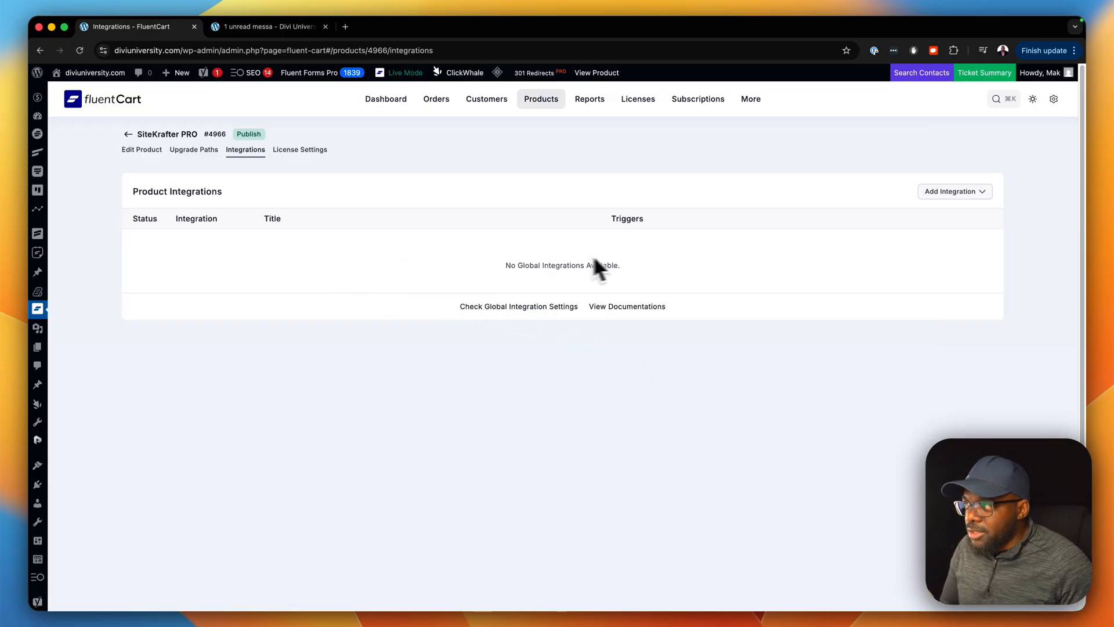
Step: Add a FluentCommunity feed adding buyers to SiteKrafters and courses SiteKrafter PRO, Divi 5 Mastery
click(952, 191)
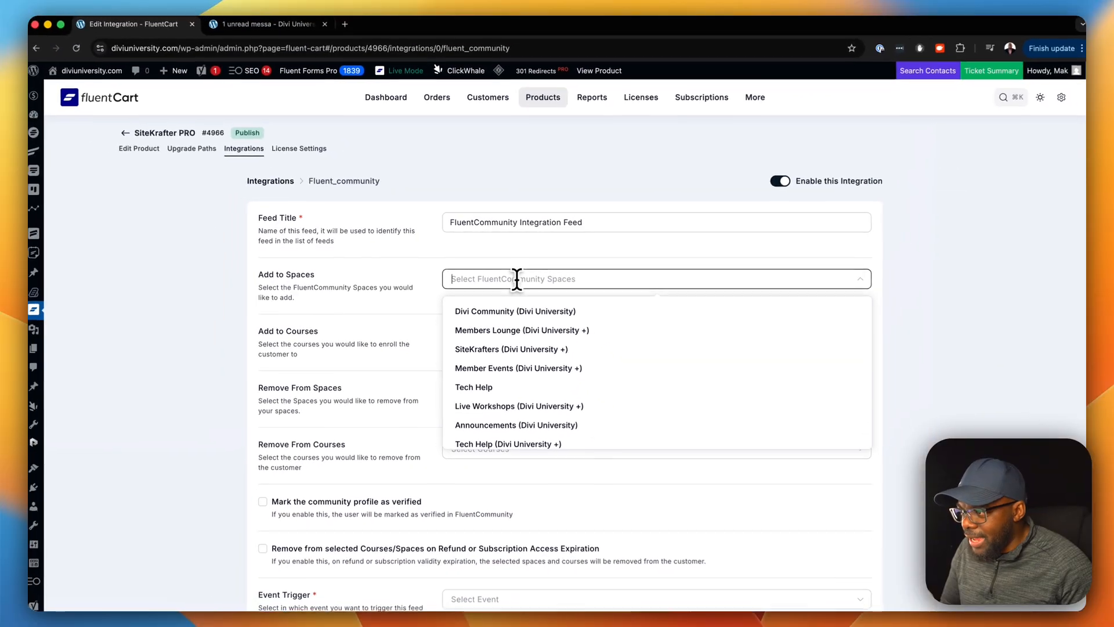
scroll(down, 3)
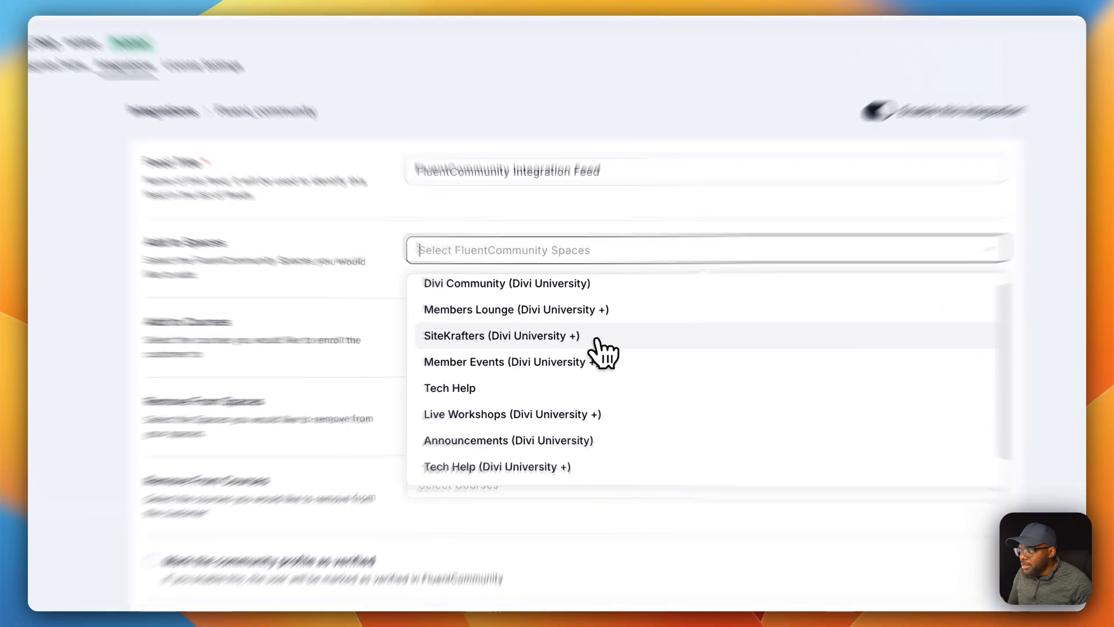
click(501, 336)
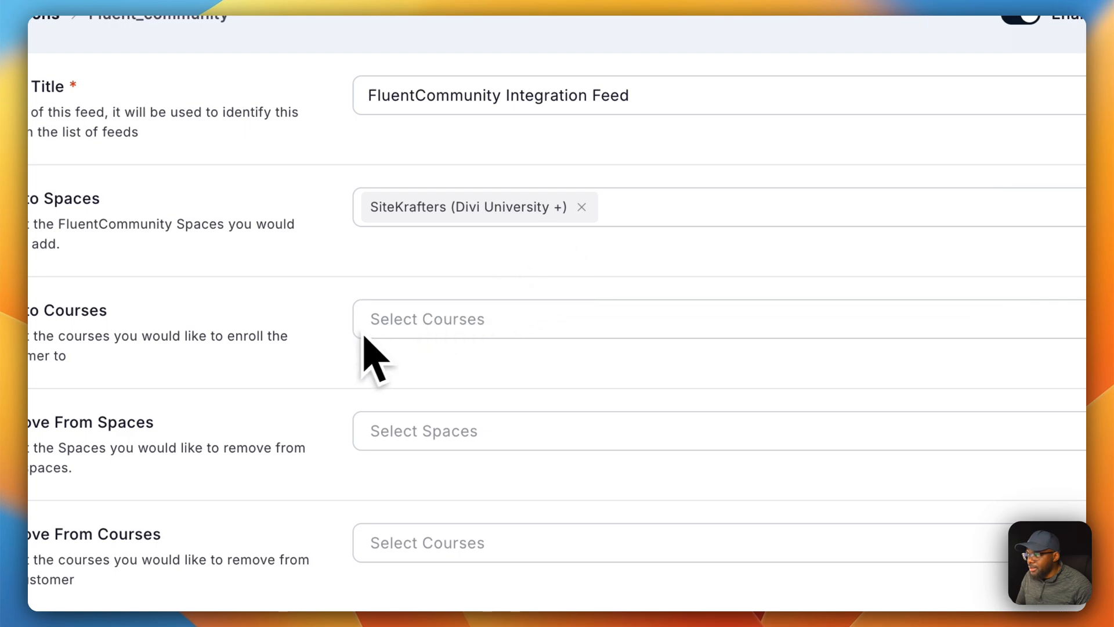
click(428, 319)
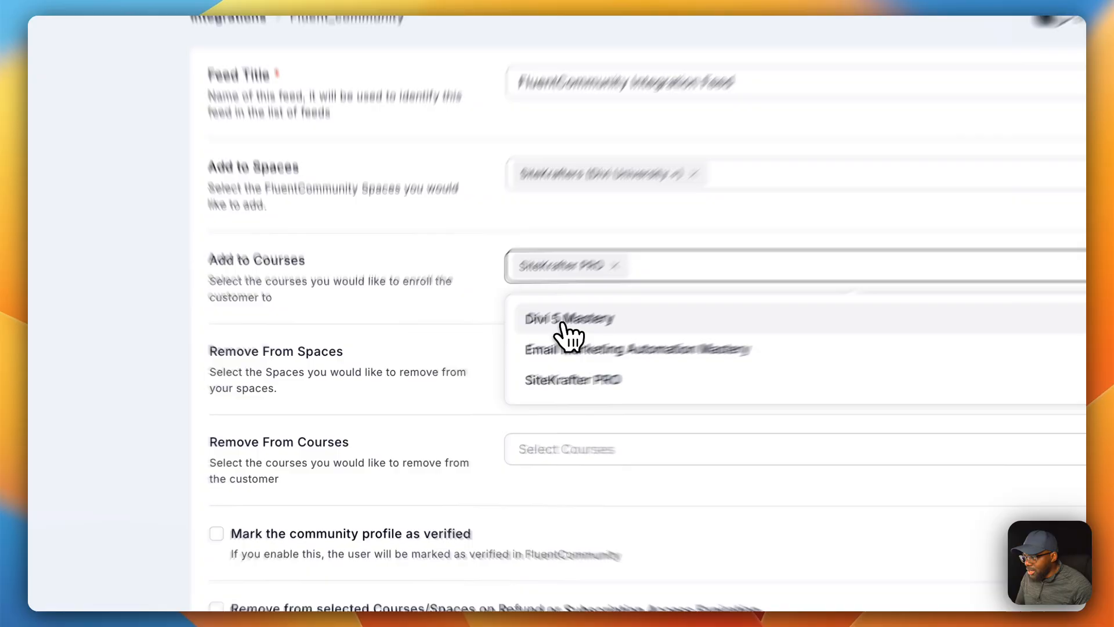
click(568, 318)
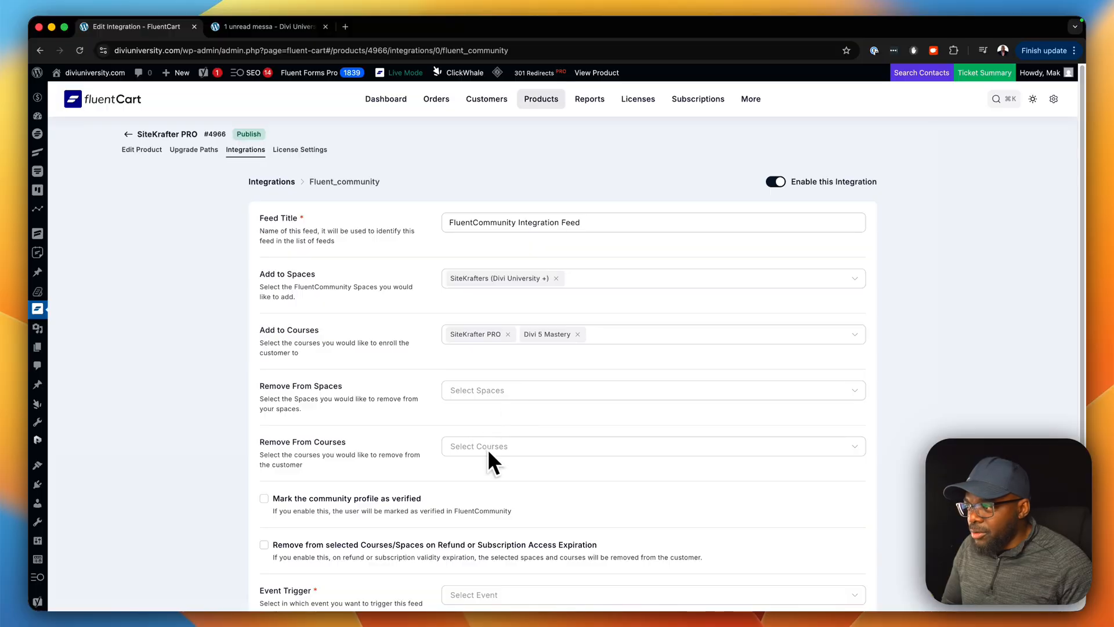
mouse_move(507, 458)
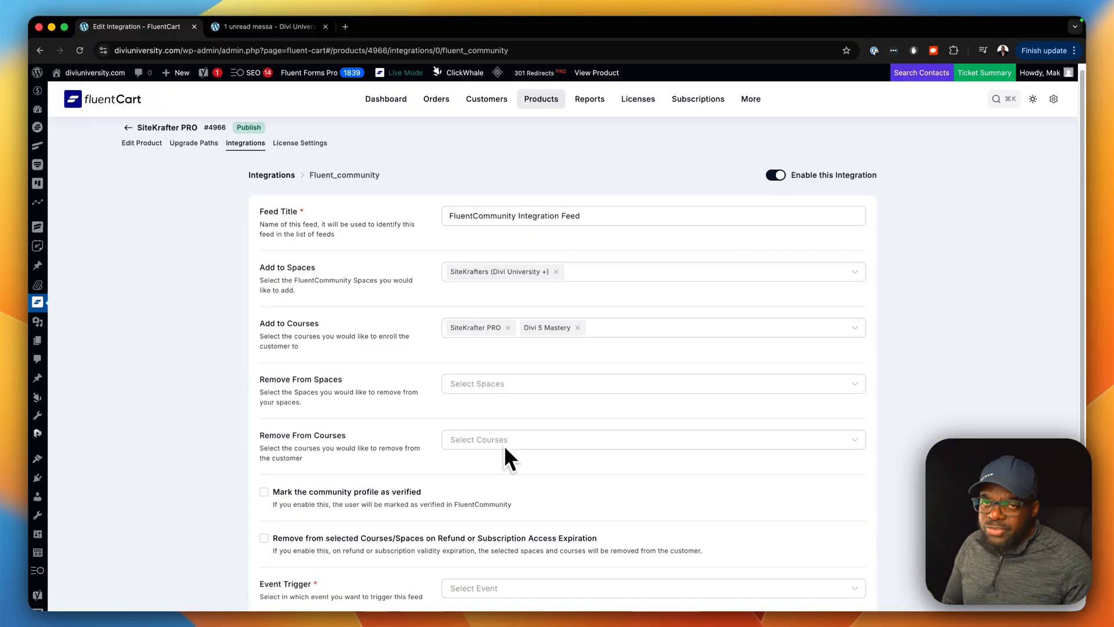
scroll(down, 3)
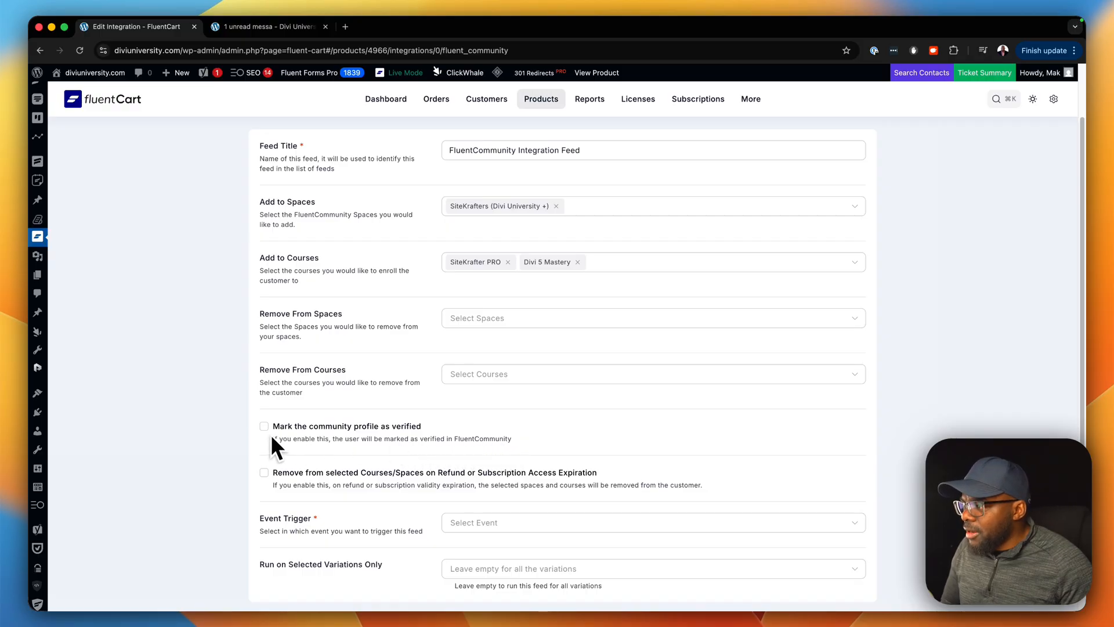
Step: Mark profiles verified, trigger on Order Paid, and create the FluentCommunity feed
click(264, 425)
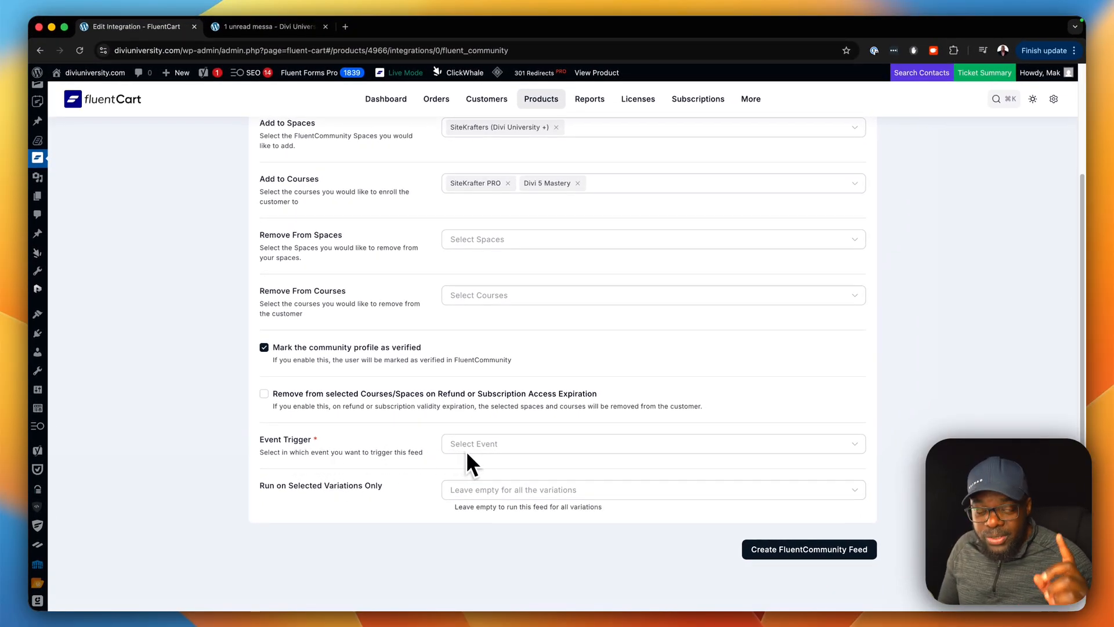
click(652, 443)
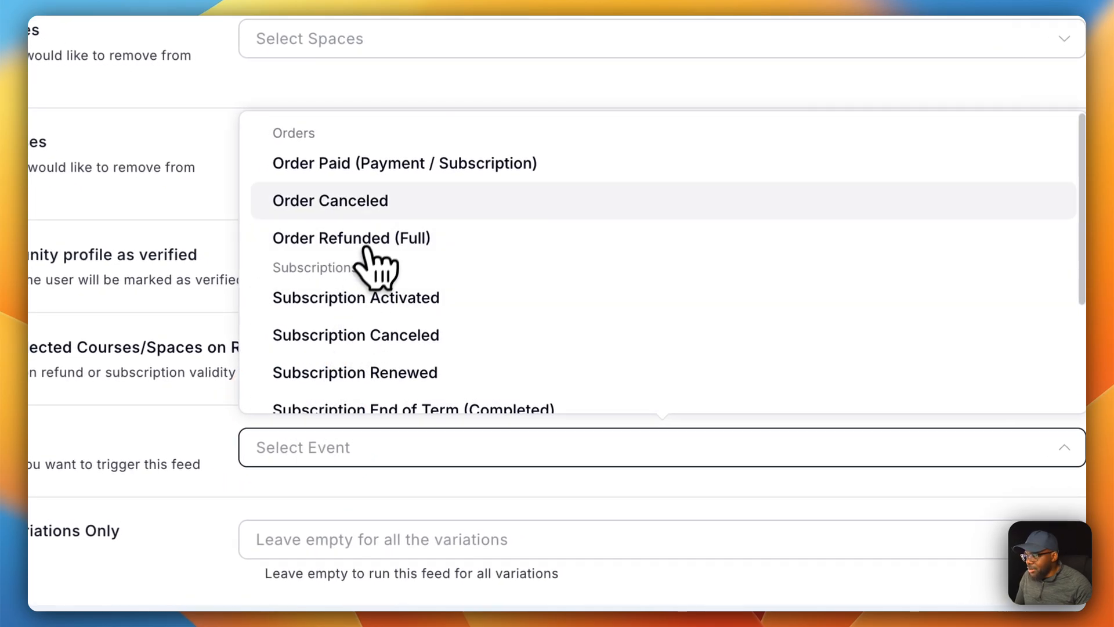
click(403, 162)
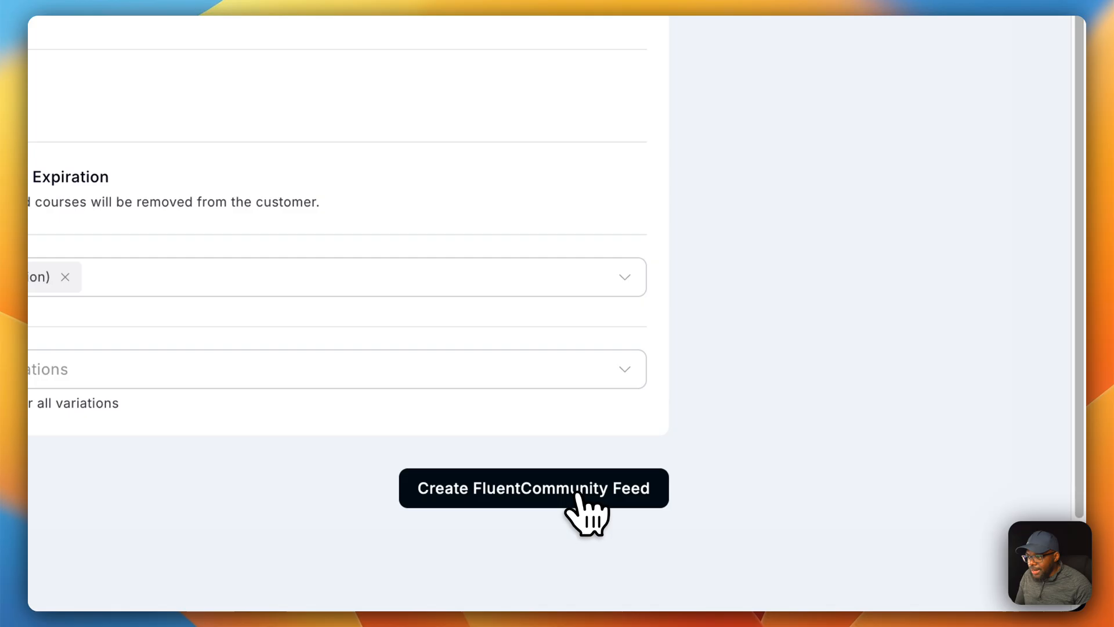
click(533, 488)
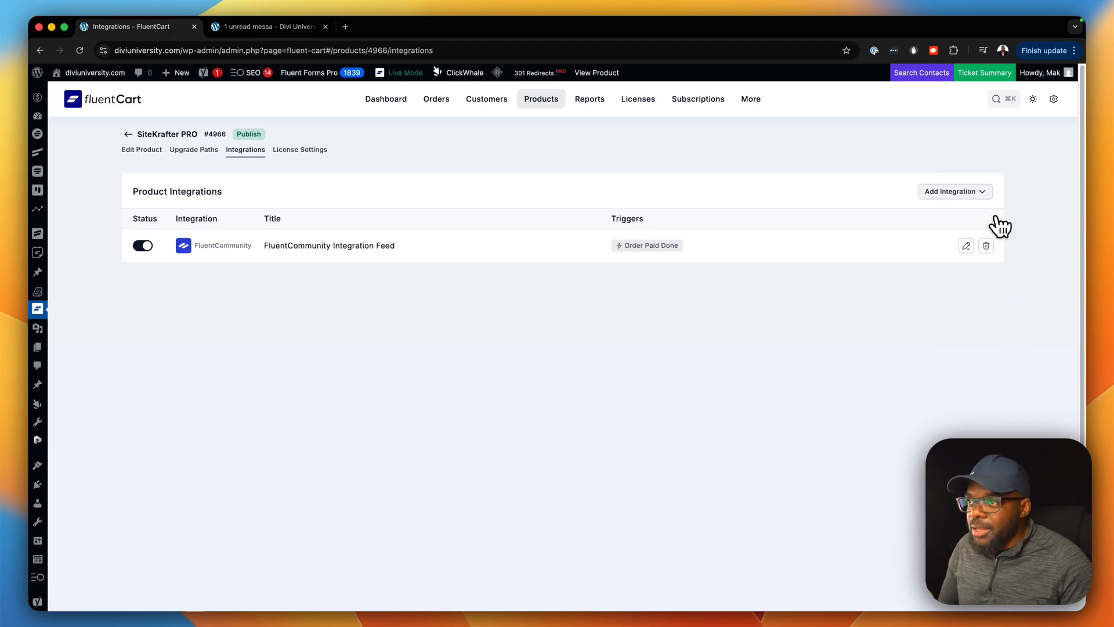
Step: Add a FluentCRM integration to SiteKrafter PRO
click(955, 191)
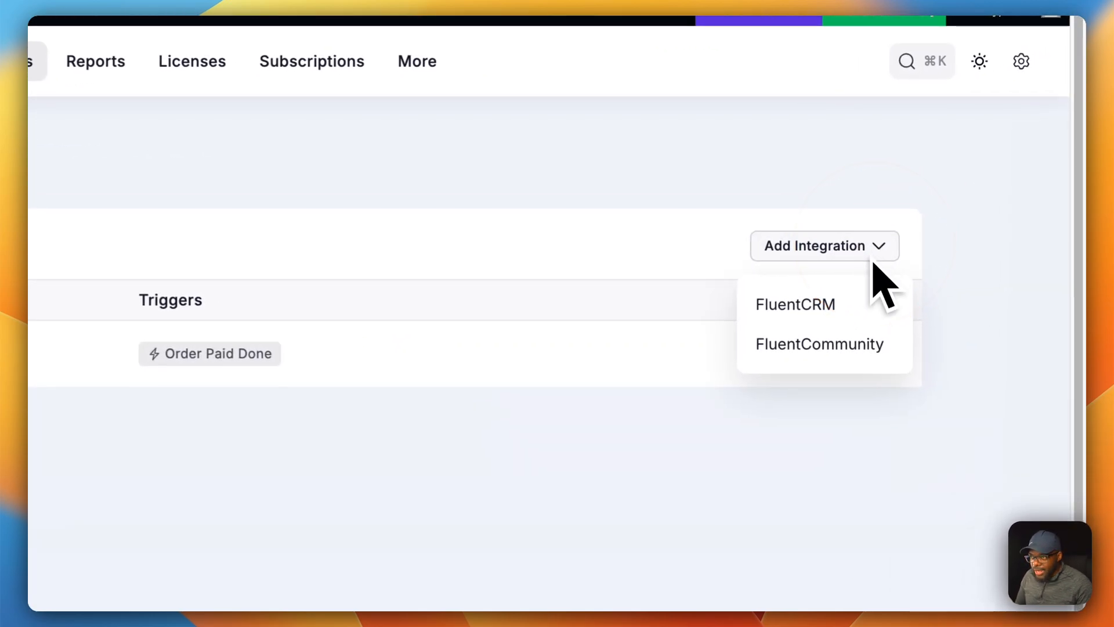
click(795, 305)
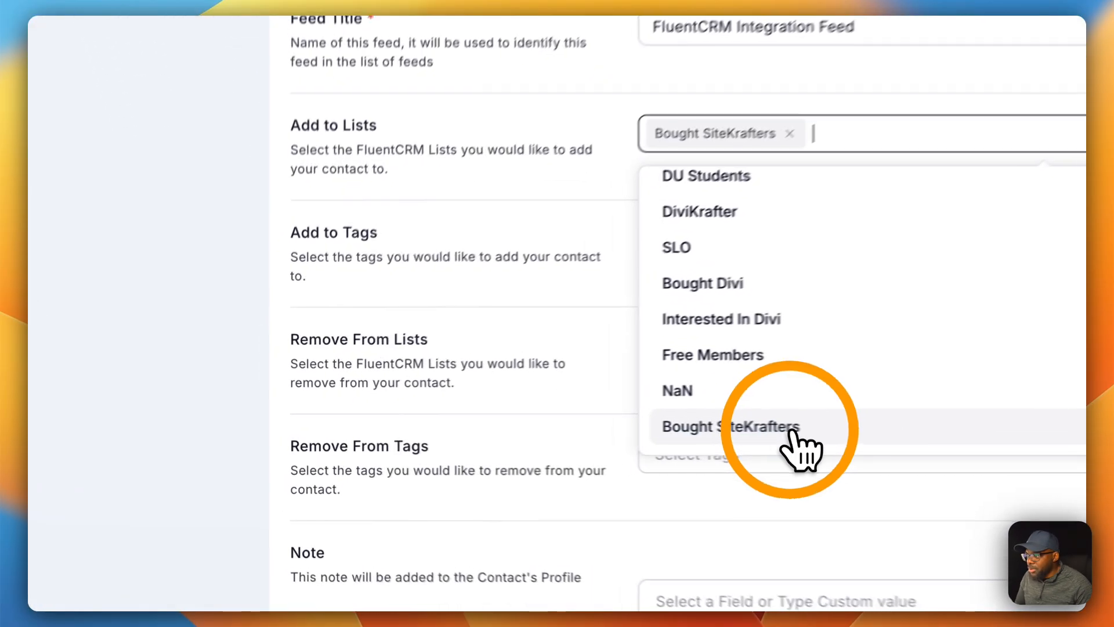
Step: Add contacts to the Bought SiteKrafters list and apply the Bought SiteKrafter tag
click(728, 426)
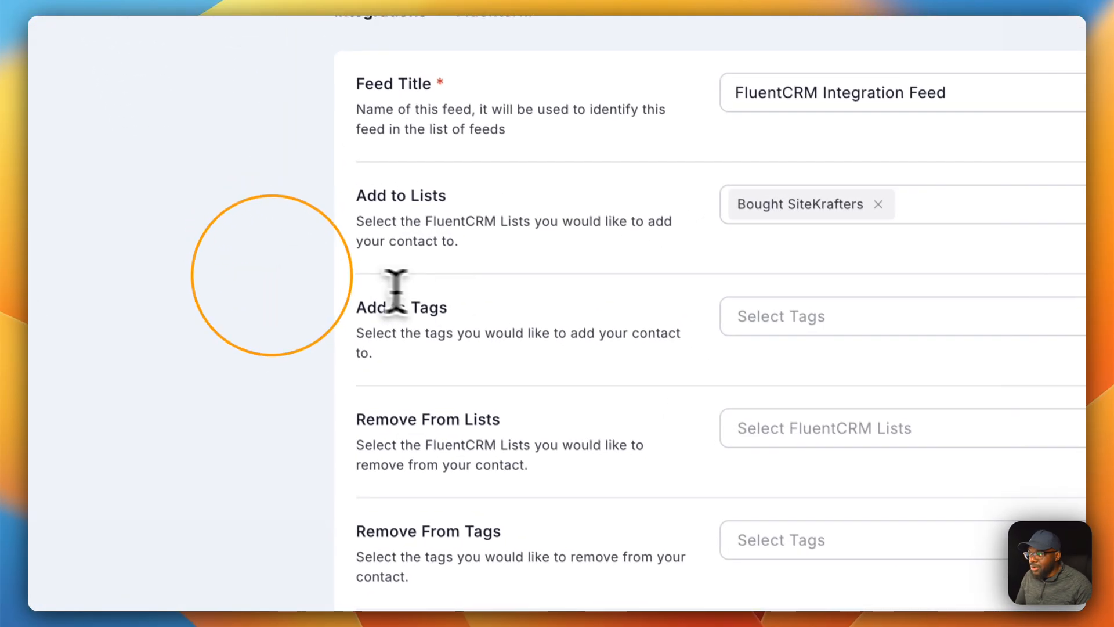
click(779, 316)
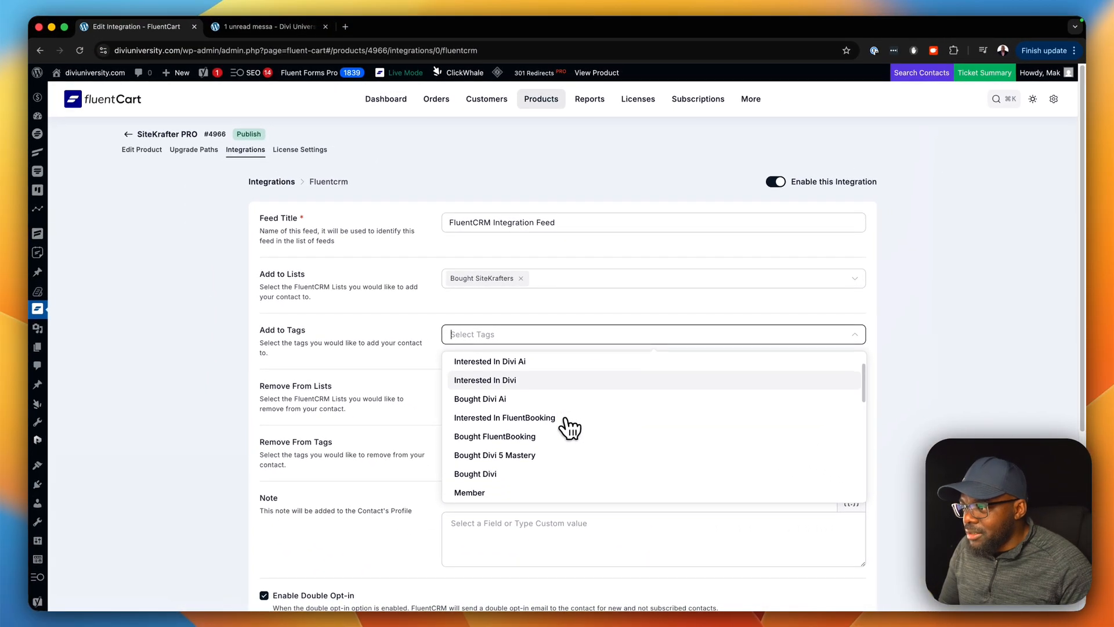
scroll(down, 3)
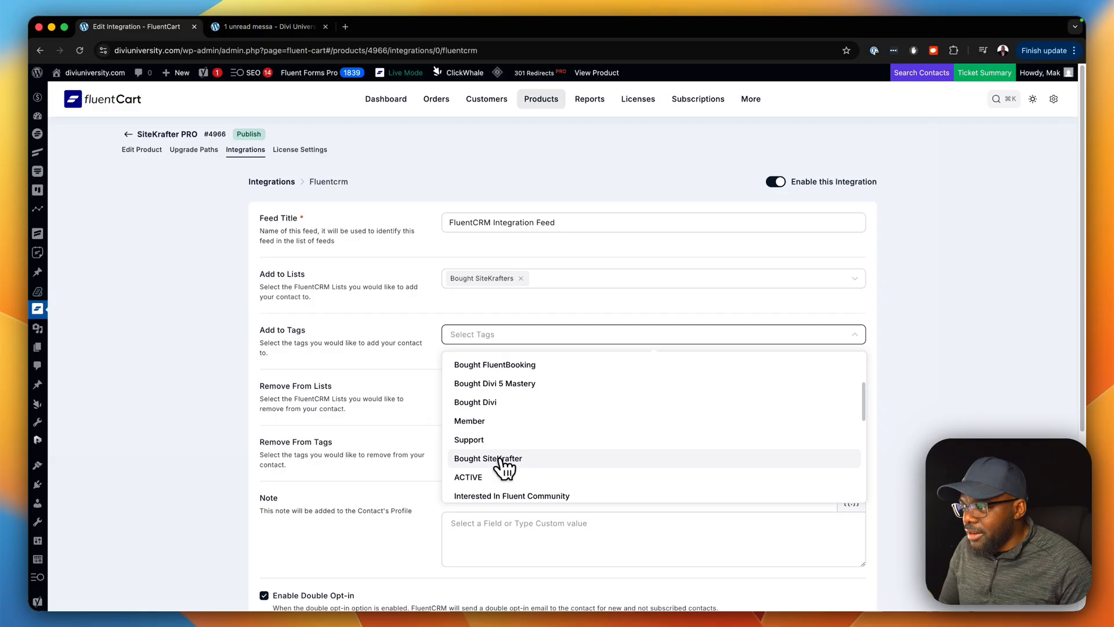
click(488, 458)
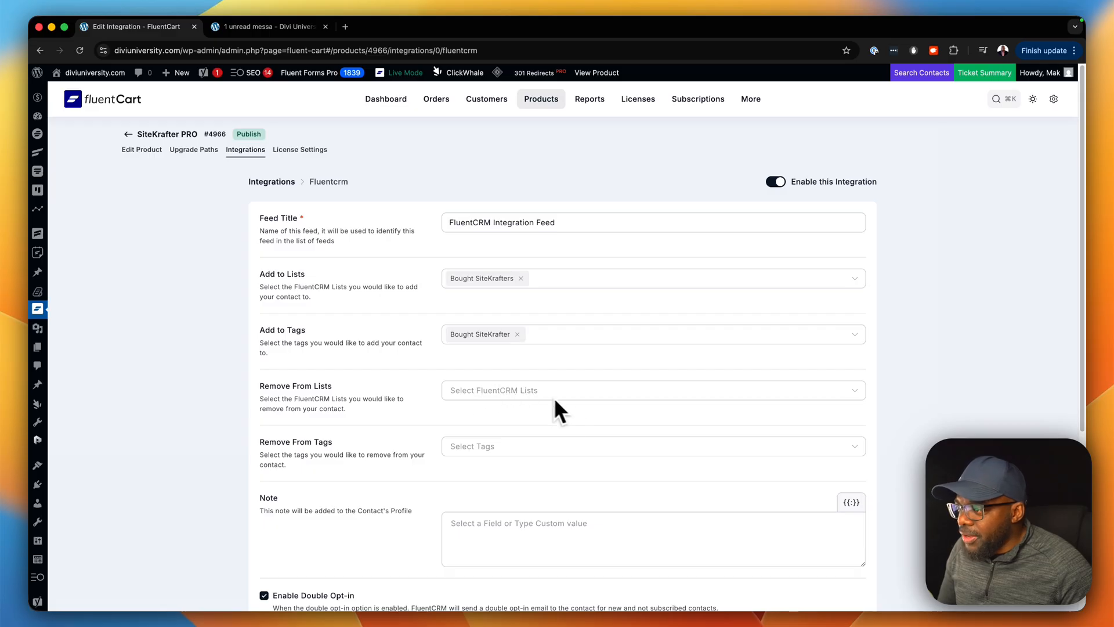
mouse_move(304, 467)
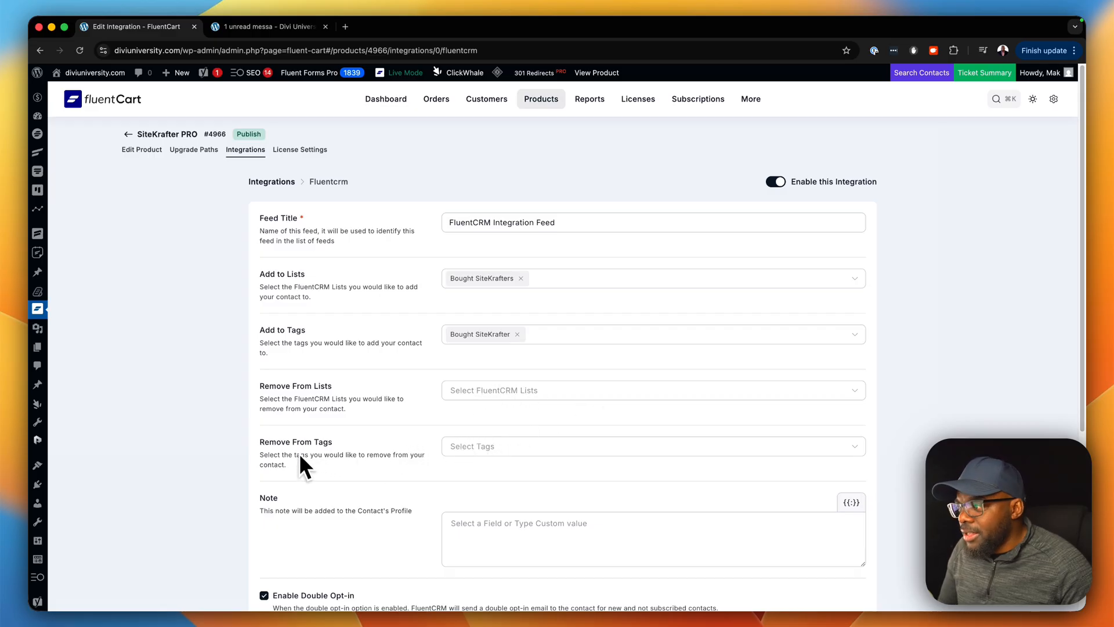
Step: Save a FluentCRM feed for SiteKrafter PRO with no double opt-in, triggered on Order Paid
scroll(down, 3)
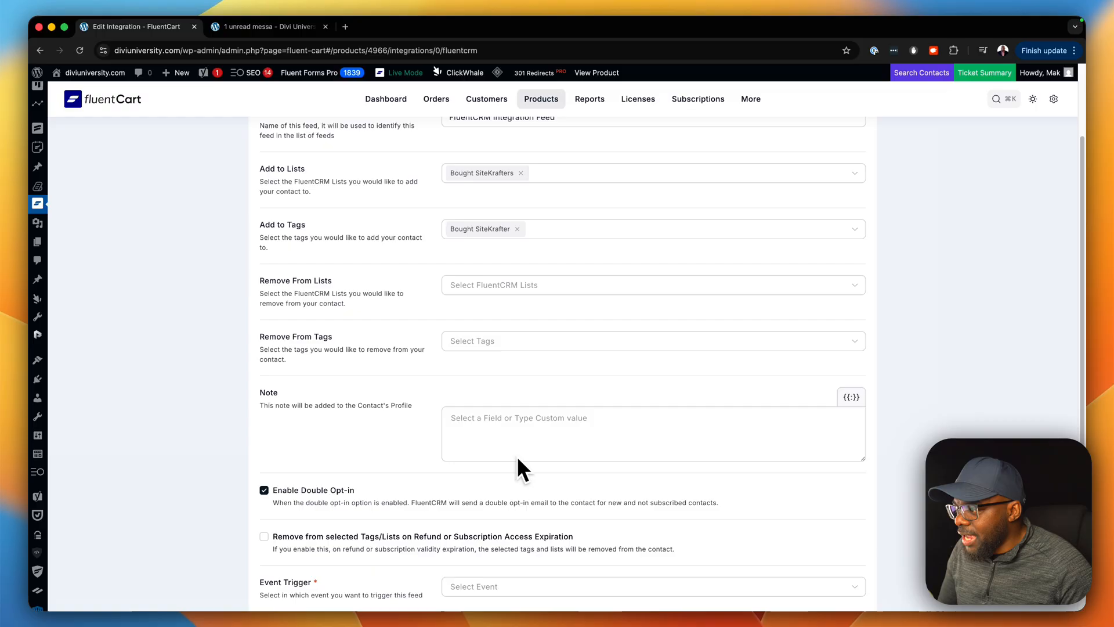
scroll(down, 3)
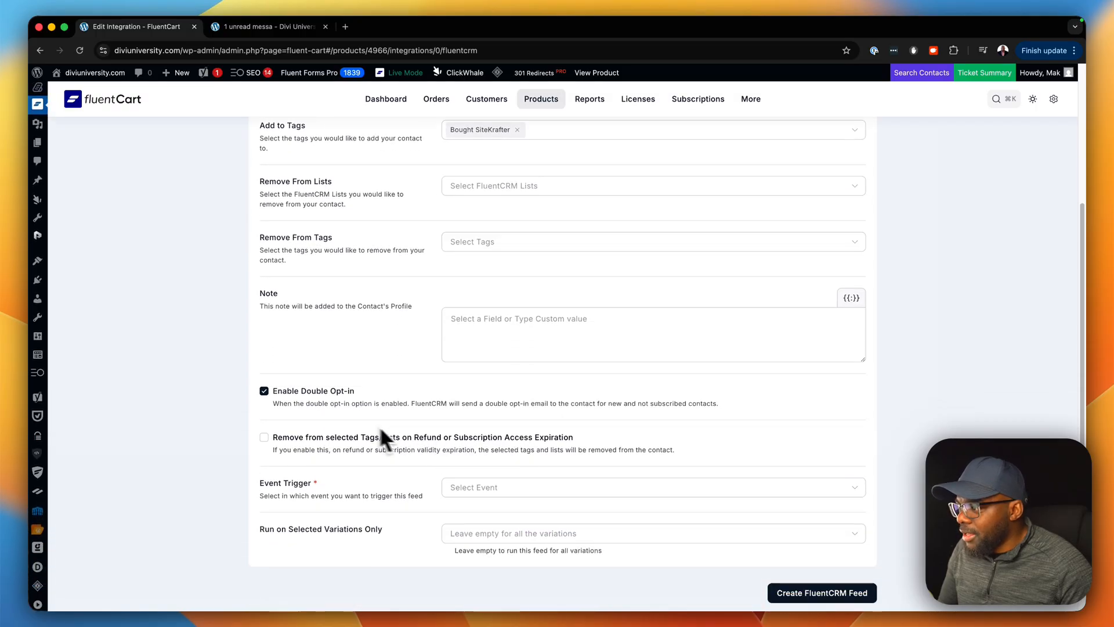
mouse_move(264, 391)
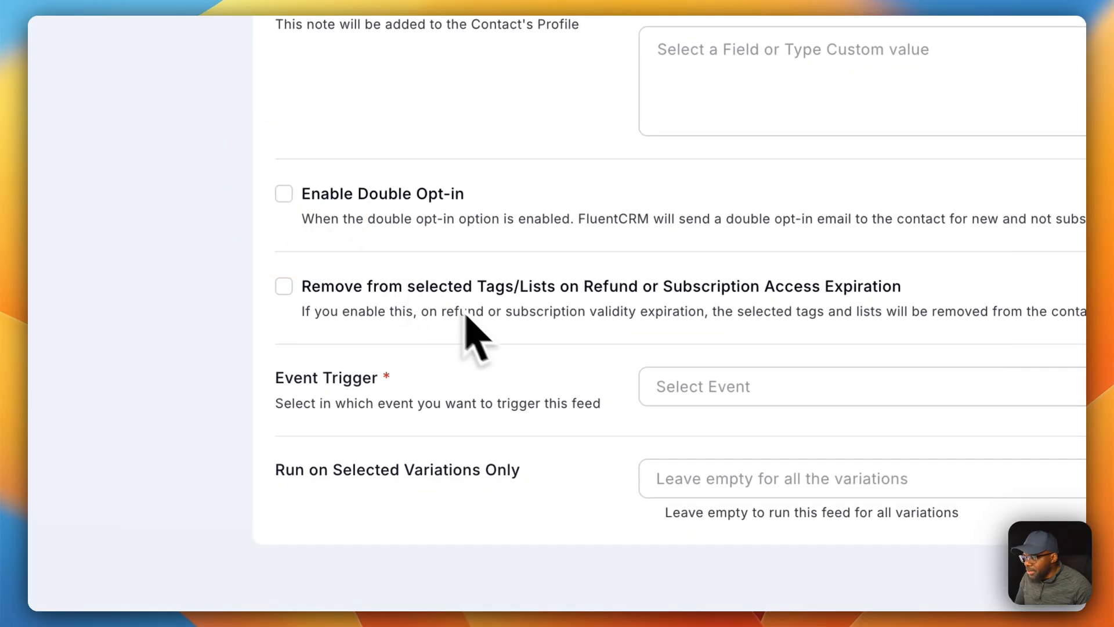
scroll(down, 3)
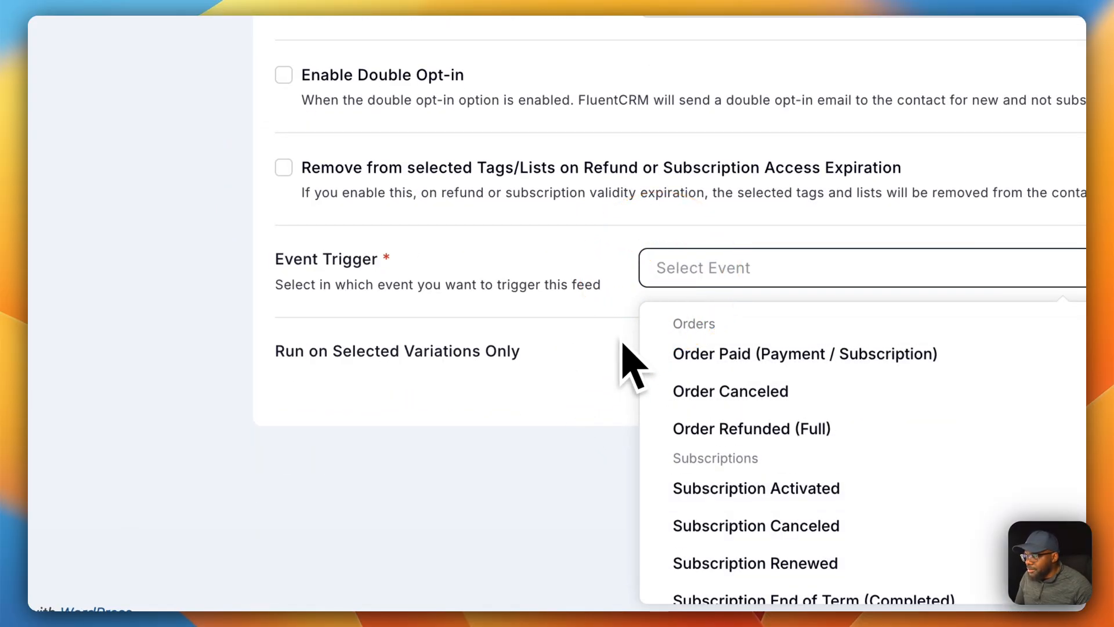
click(805, 353)
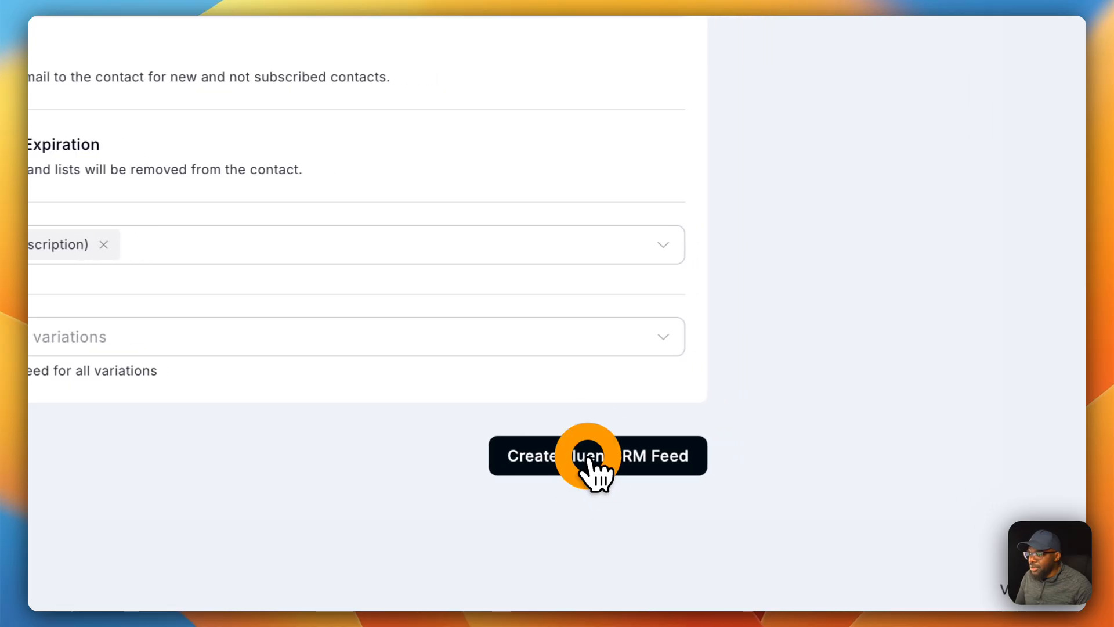
click(598, 456)
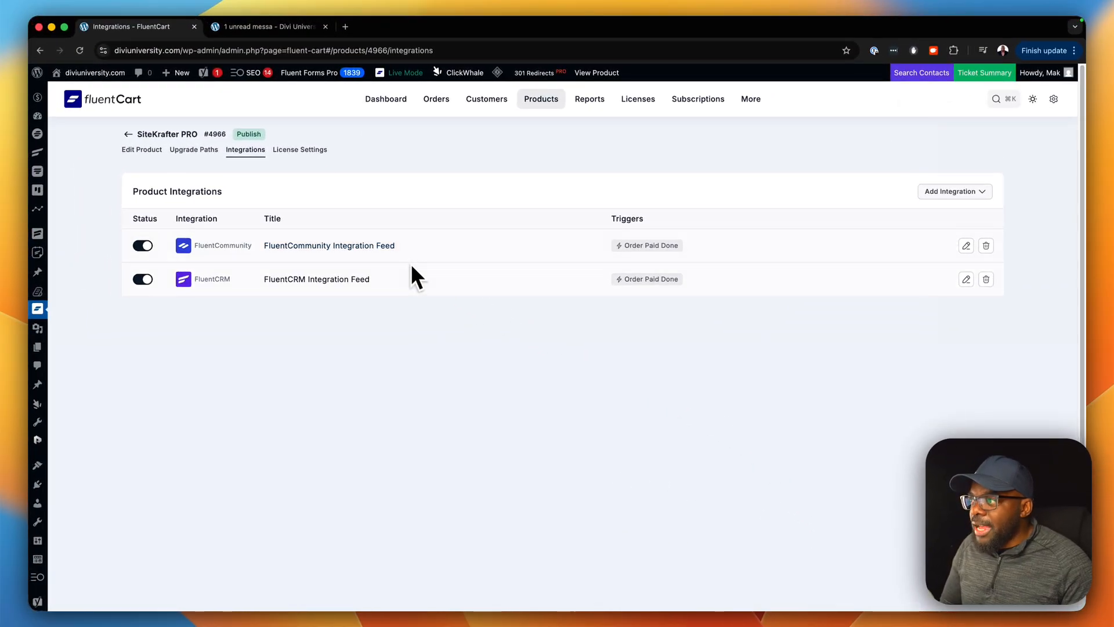
mouse_move(424, 297)
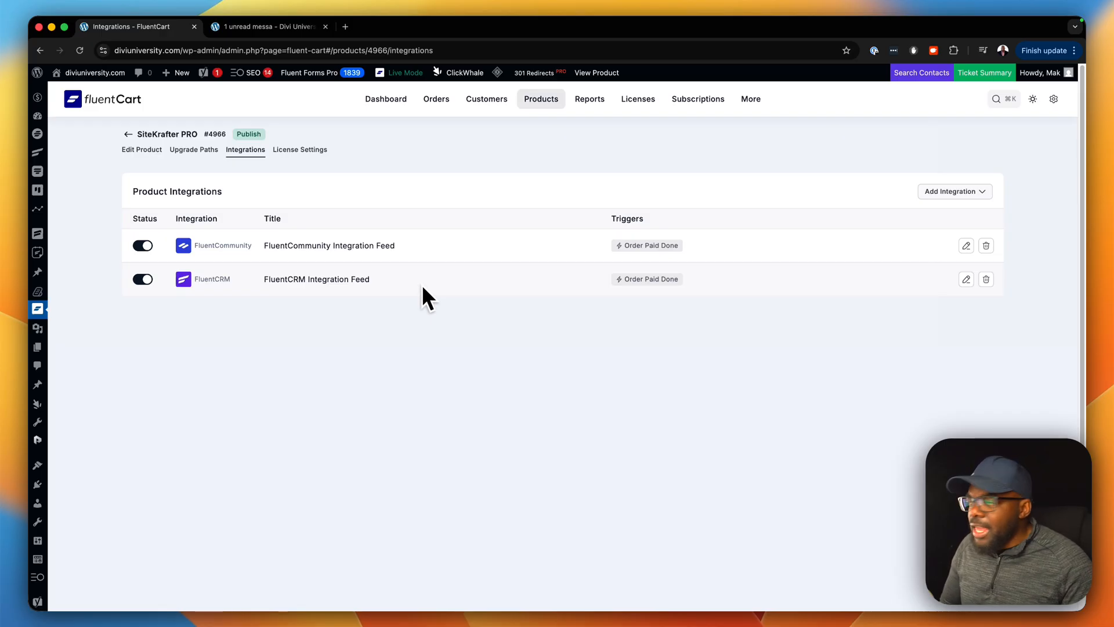
mouse_move(155, 199)
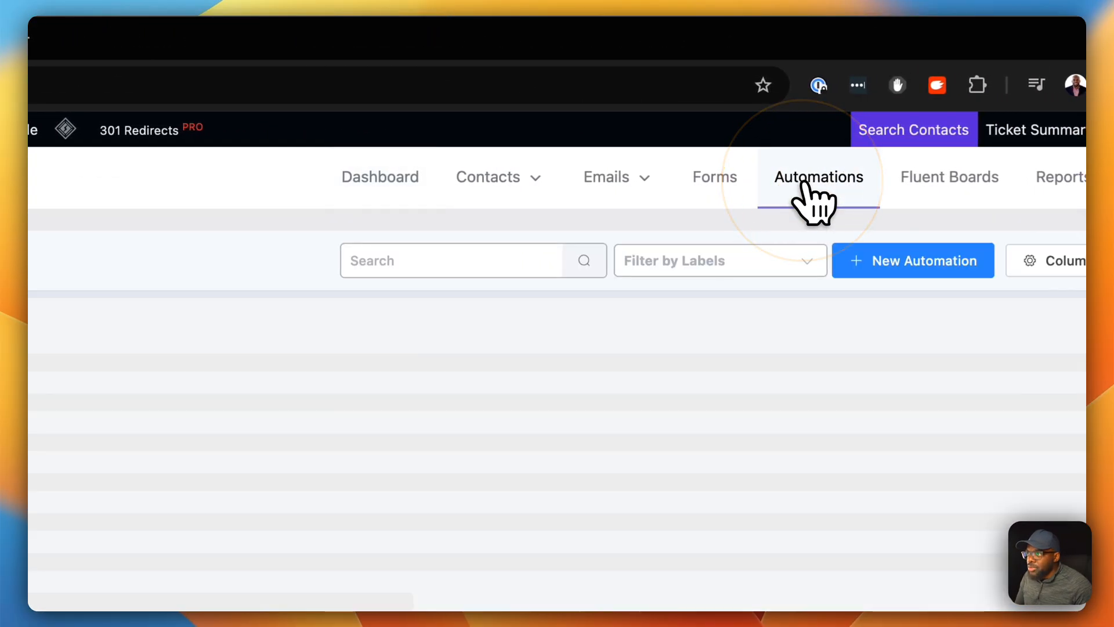
Step: Open the Bought SiteKrafter Yearly automation funnel from the funnels list
click(818, 177)
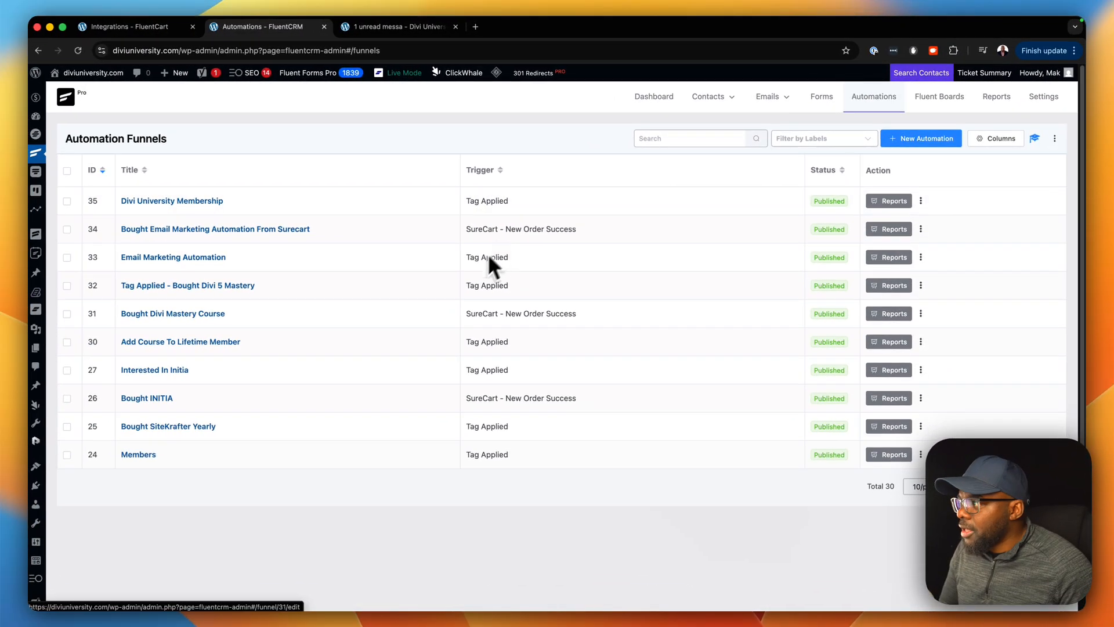
mouse_move(199, 434)
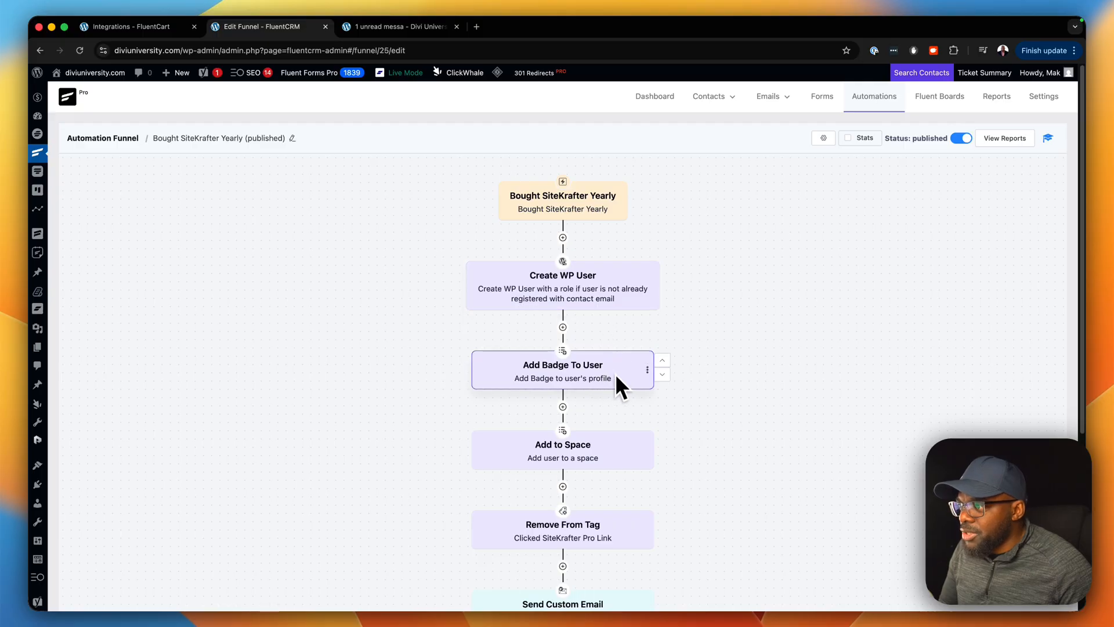
scroll(down, 3)
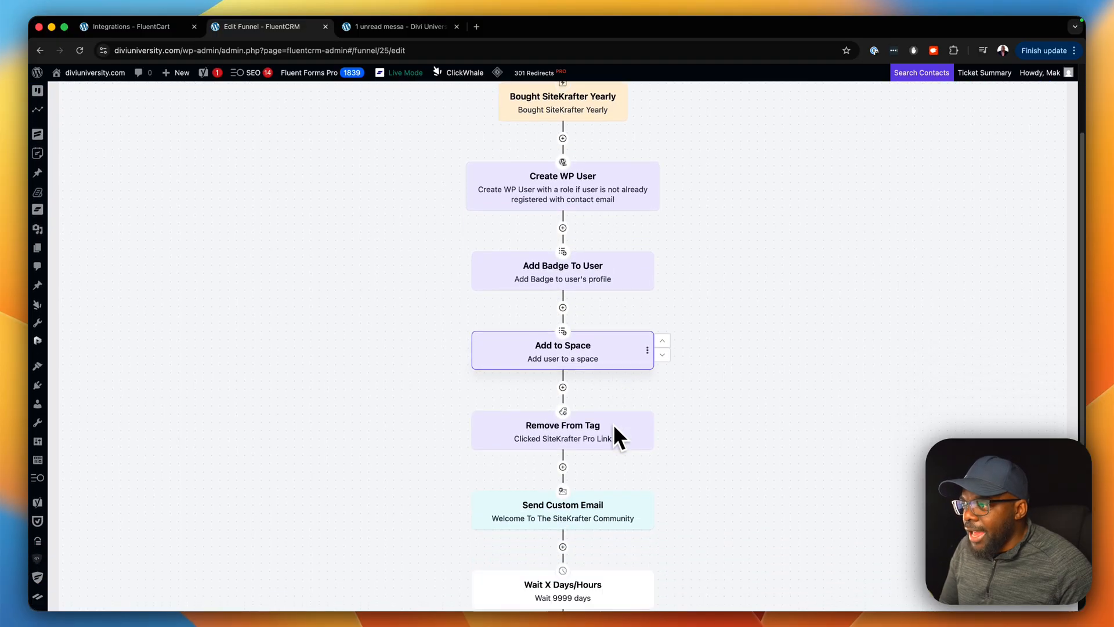
scroll(down, 3)
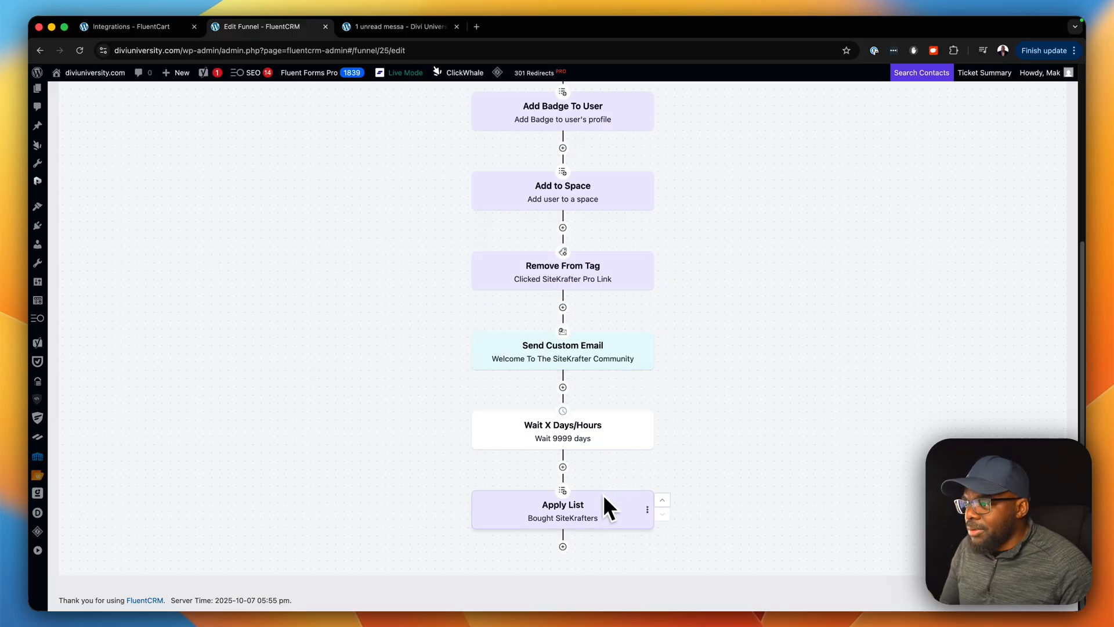
scroll(down, 3)
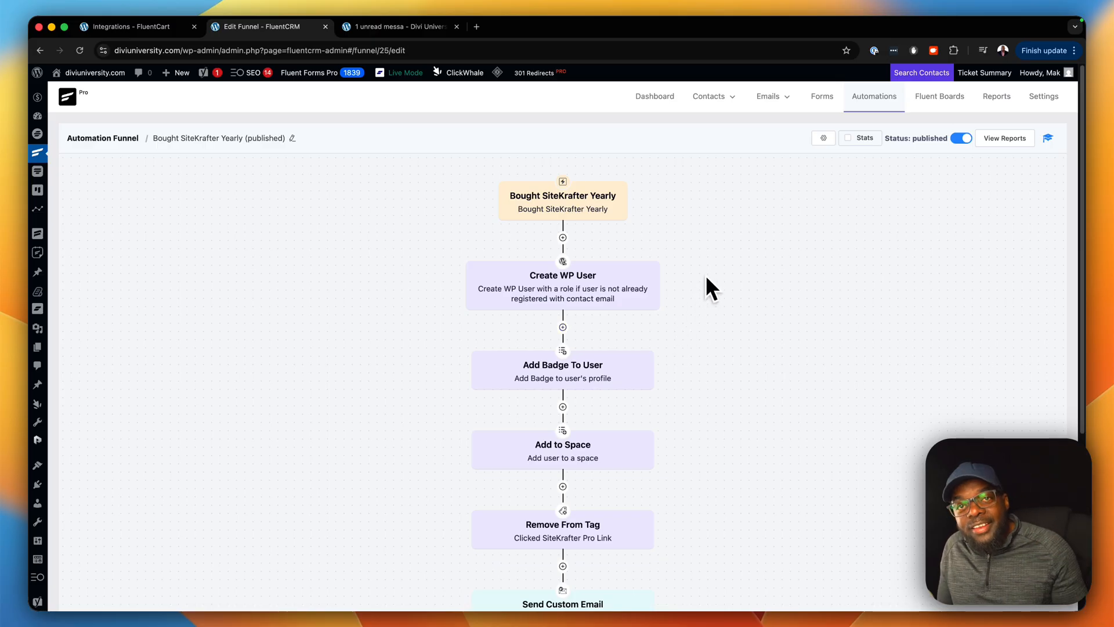
Step: Show per-step contact stats (3 contacts, 100%) and open the funnel's reports
click(861, 138)
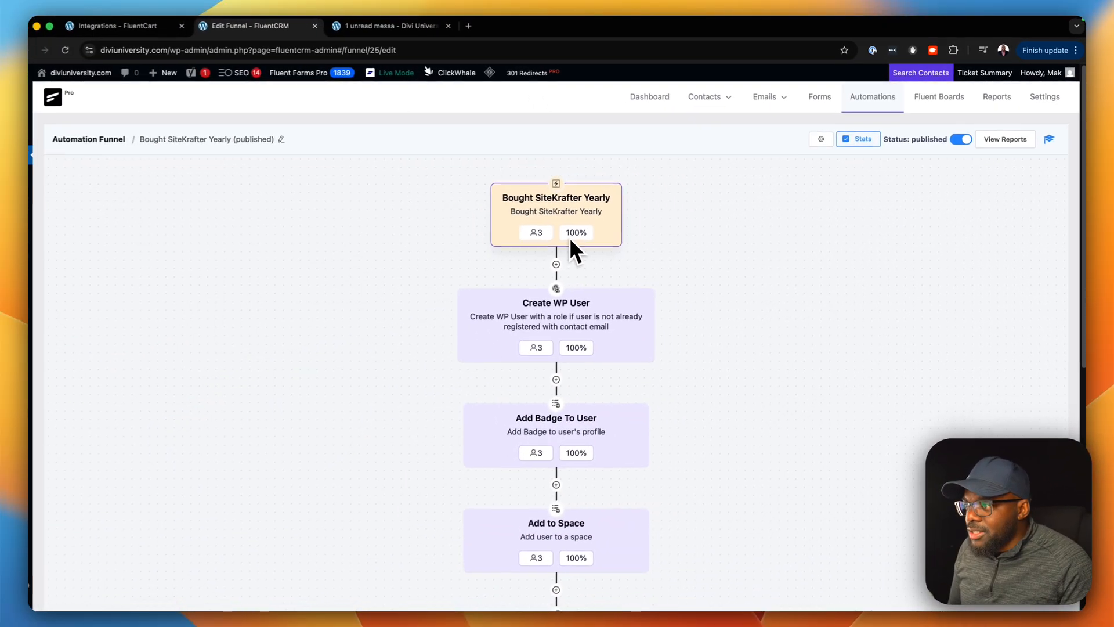
scroll(down, 3)
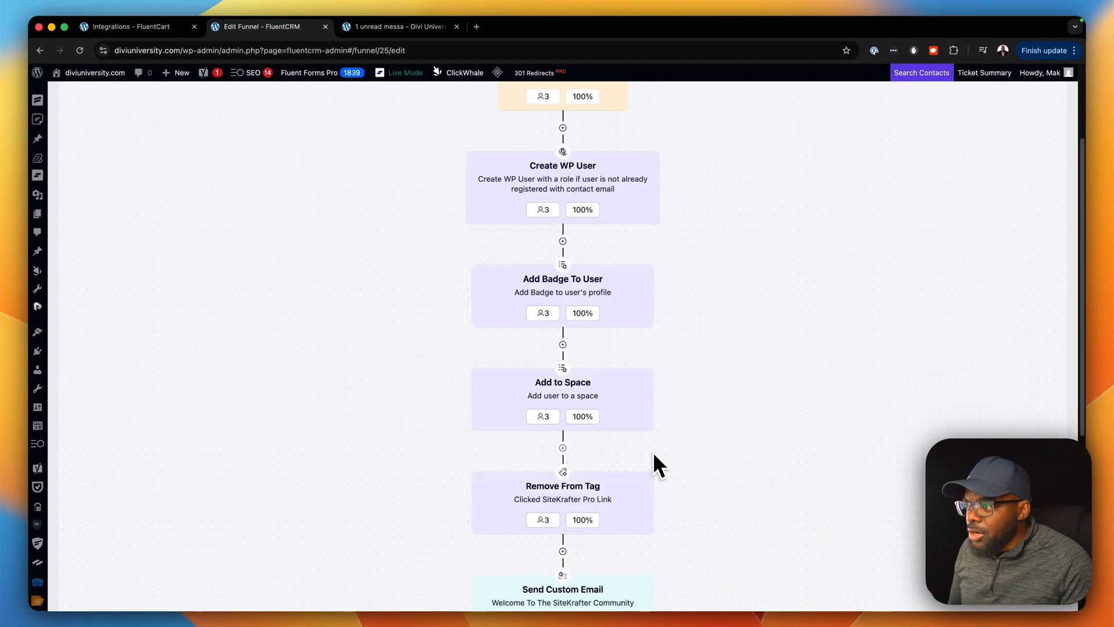
scroll(down, 3)
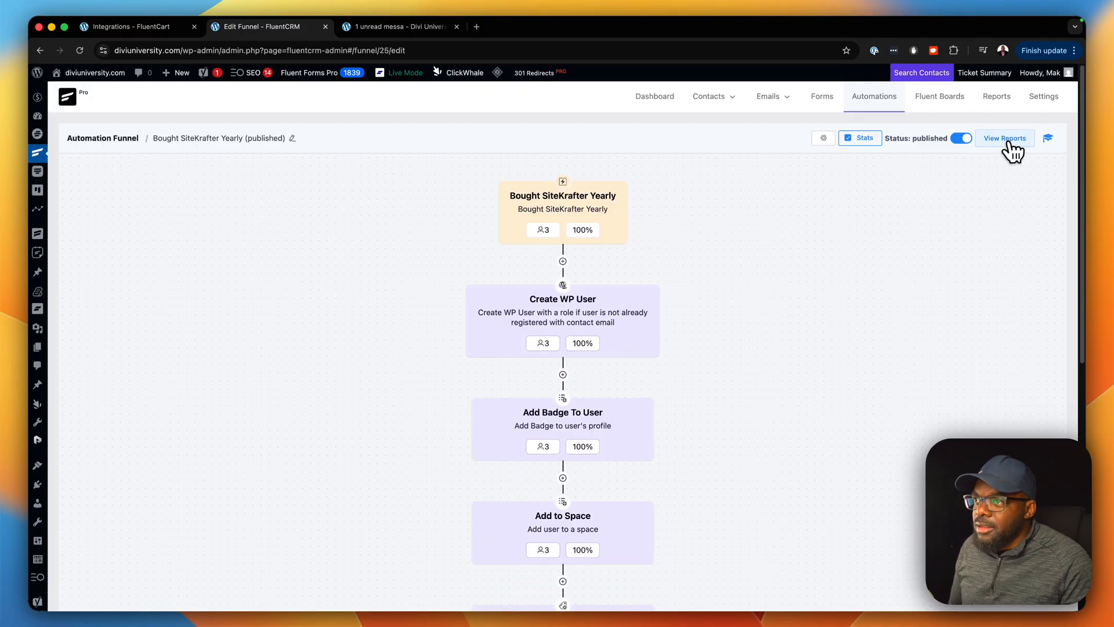
click(1004, 139)
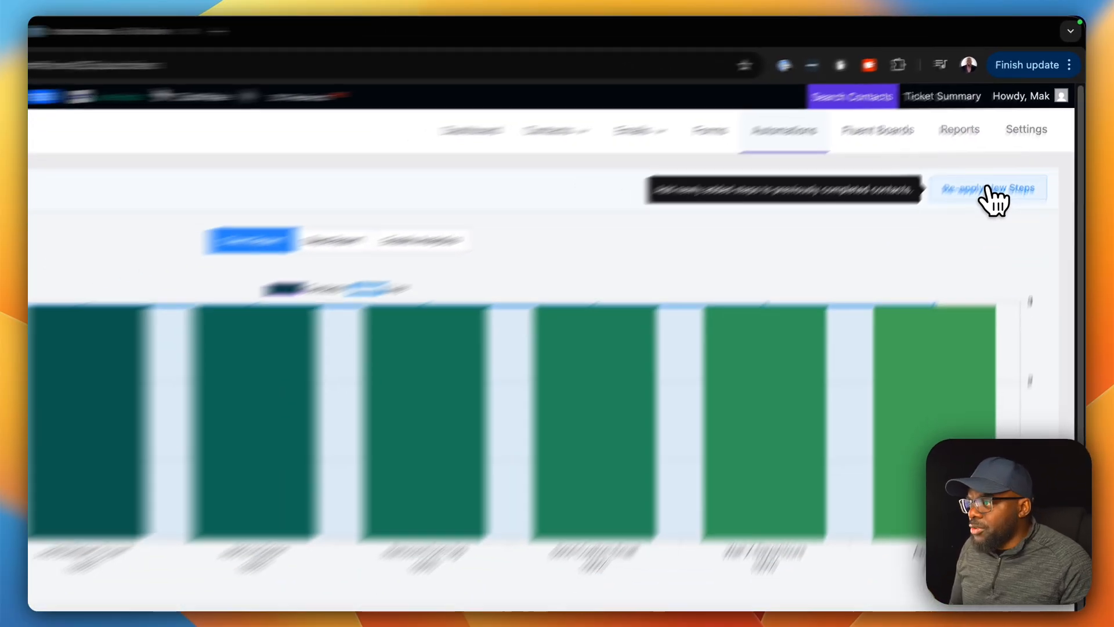
scroll(down, 3)
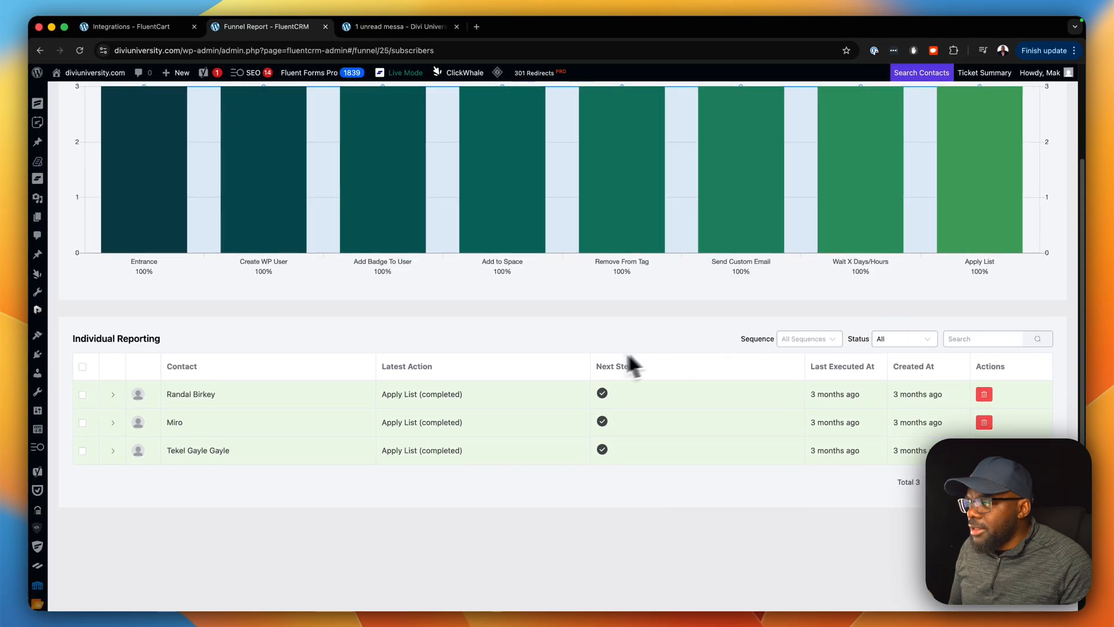
mouse_move(267, 416)
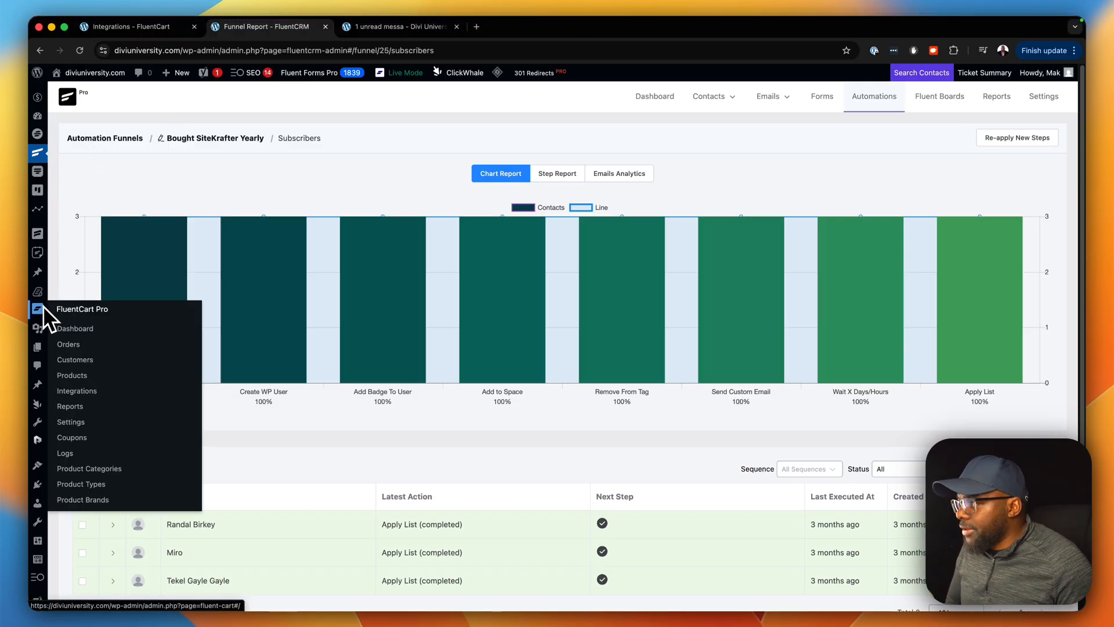
mouse_move(72, 375)
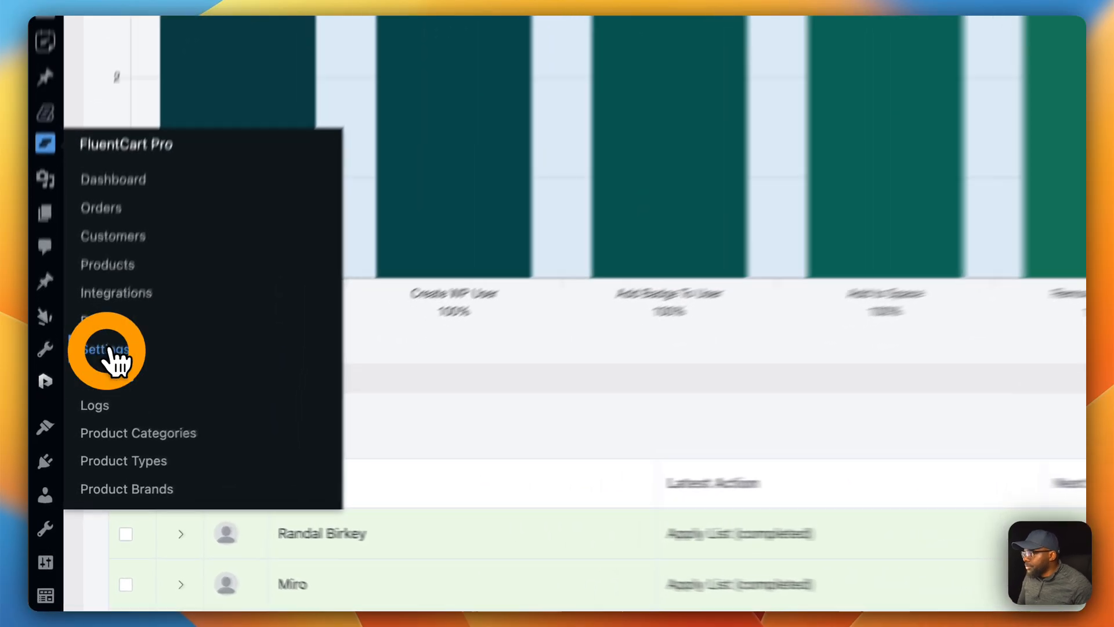
Step: Open FluentCart Store Settings at Store Setup for the Divi University store
click(105, 348)
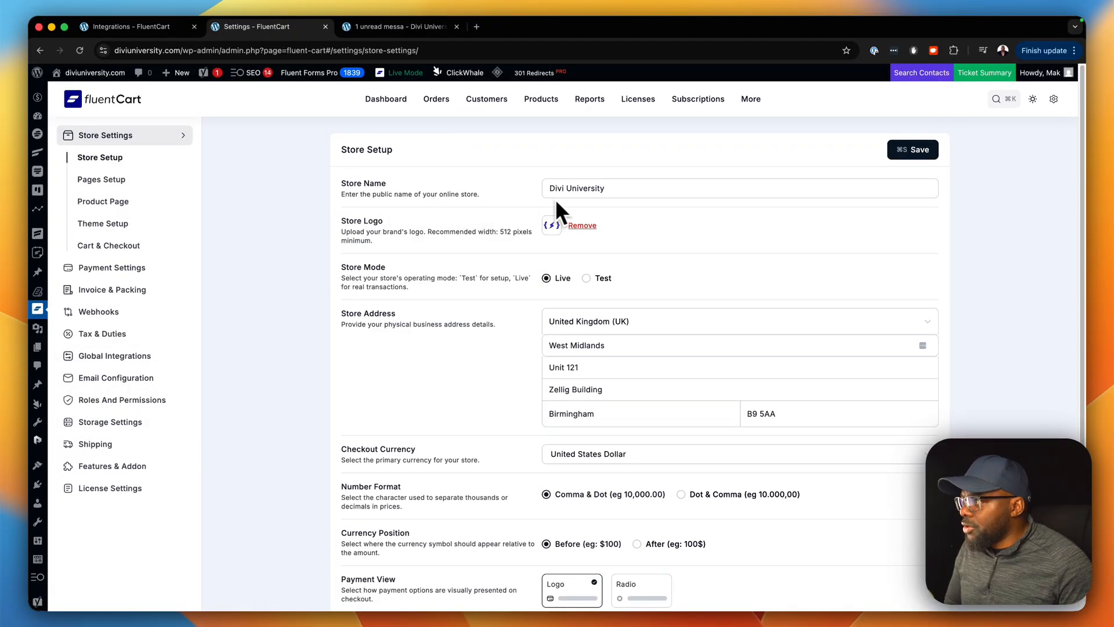
mouse_move(594, 234)
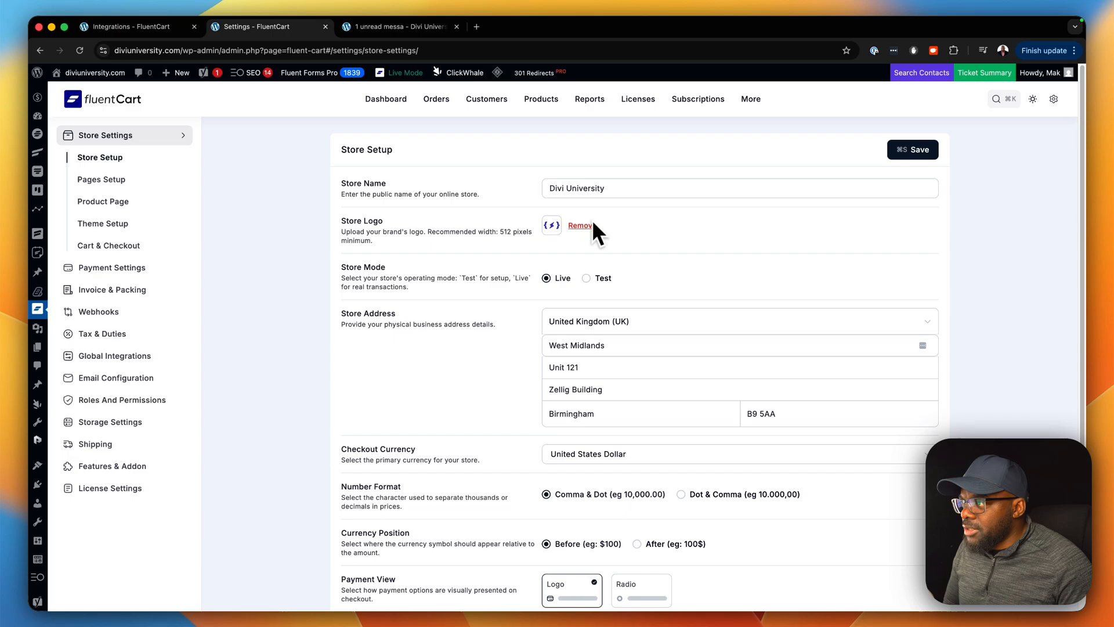
mouse_move(398, 292)
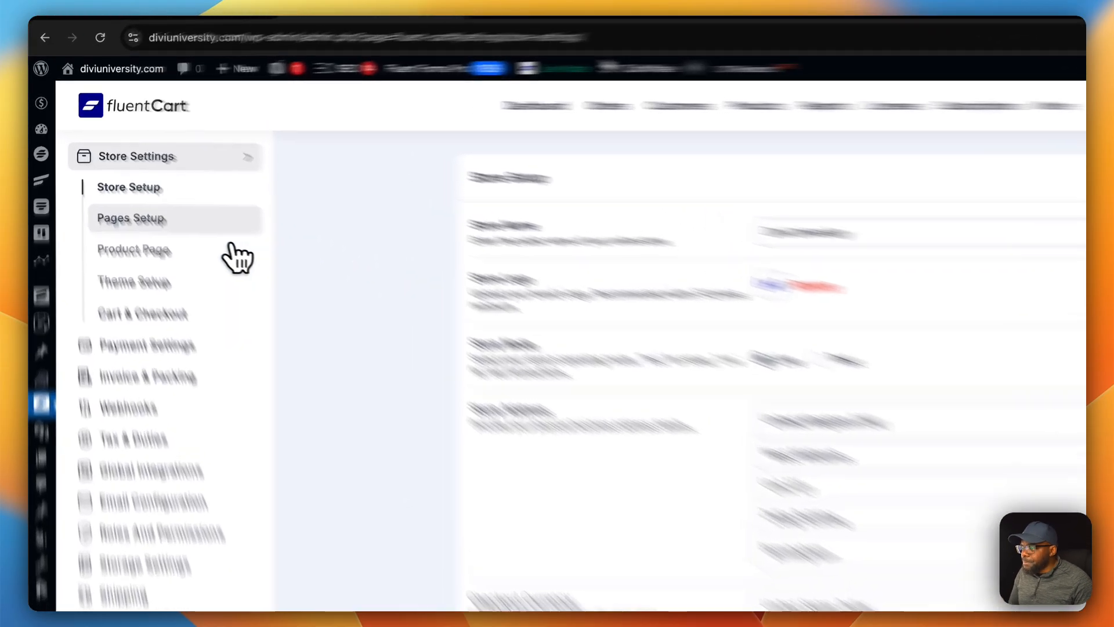
Step: Review Pages Setup showing the assigned Shop, Account, Cart, Receipt and Checkout pages
click(130, 218)
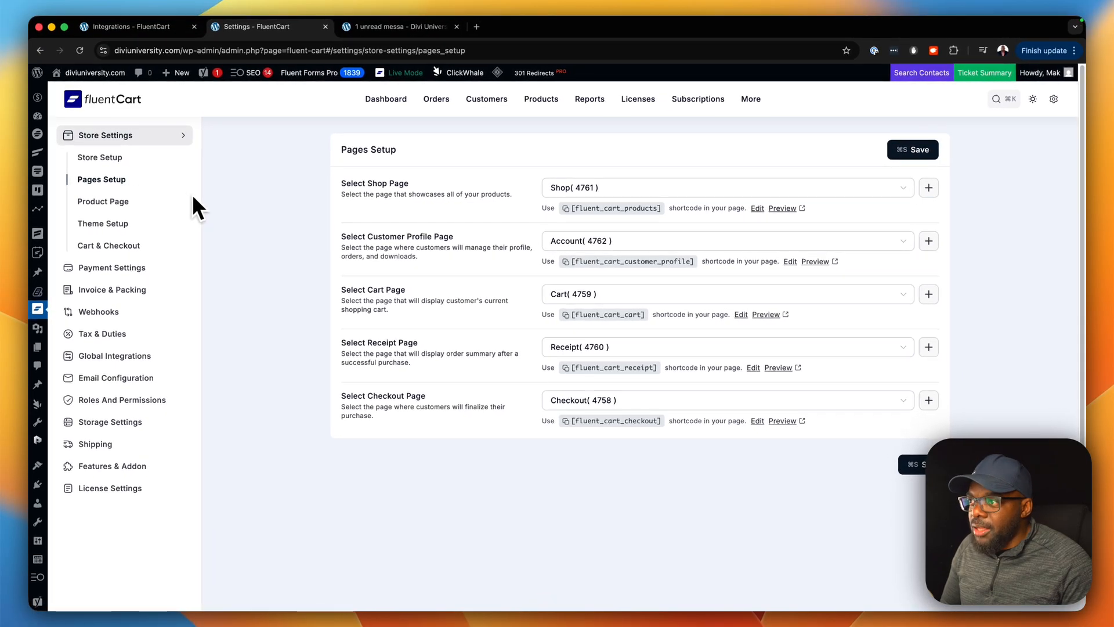
mouse_move(440, 295)
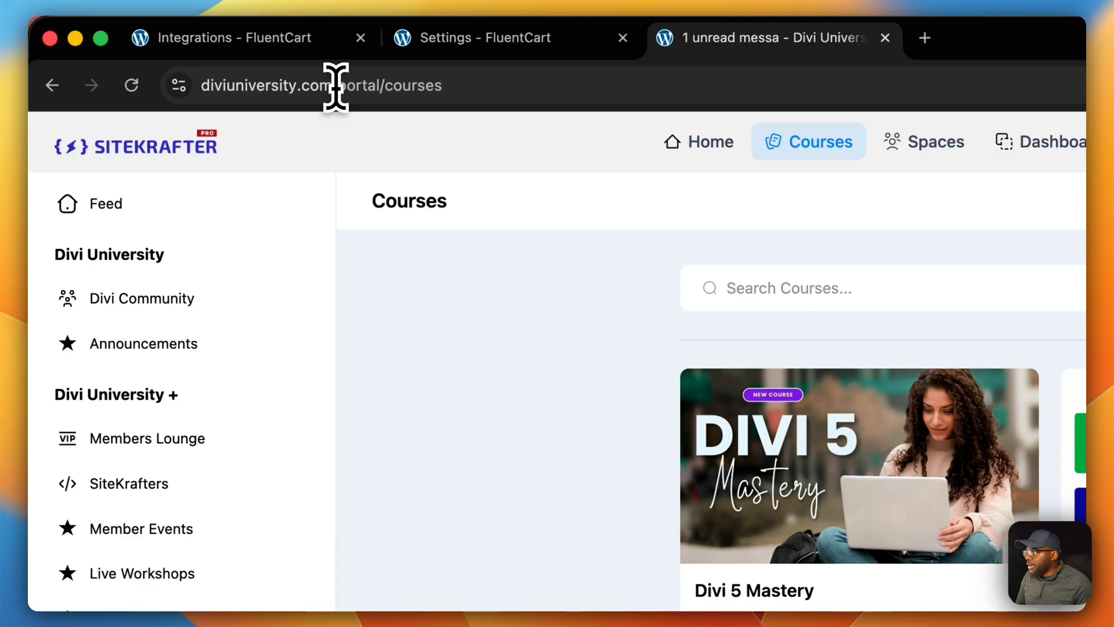
Step: From the Divi University home page, start a new WordPress page via + New > Page
click(349, 86)
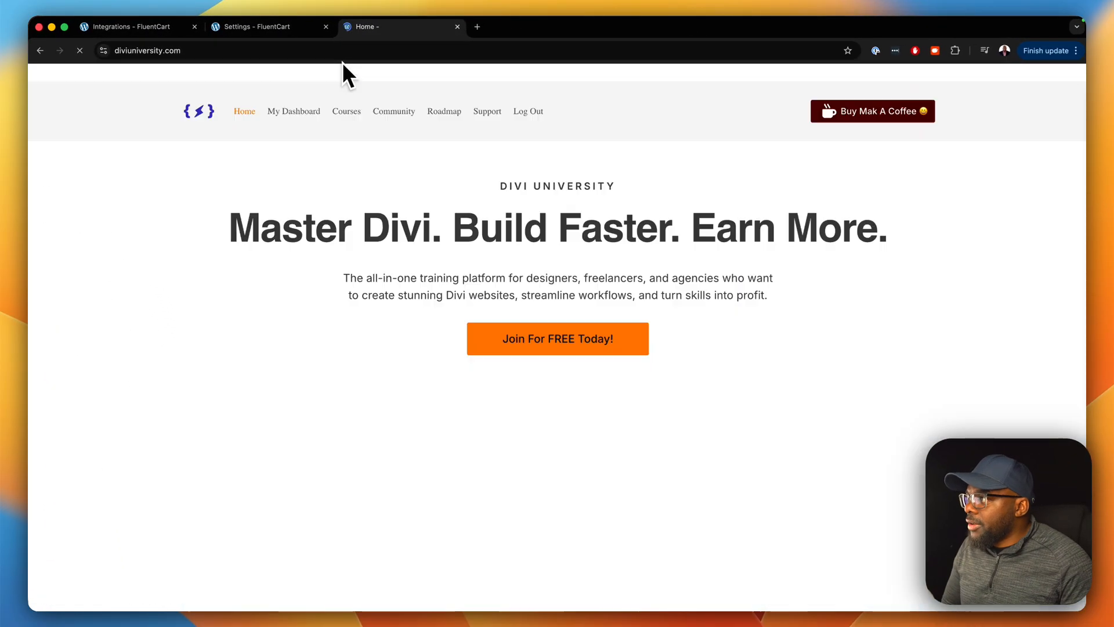
click(174, 72)
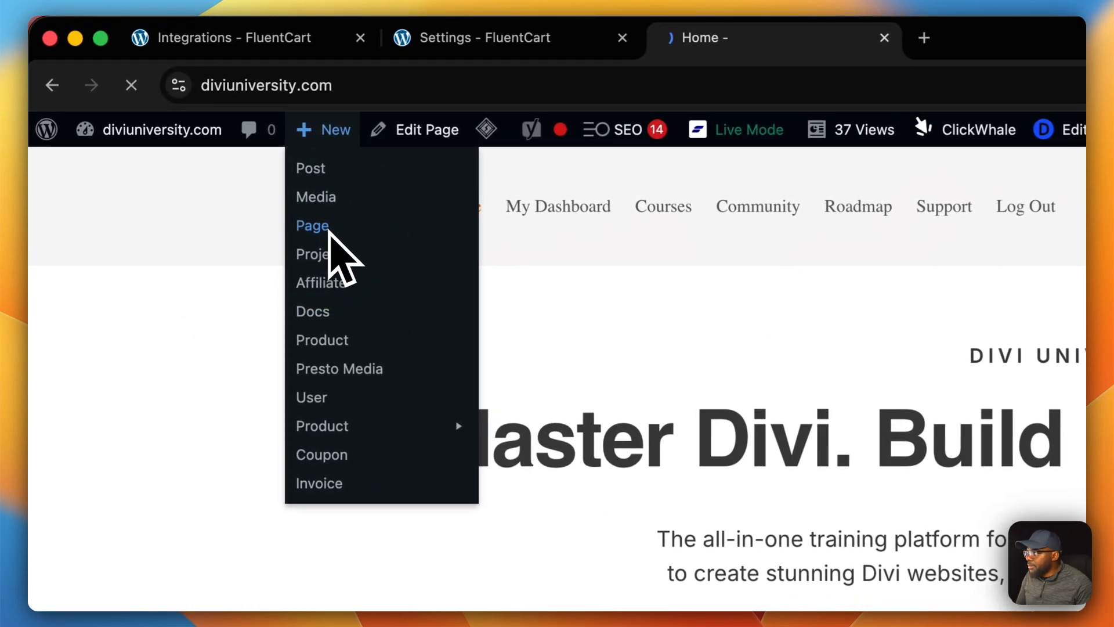
click(311, 225)
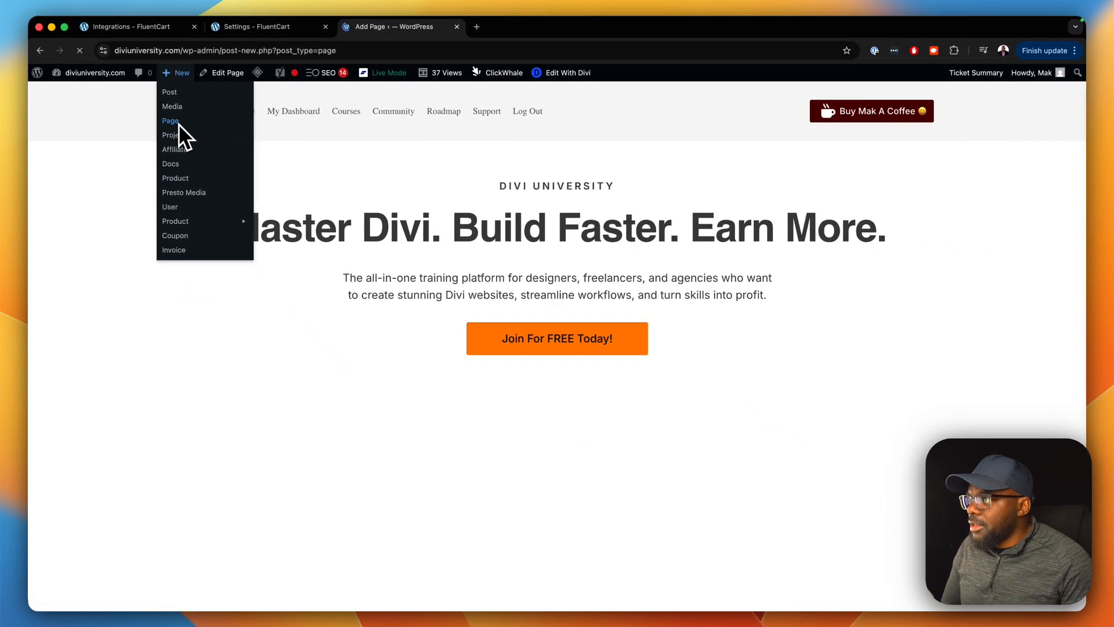
Step: Title the new page 'My Dash' and launch the Divi Builder on it
click(170, 120)
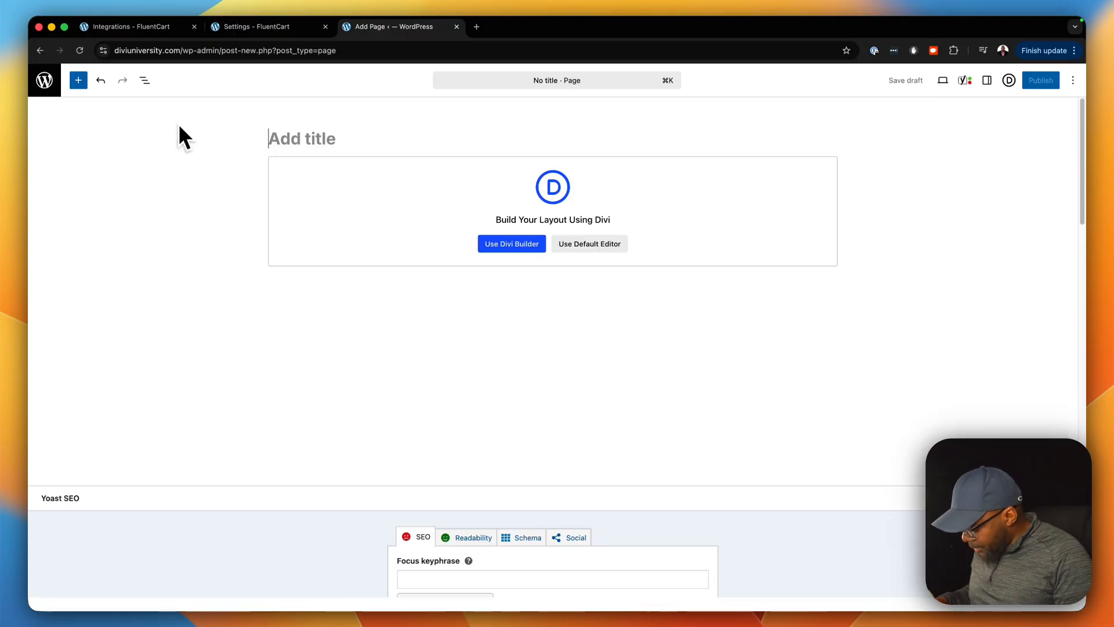
text(My)
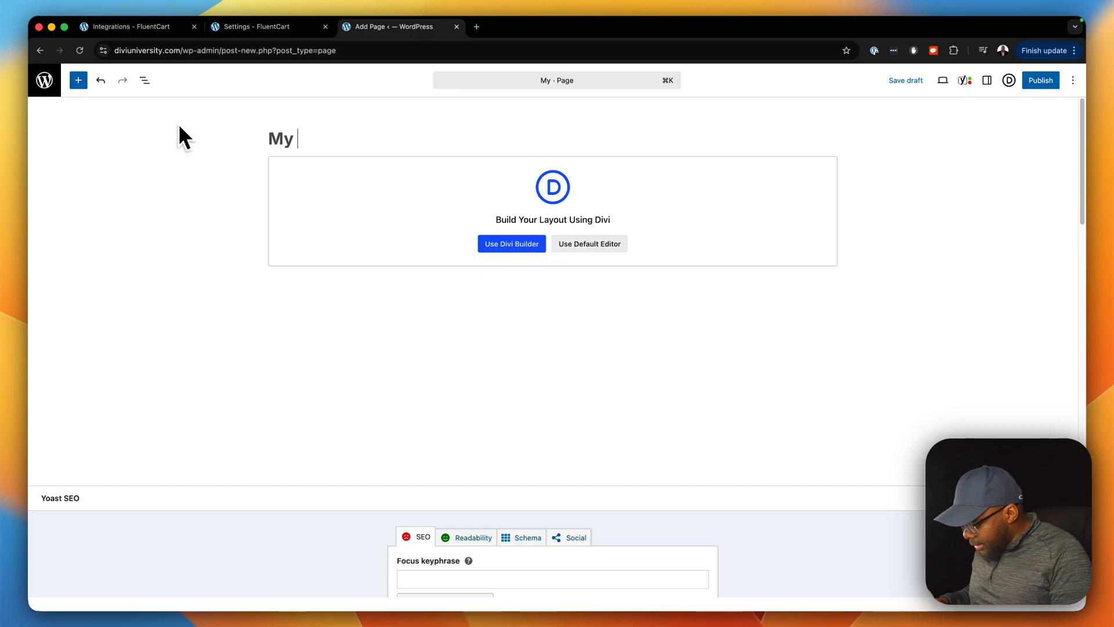
text(Dash)
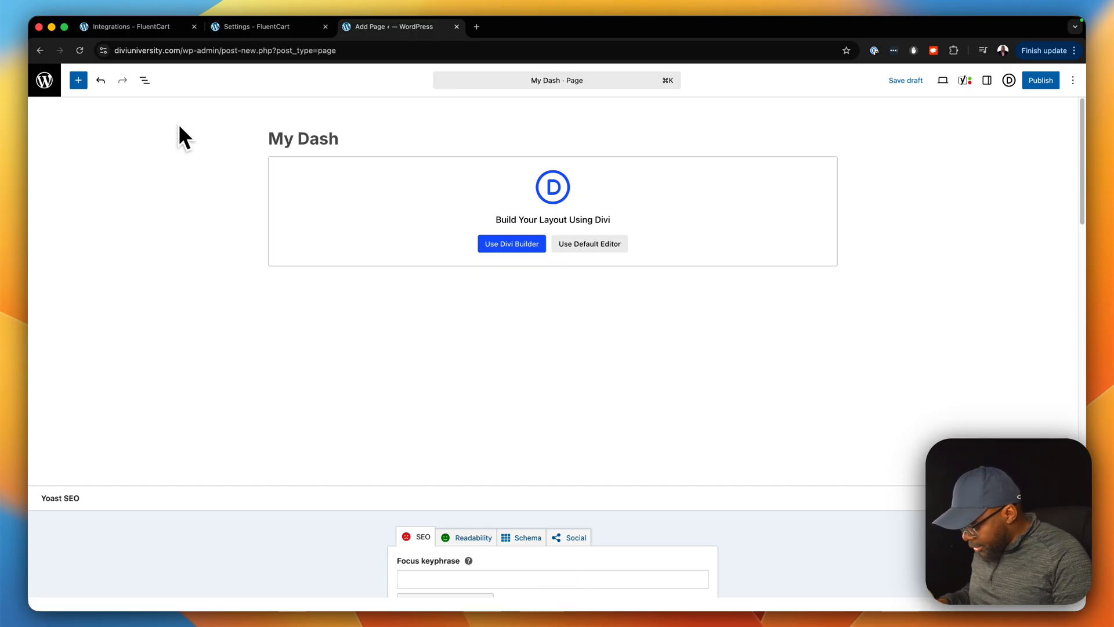
mouse_move(199, 152)
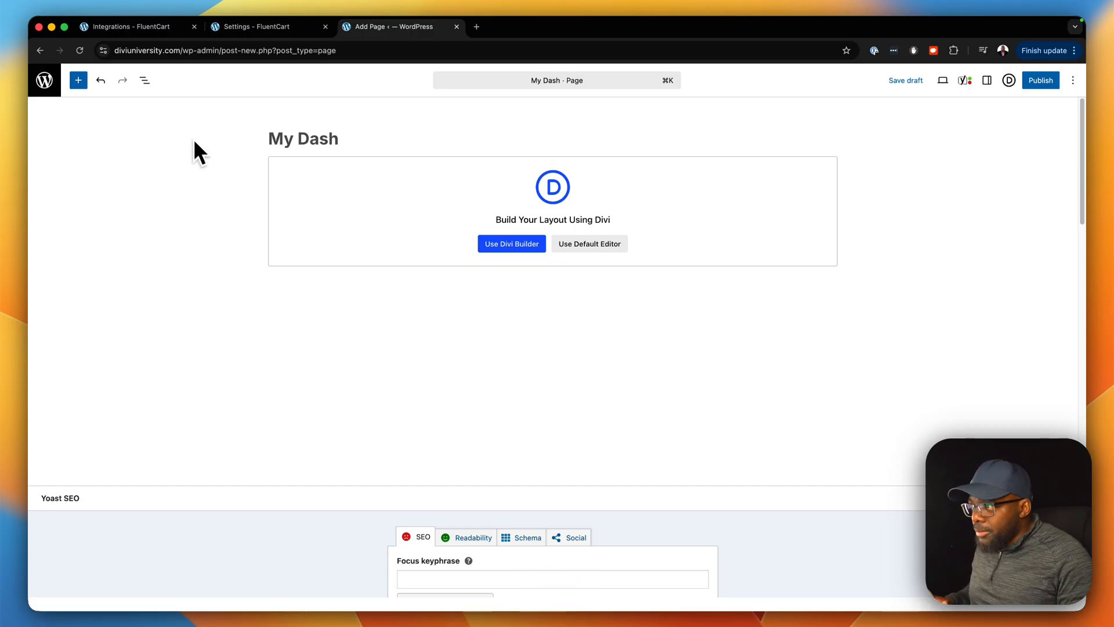
mouse_move(594, 255)
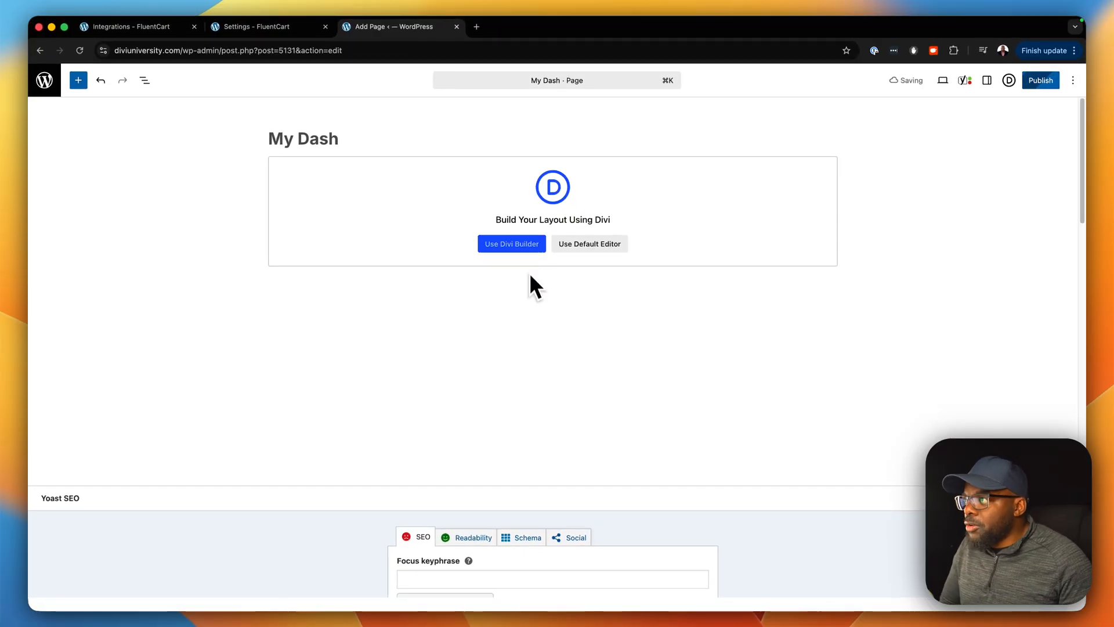
click(511, 244)
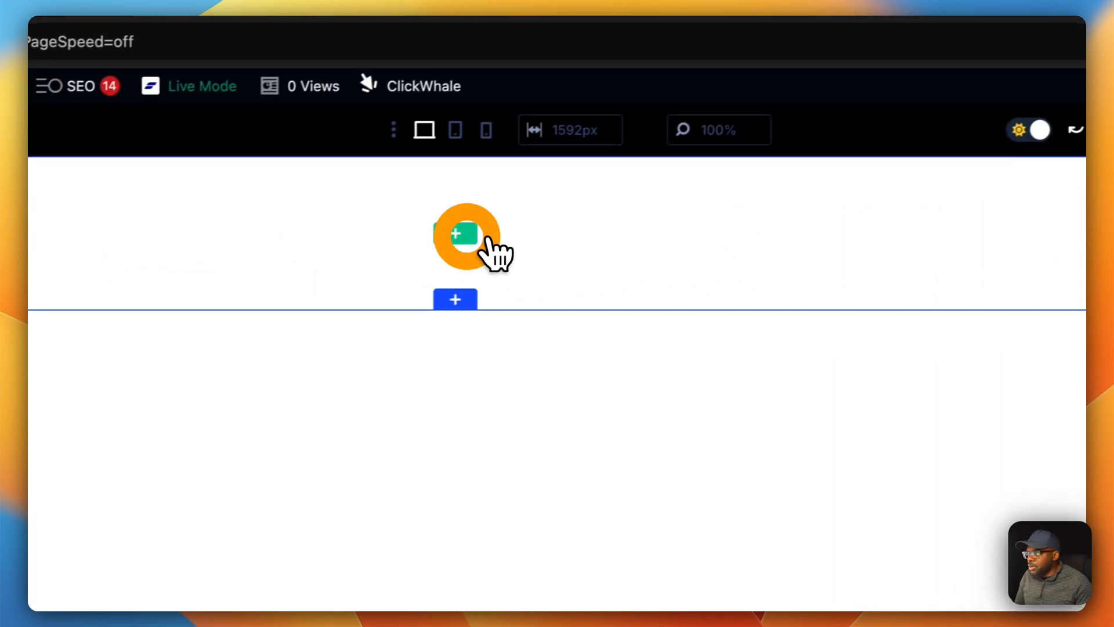
Step: Add a one-column row with a 'My Dash' text module using Text Preset 1
click(466, 235)
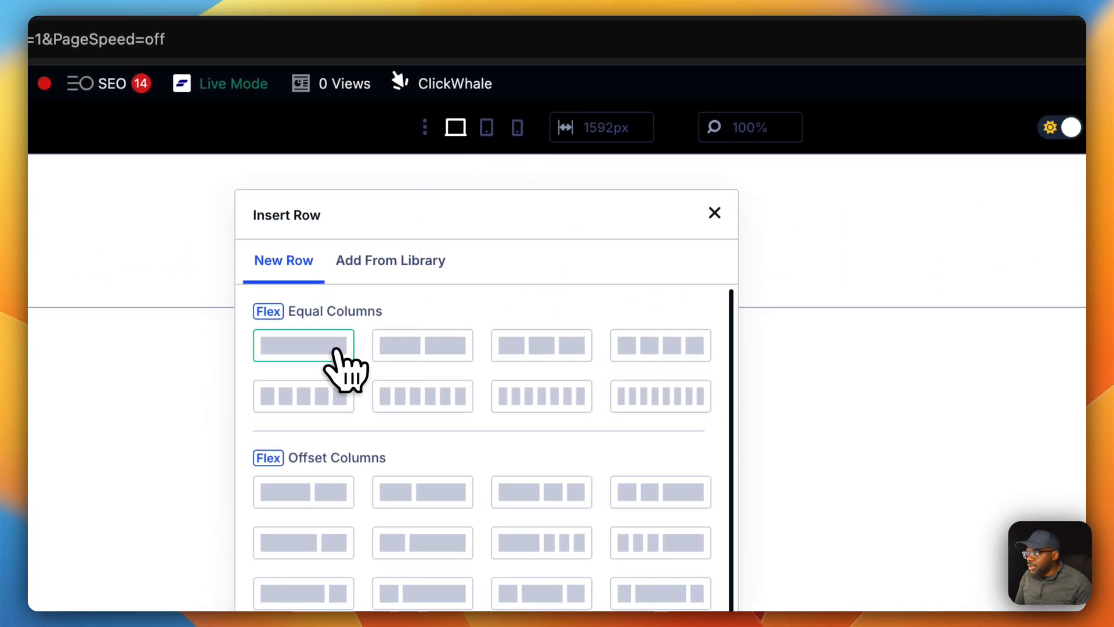
click(303, 345)
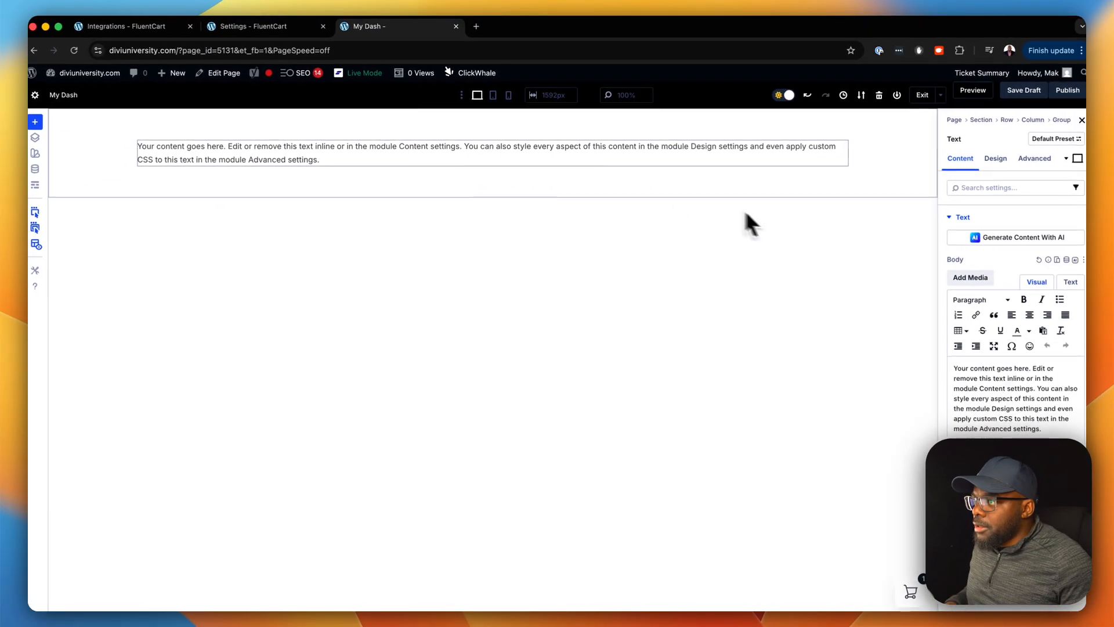
mouse_move(819, 145)
text(My Dash)
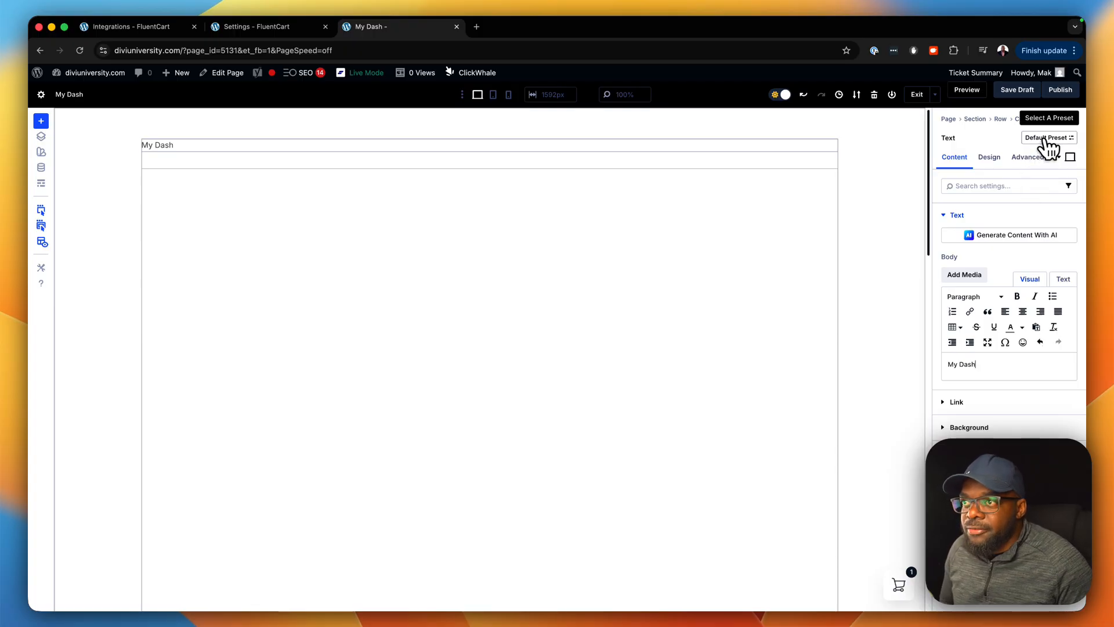
click(1050, 137)
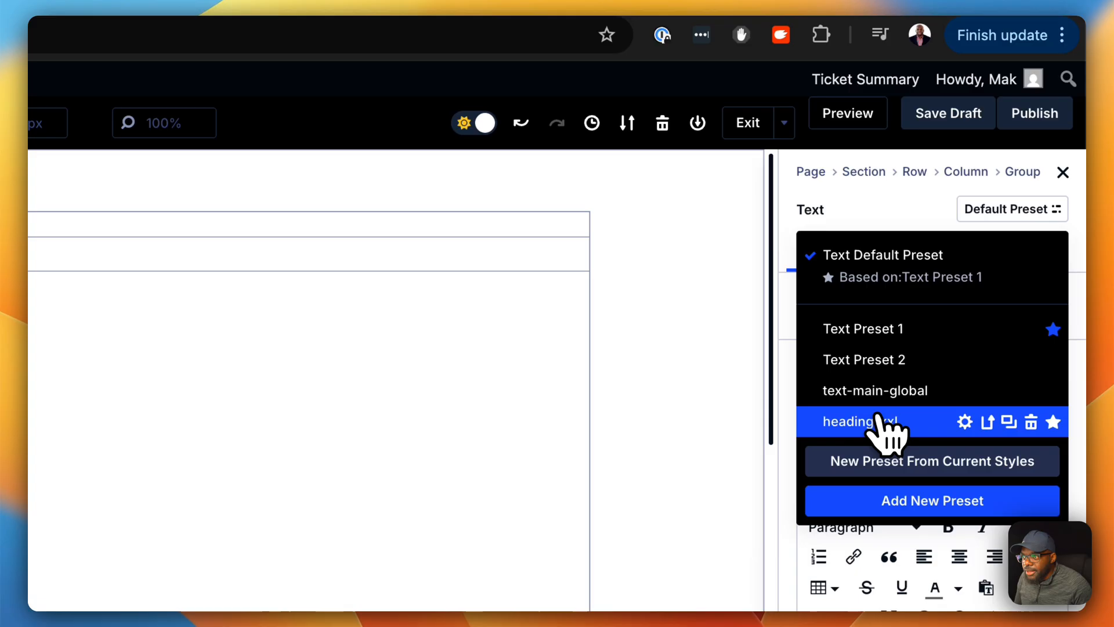
click(860, 420)
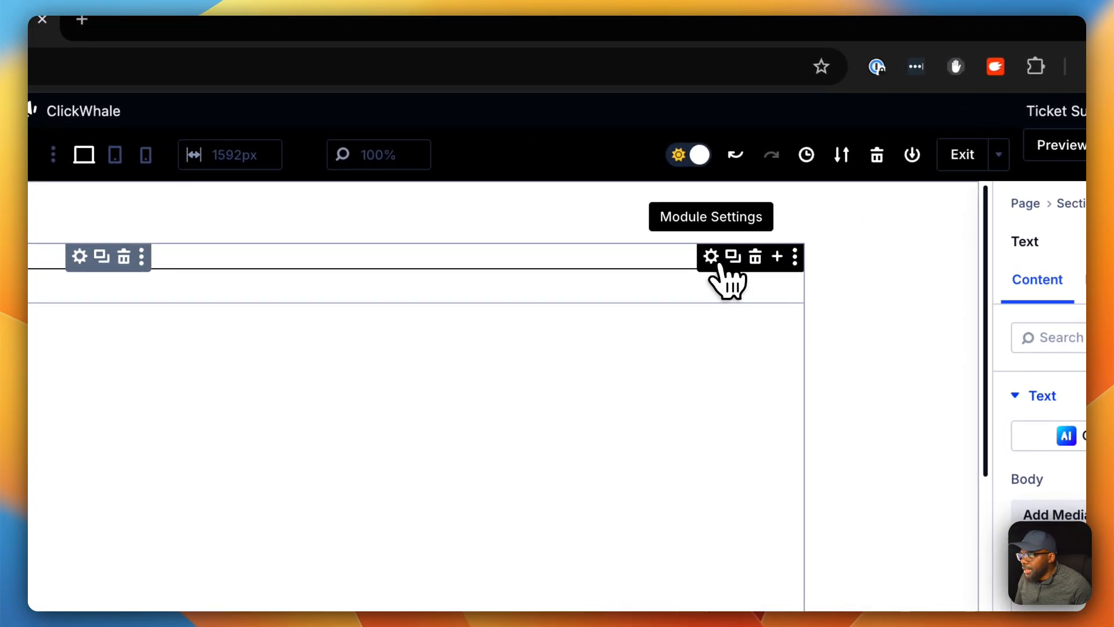
click(1016, 167)
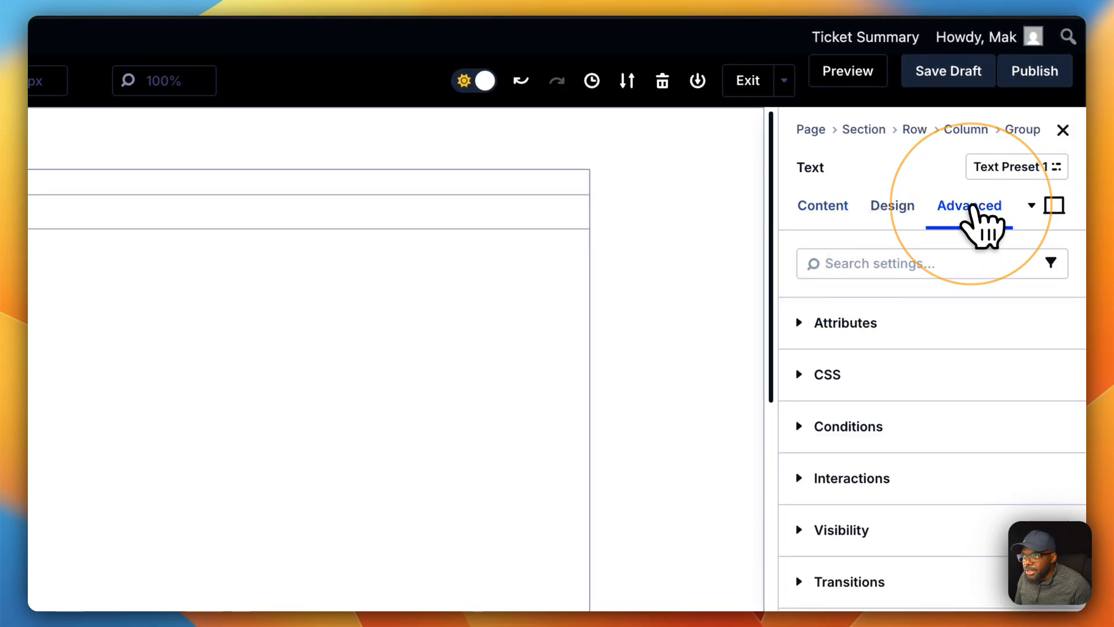
click(845, 323)
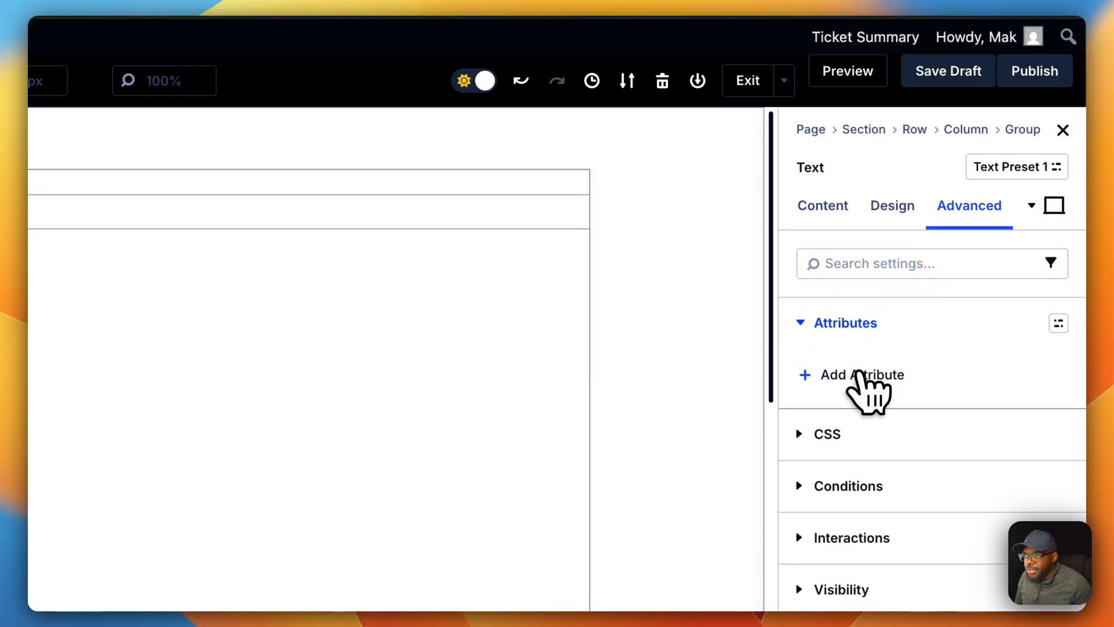
Step: Give the text module a class attribute with sk, sk-heading-8xl and font-800
click(861, 374)
text(CSS C)
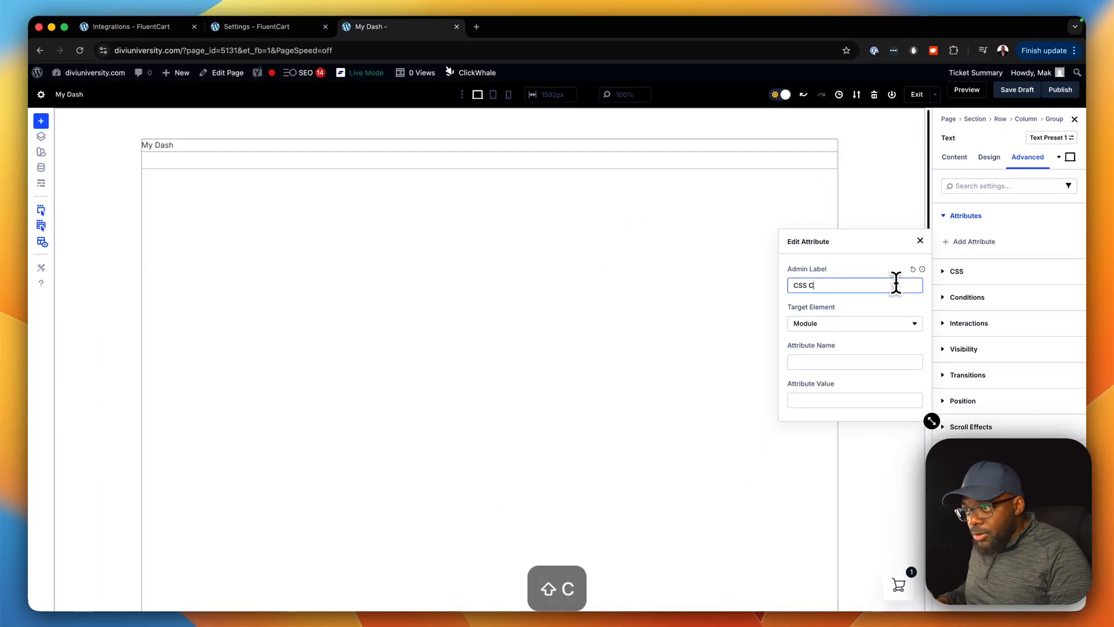
text(lass)
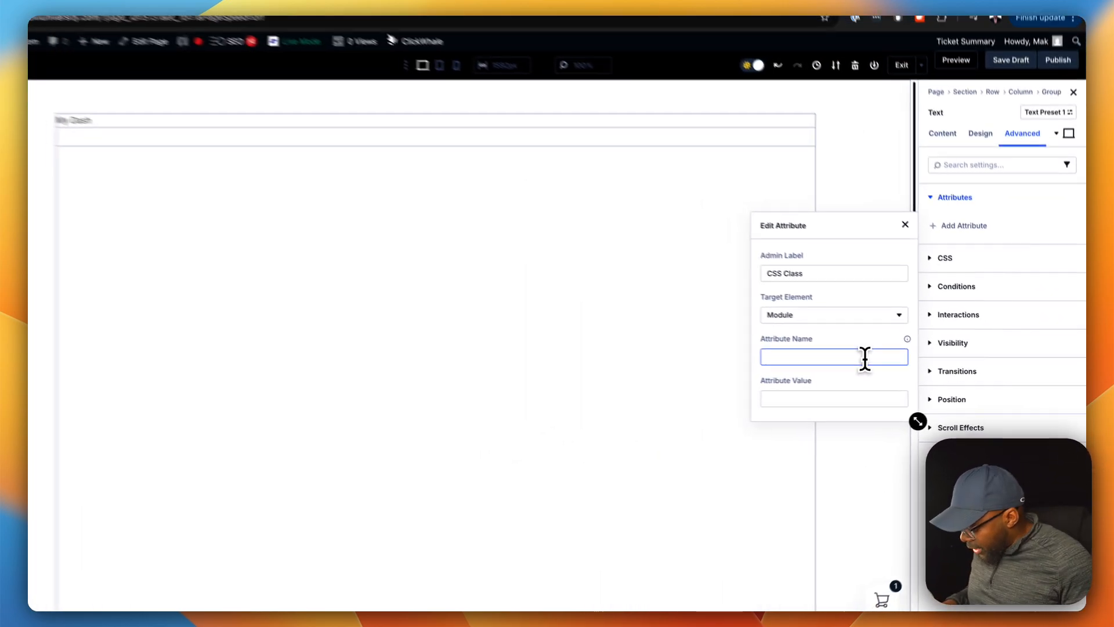
text(class)
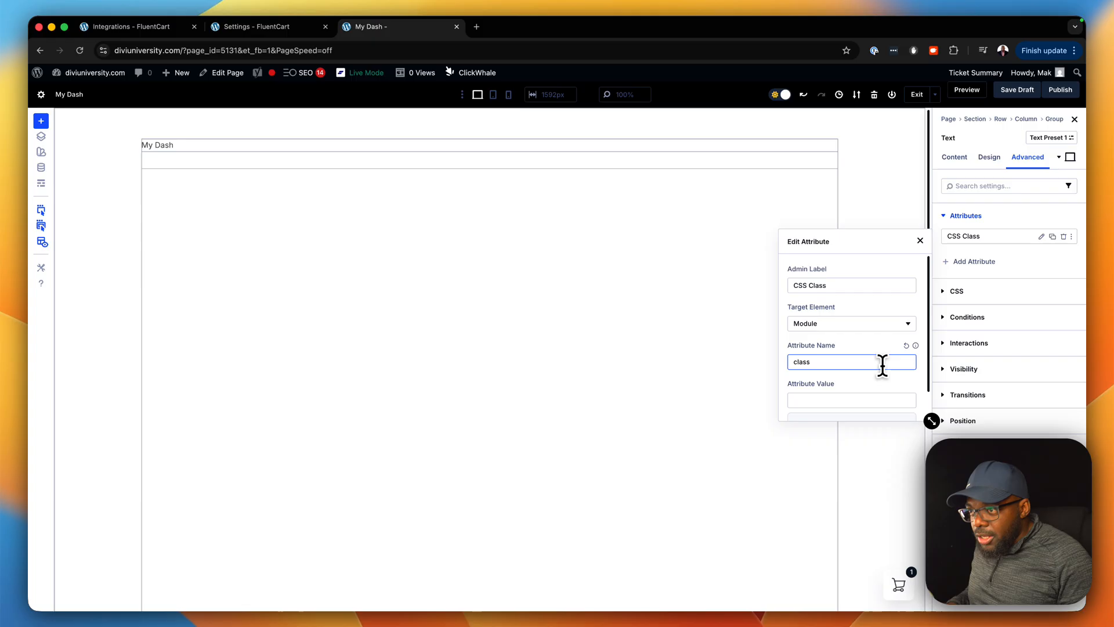
click(852, 399)
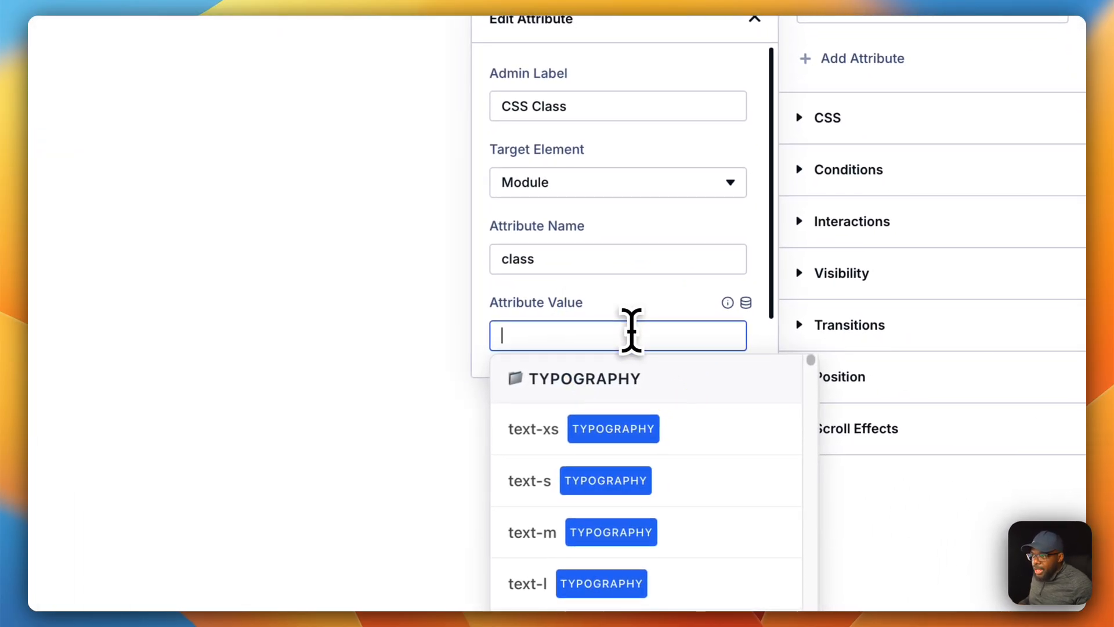
text(sk)
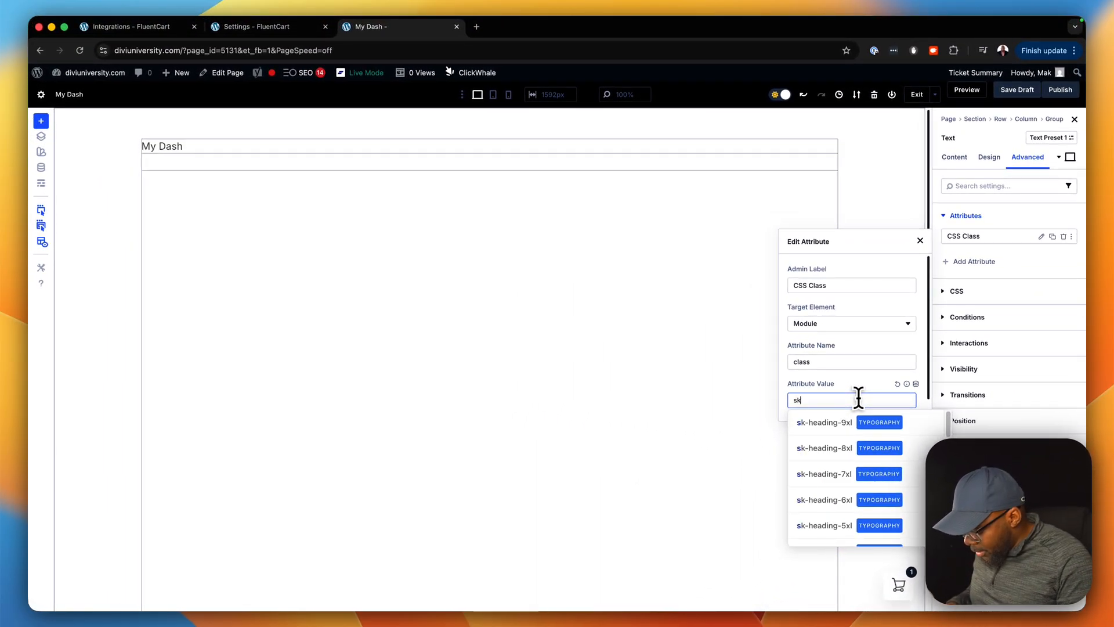
mouse_move(864, 412)
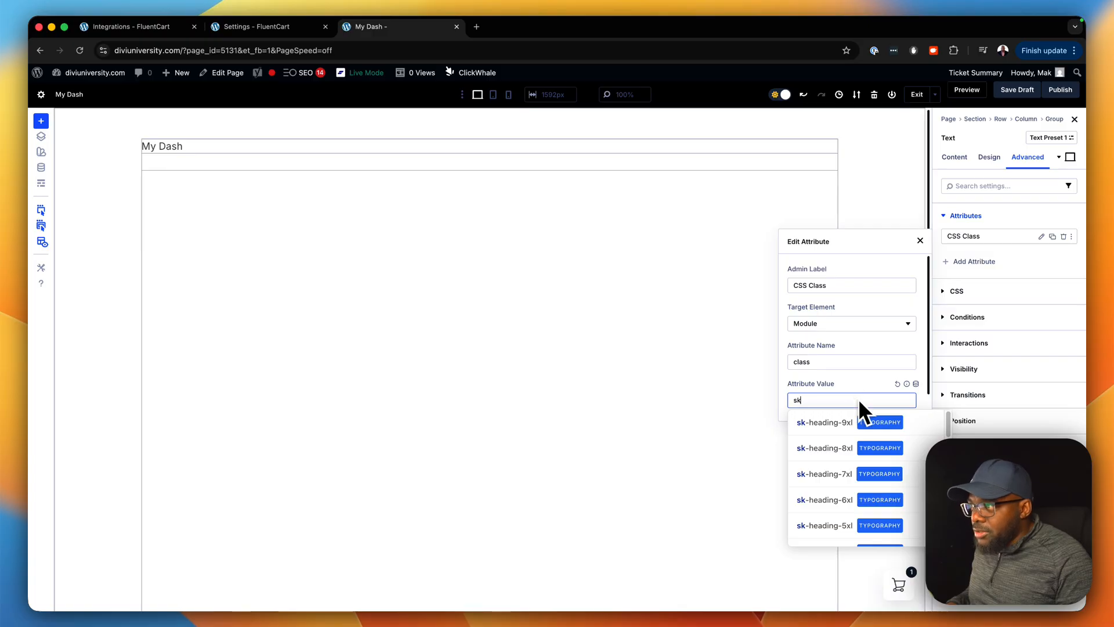
click(824, 448)
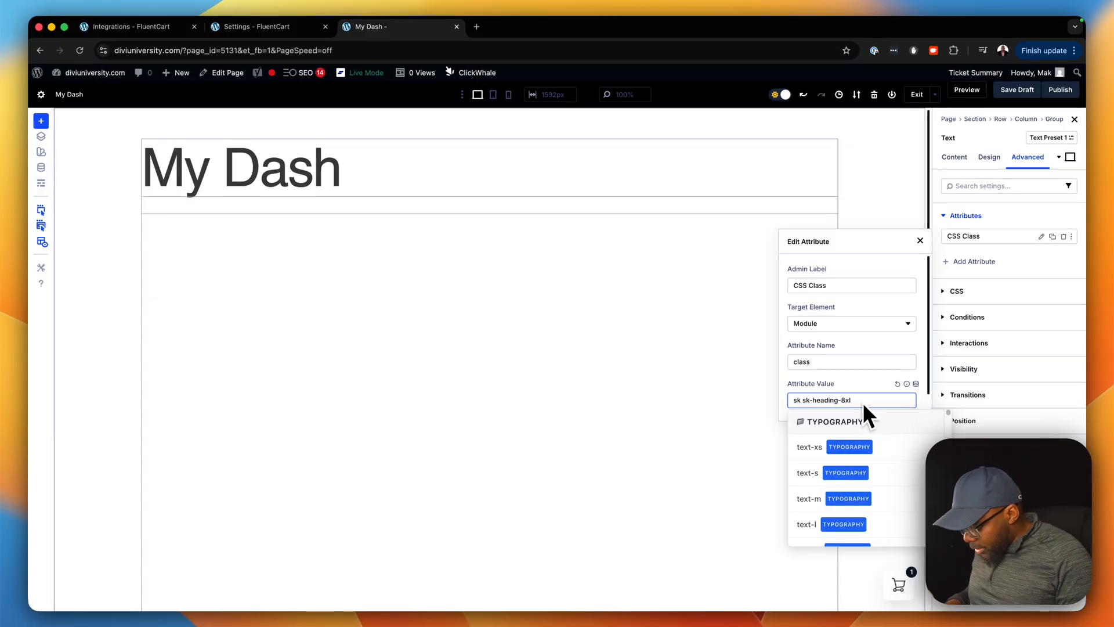
text(800)
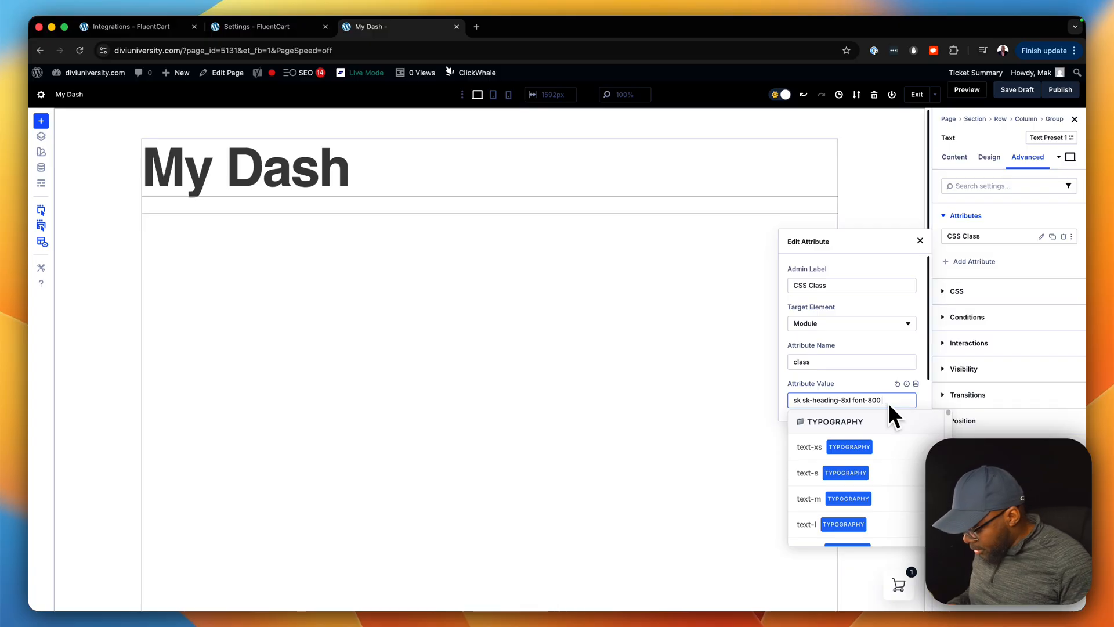
text(pr)
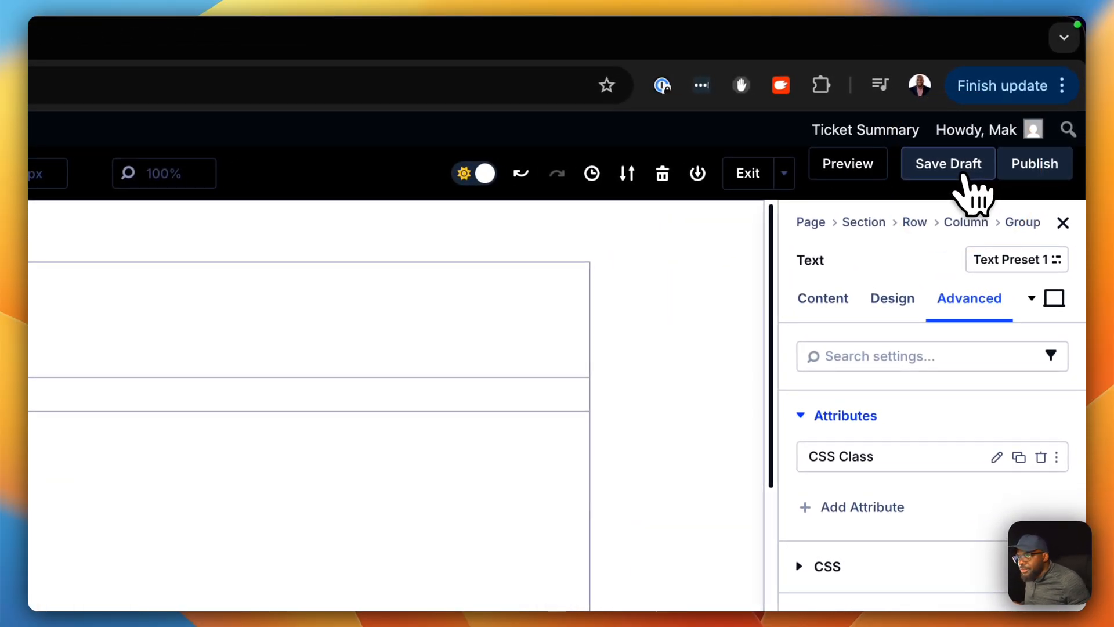
Step: Save the My Dash draft and preview its bold heading and customer dashboard
click(948, 164)
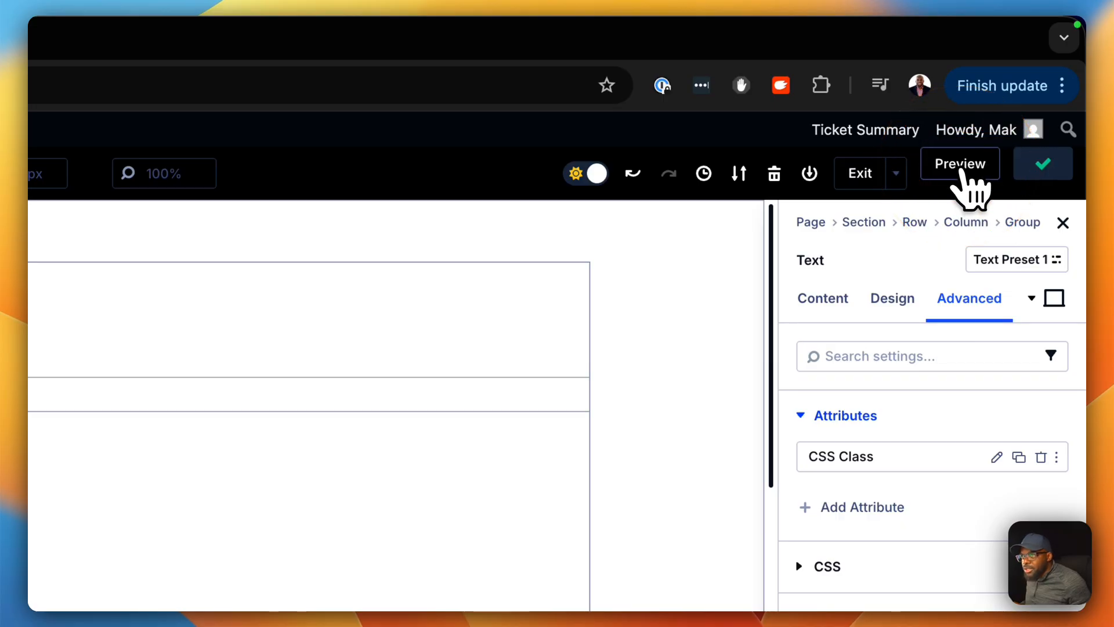
click(960, 163)
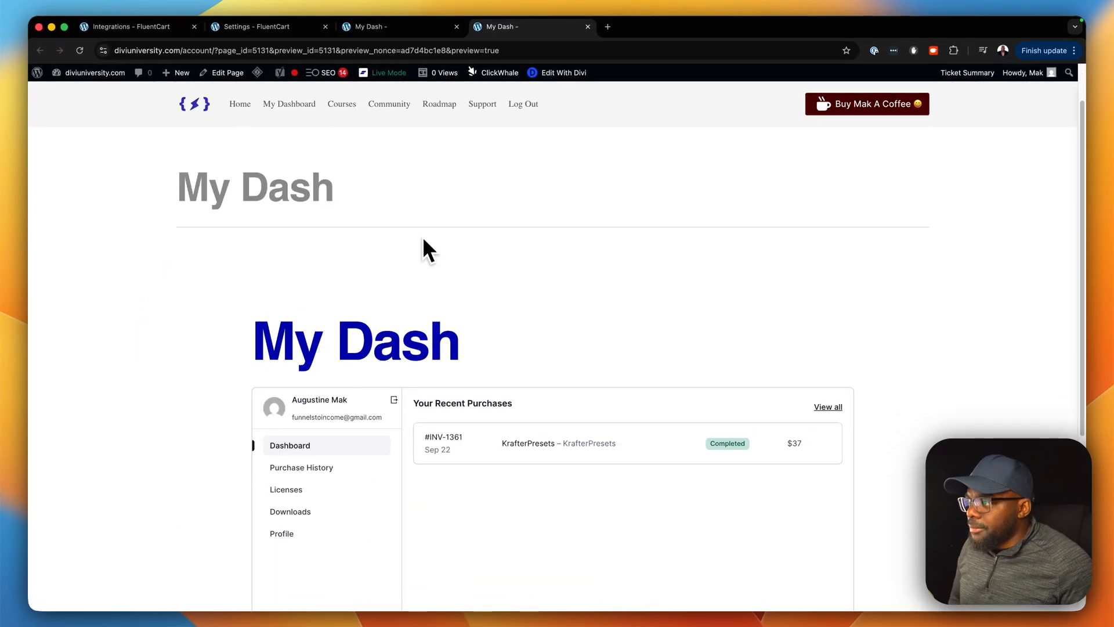
mouse_move(754, 266)
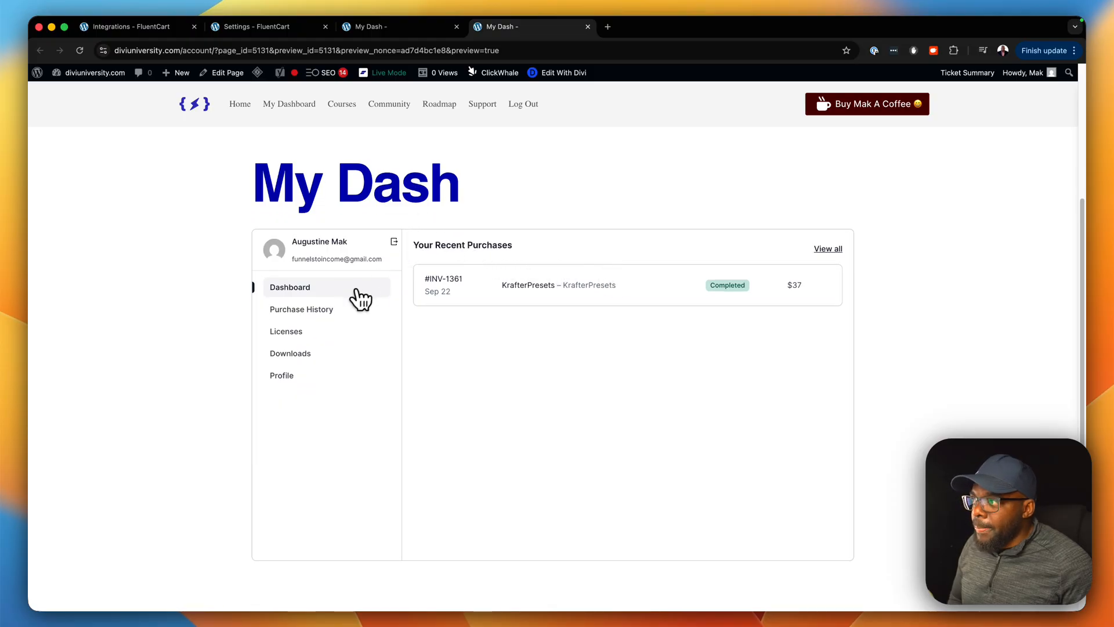
Step: Check the dashboard's Licenses and Profile sections, opening then cancelling Add New Address
click(301, 308)
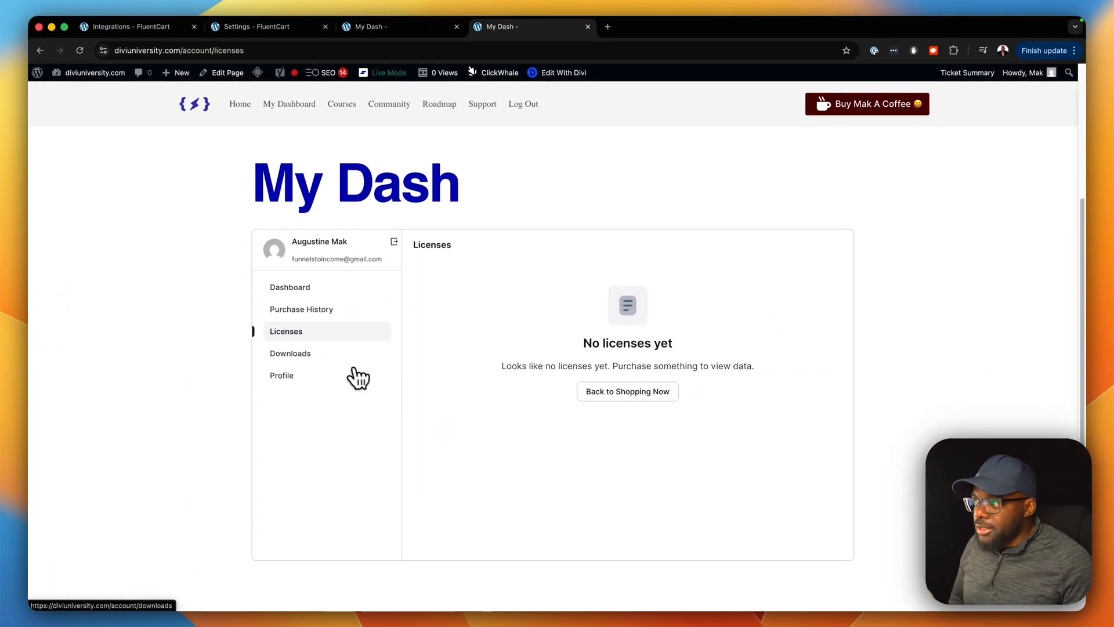
click(291, 354)
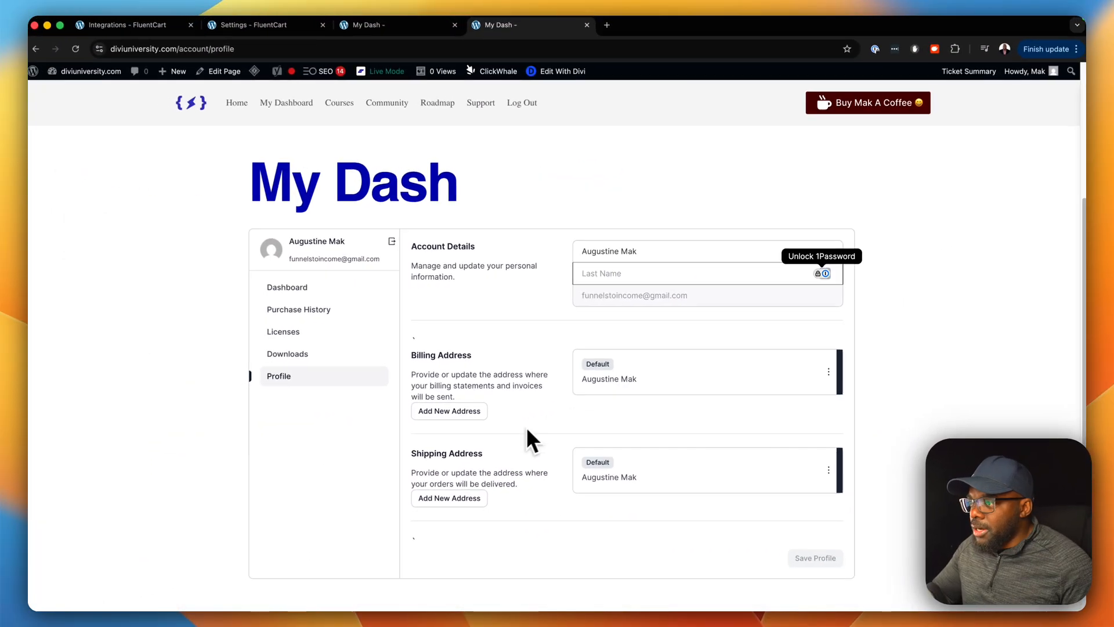
click(448, 411)
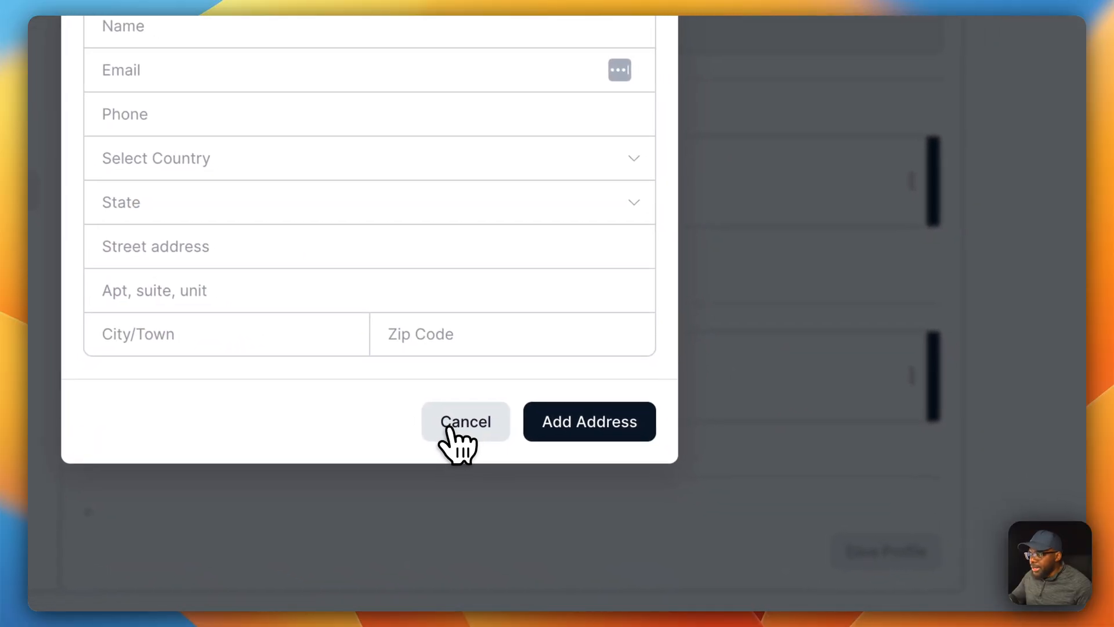
click(465, 422)
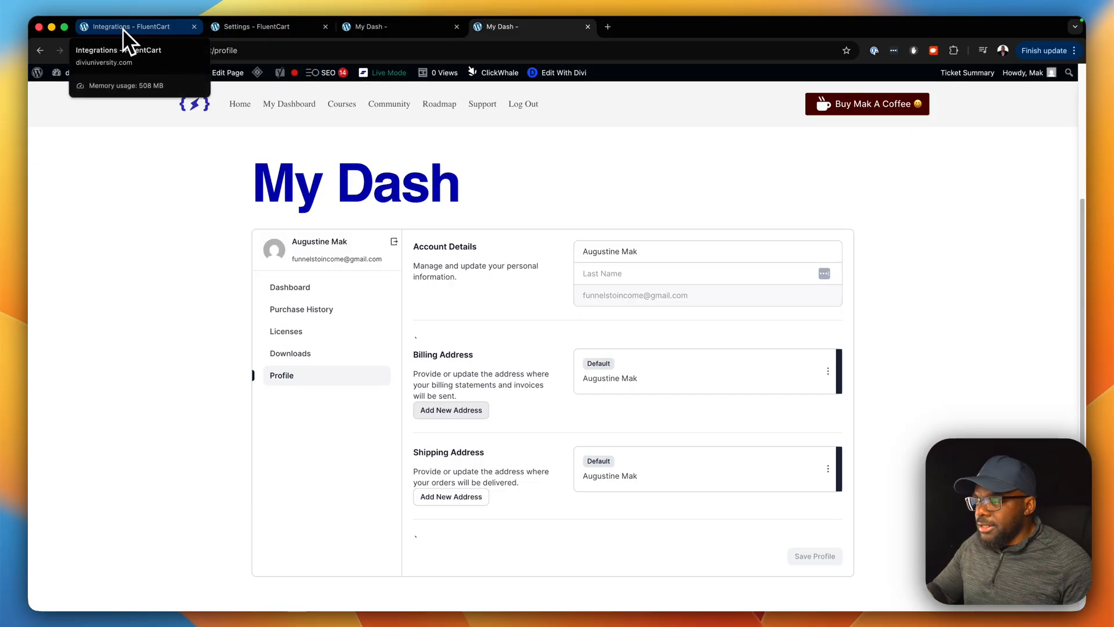
mouse_move(157, 338)
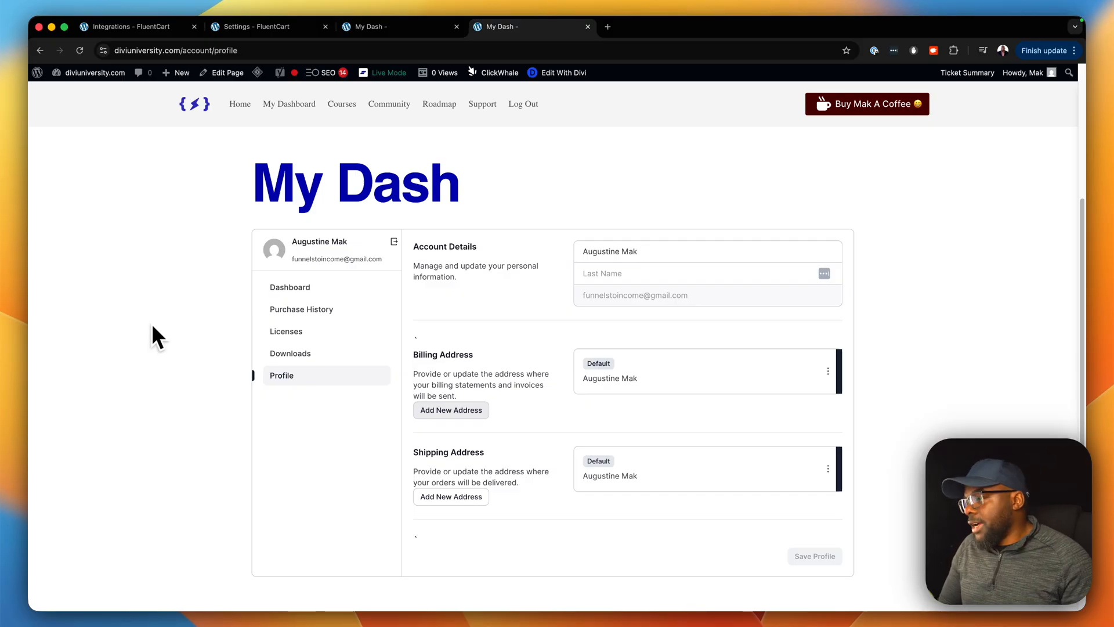
mouse_move(911, 219)
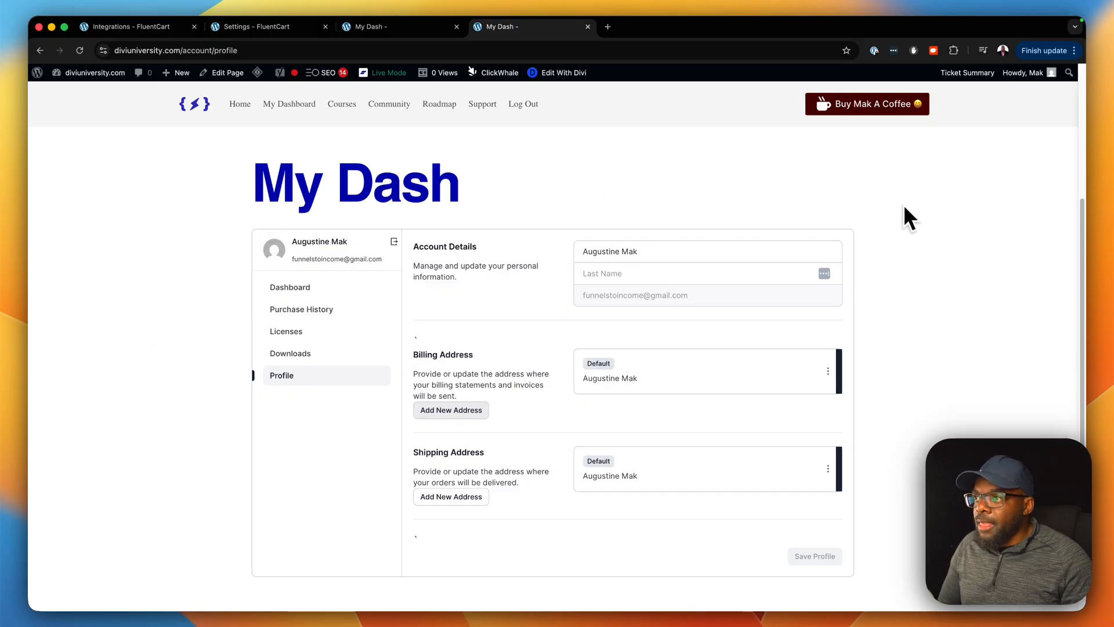
mouse_move(924, 220)
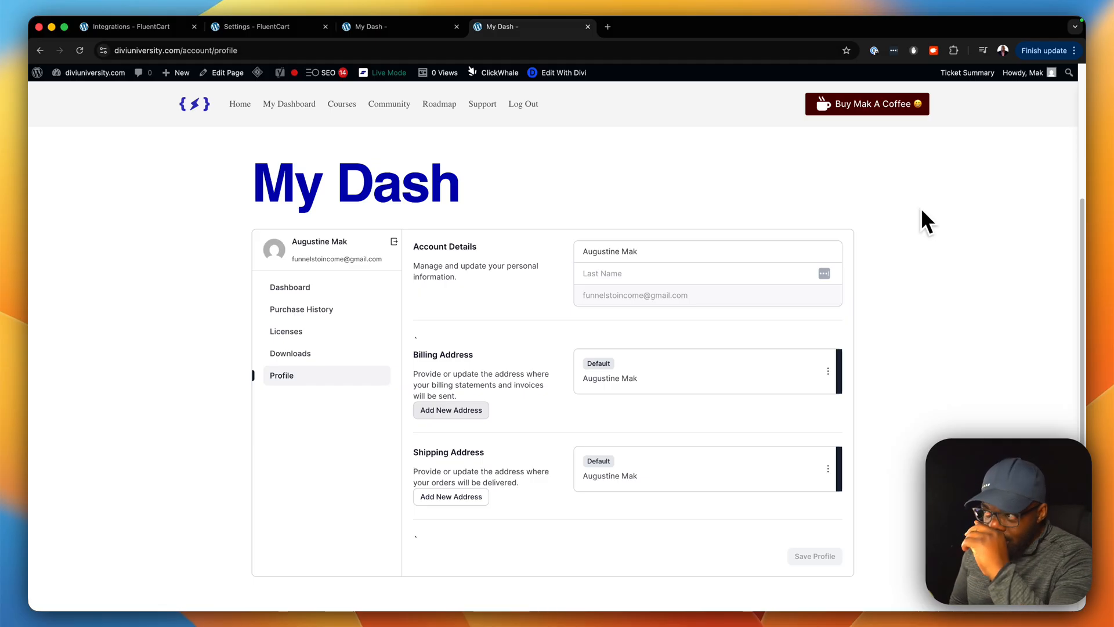
mouse_move(751, 155)
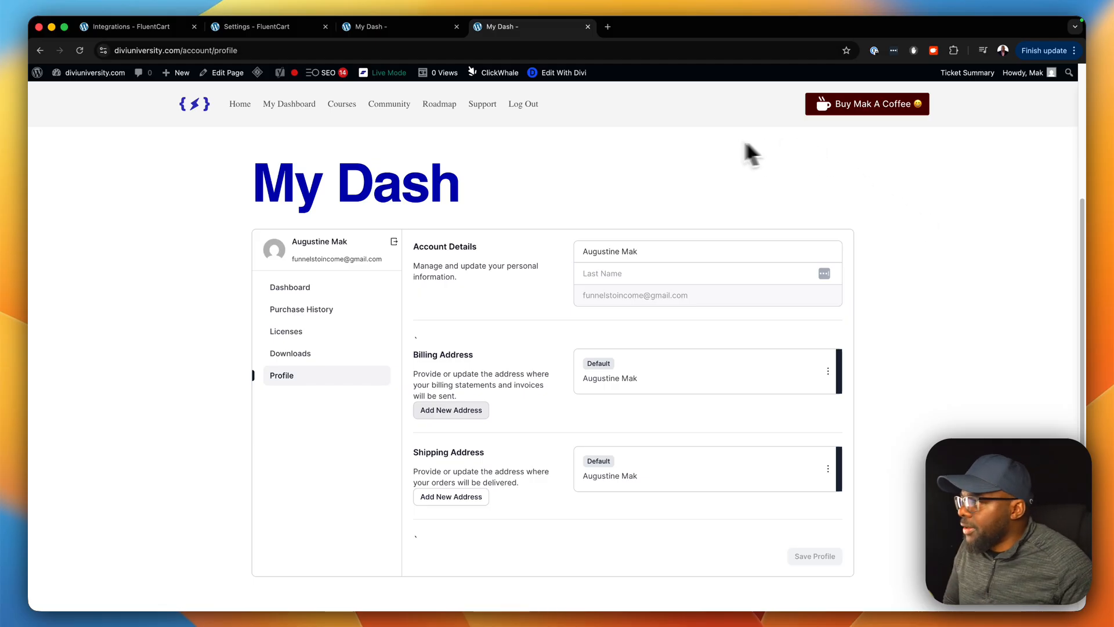
mouse_move(291, 99)
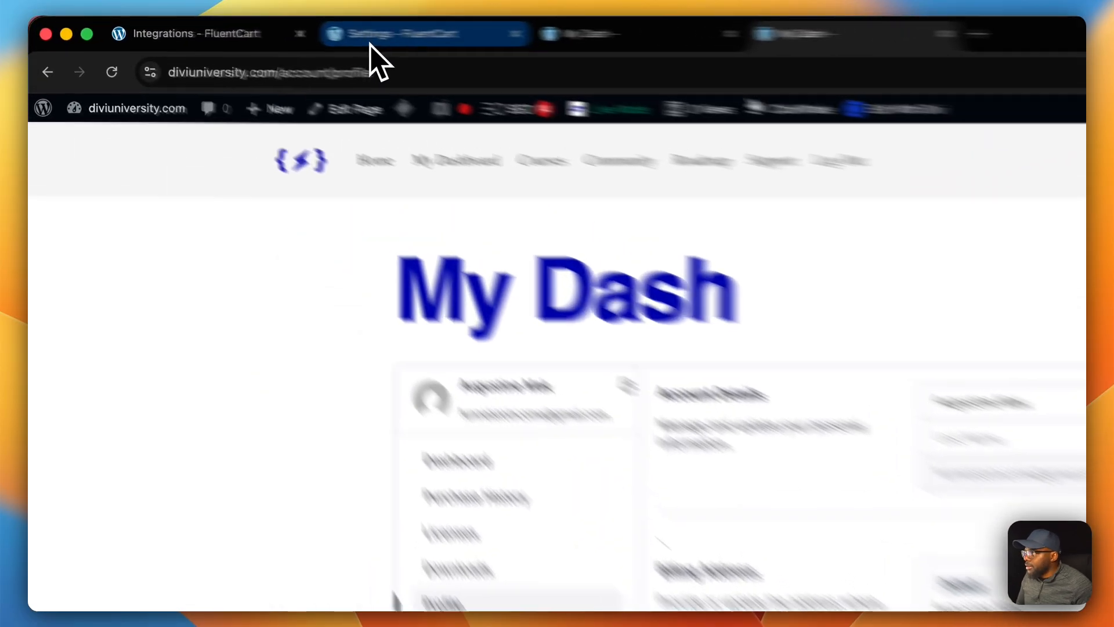
Step: Return to the FluentCart admin tab showing SiteKrafter PRO's enabled FluentCommunity and FluentCRM feeds
click(711, 38)
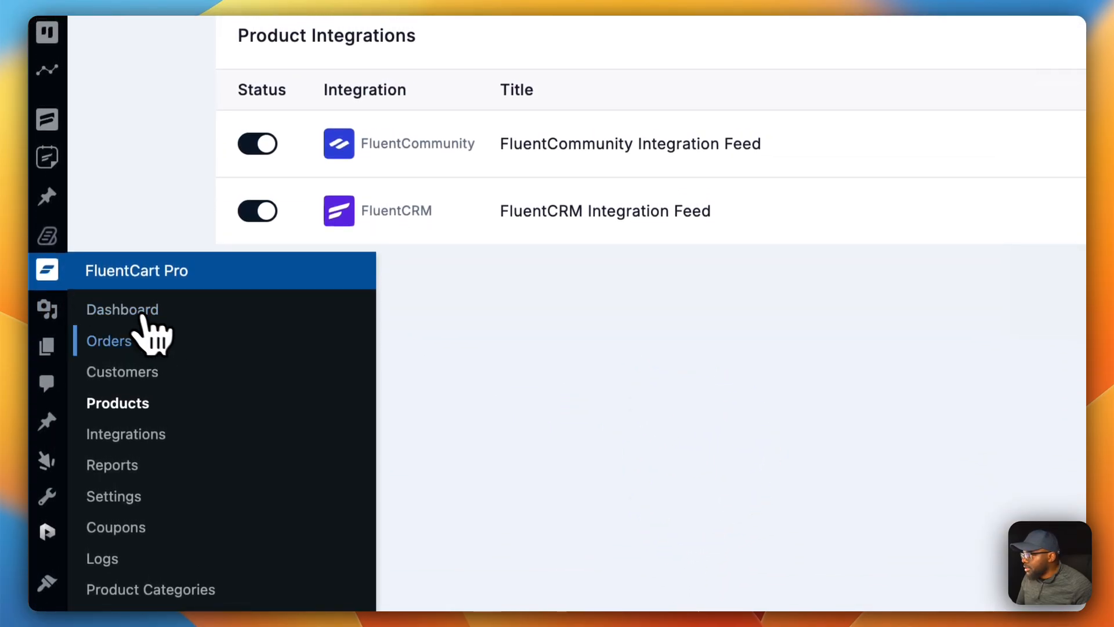
Step: View the SiteKrafter PRO product page from the FluentCart Products list
click(117, 403)
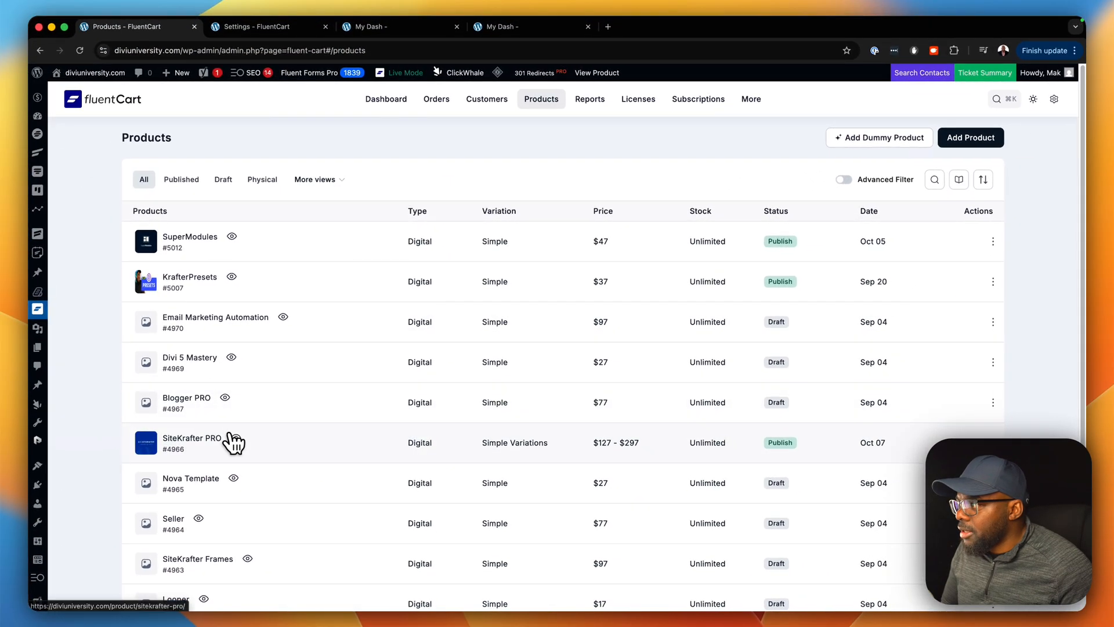
click(201, 438)
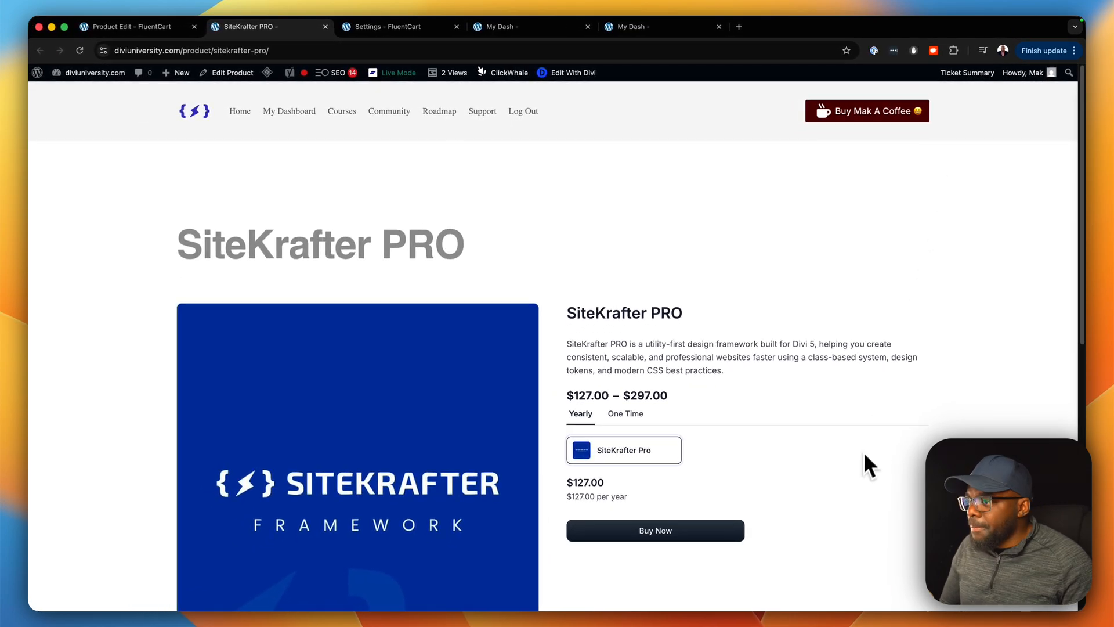
Step: Buy the Yearly SiteKrafter PRO plan, reaching a $127.00 checkout
scroll(down, 3)
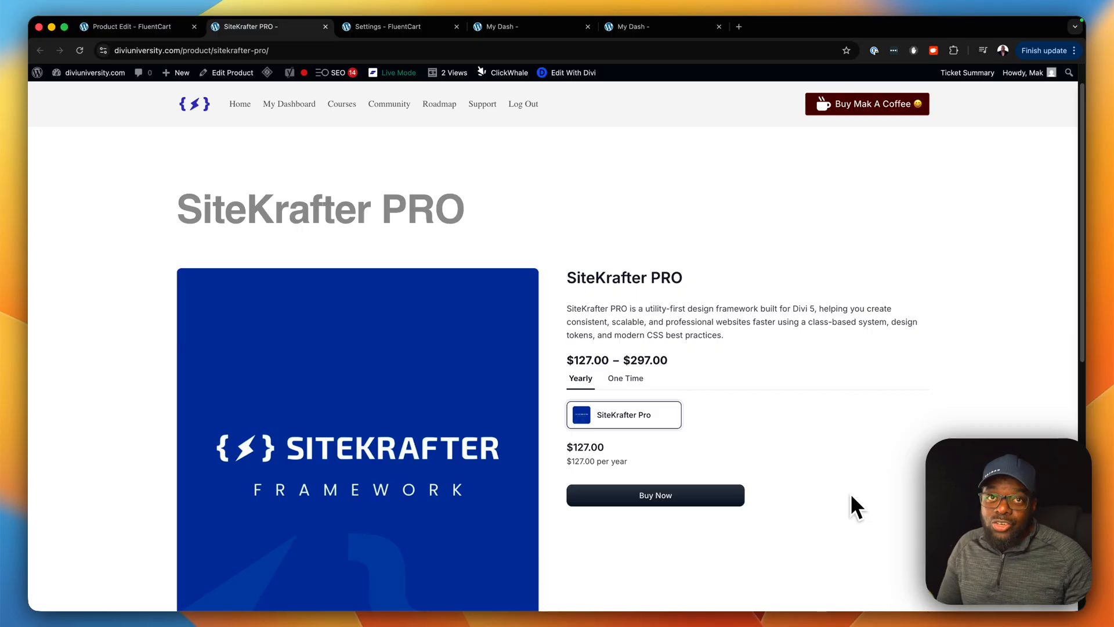
mouse_move(530, 313)
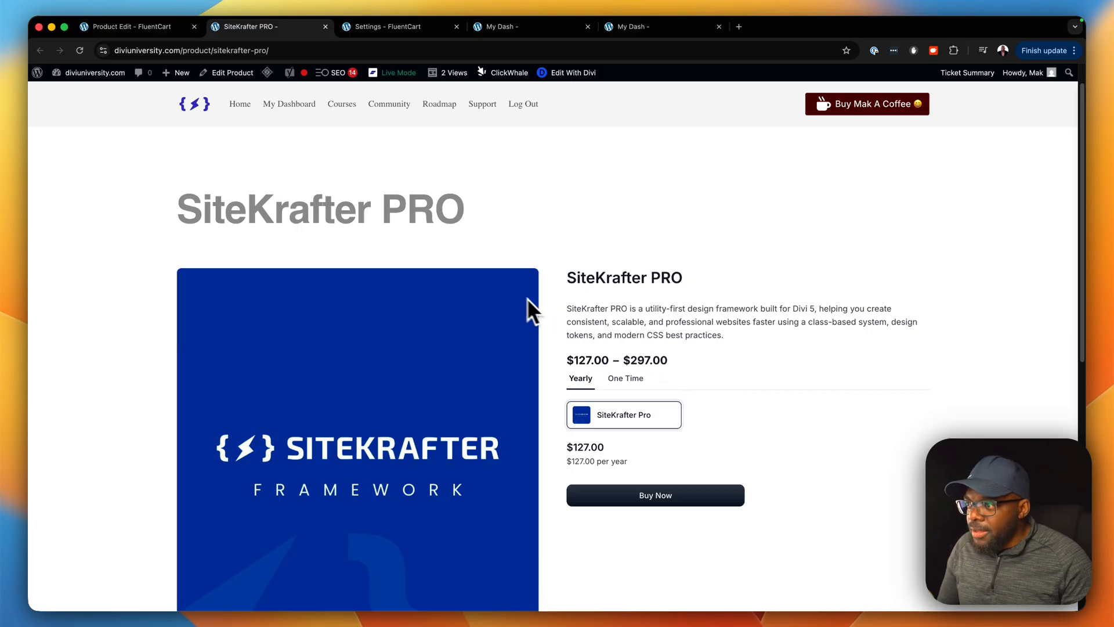
mouse_move(724, 309)
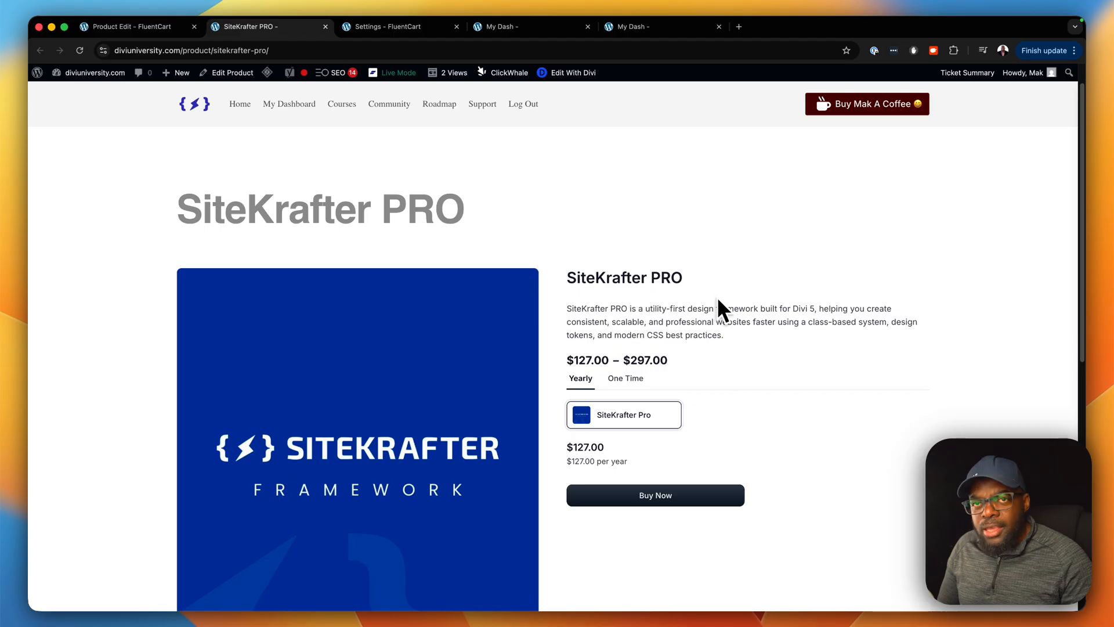
scroll(down, 3)
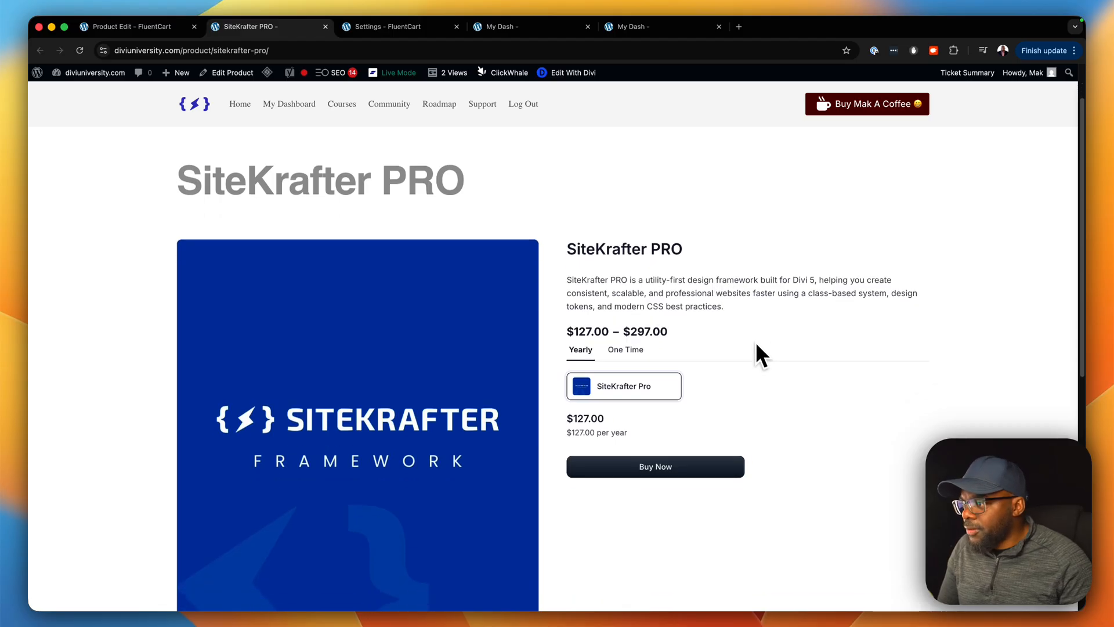
scroll(down, 3)
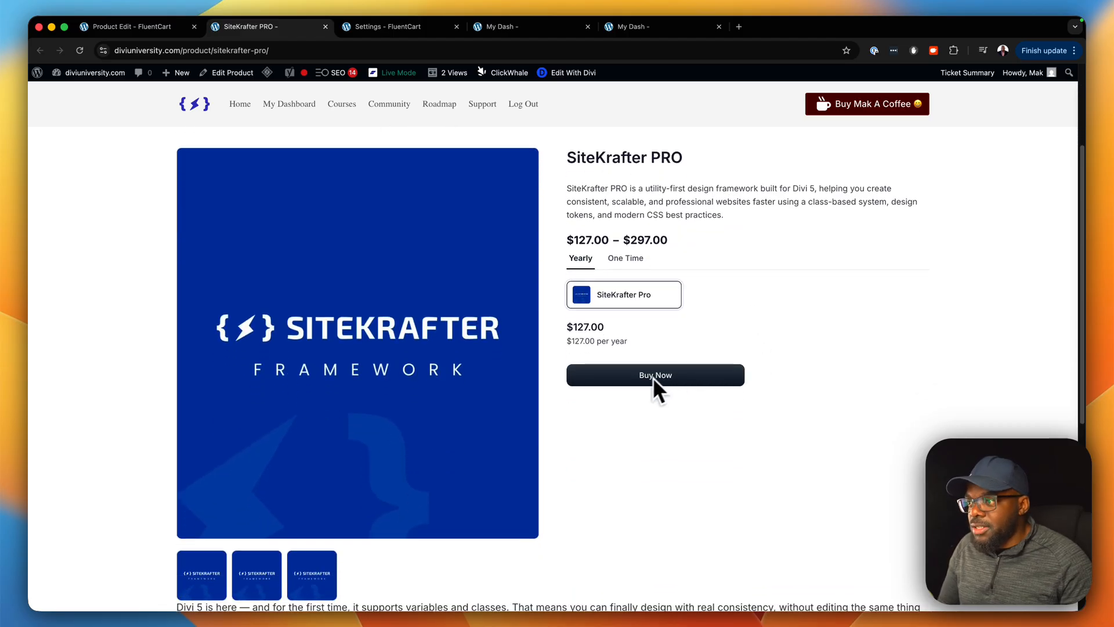
mouse_move(667, 427)
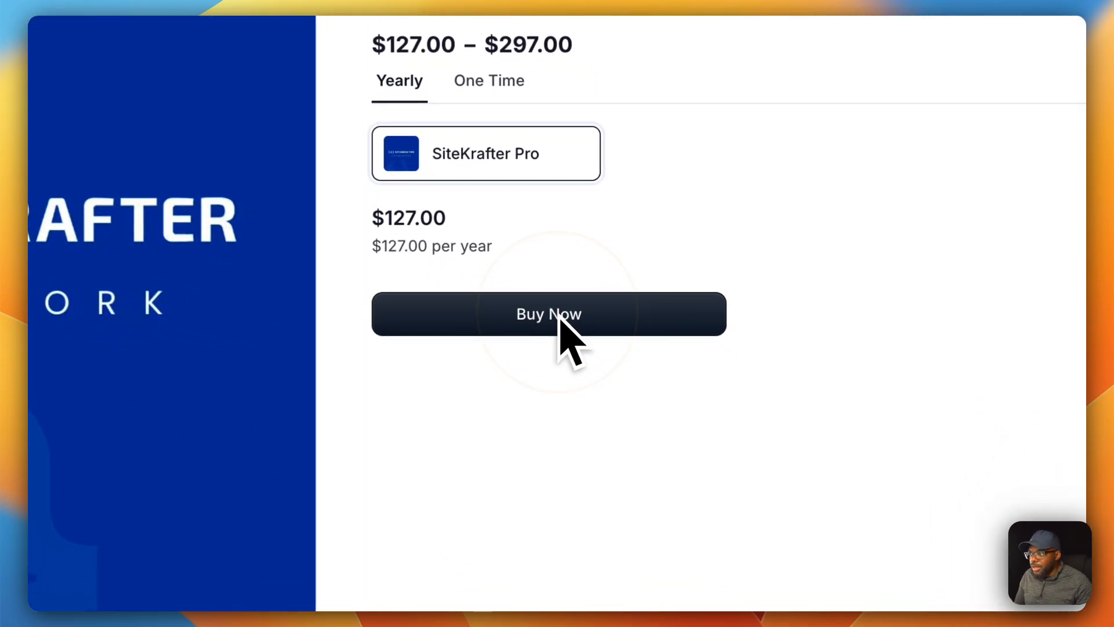
click(548, 313)
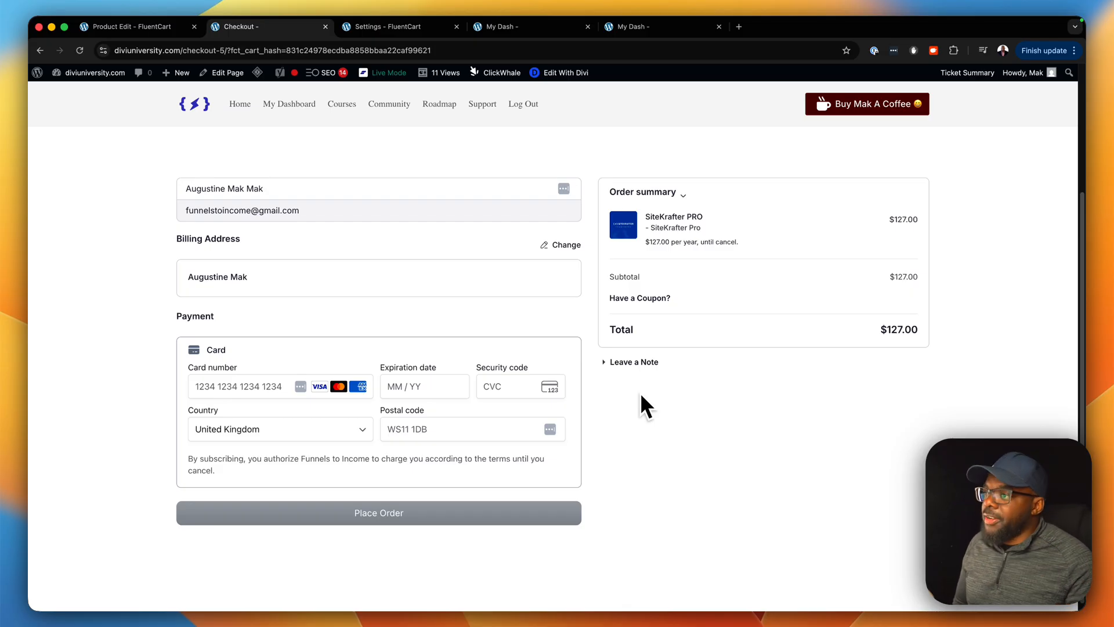
mouse_move(604, 583)
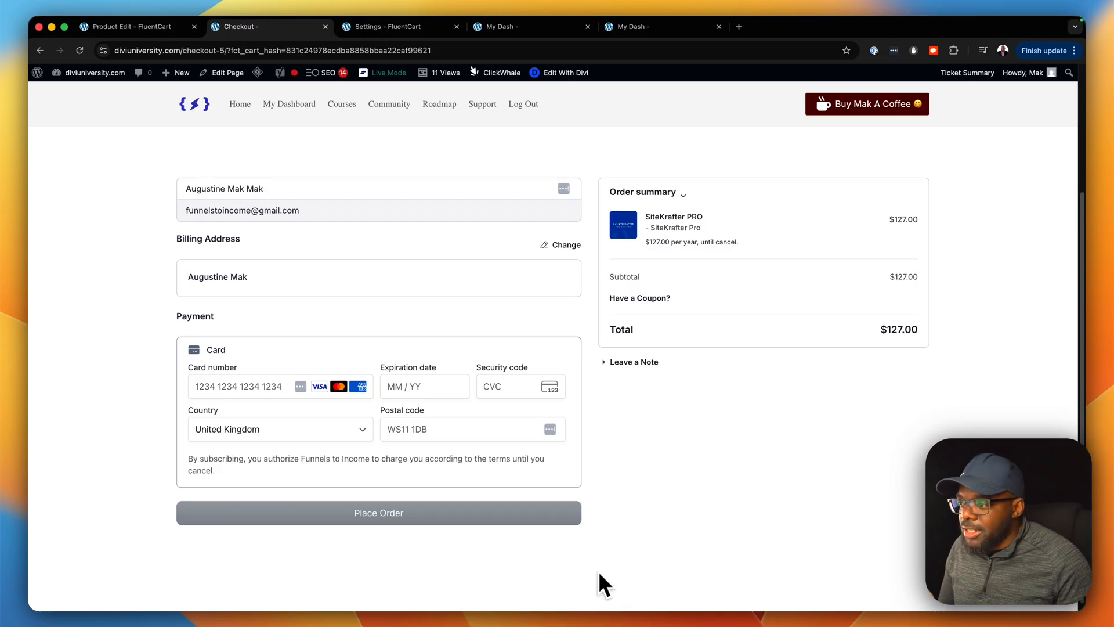
mouse_move(634, 545)
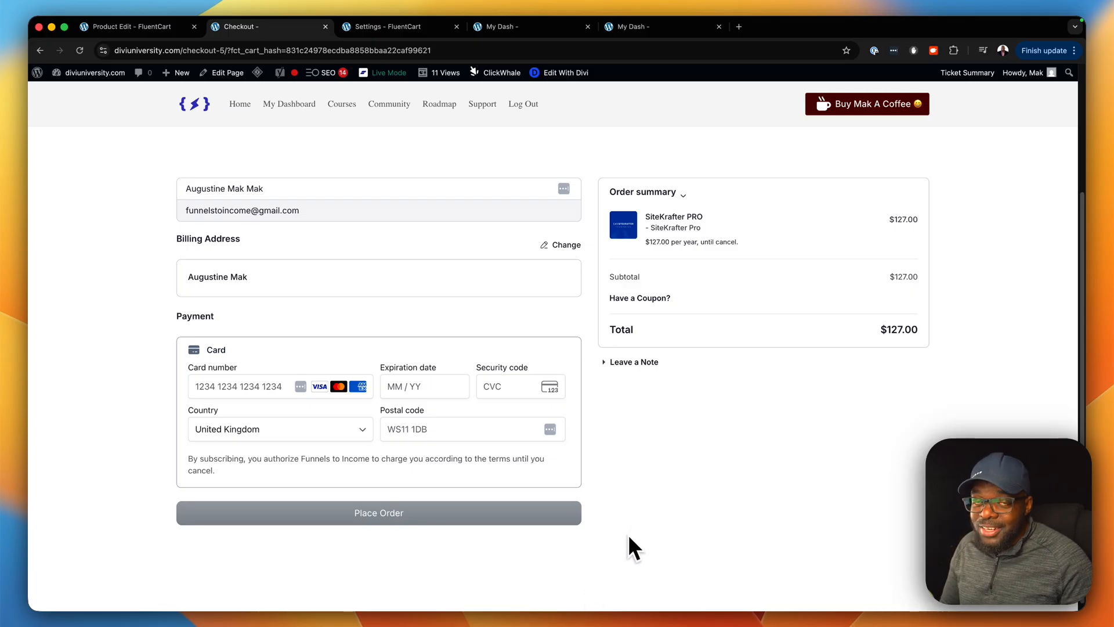
mouse_move(596, 585)
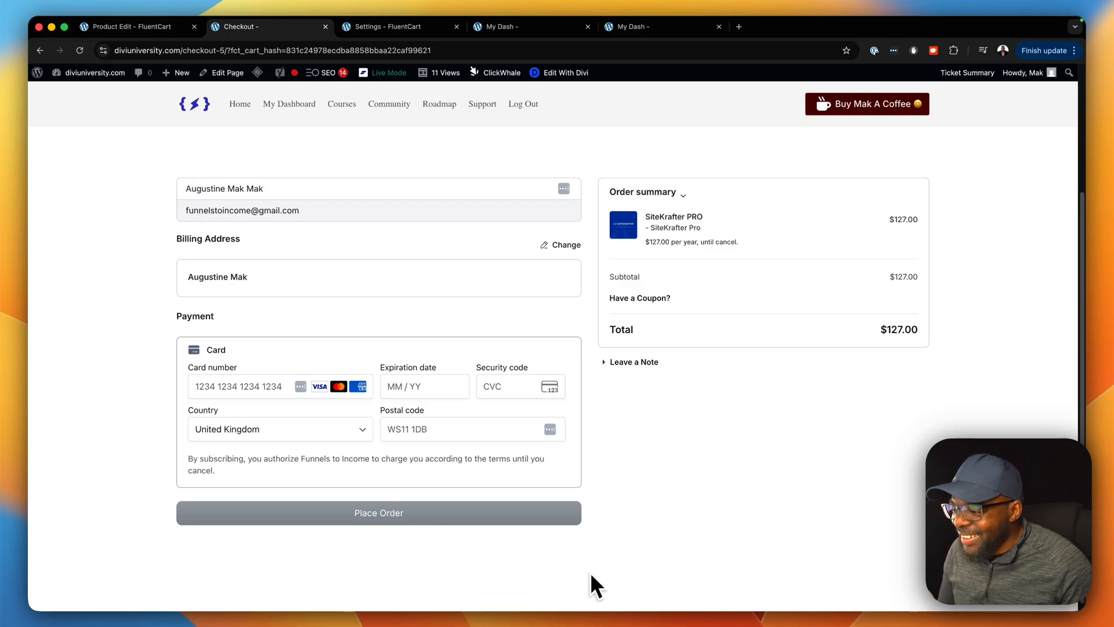